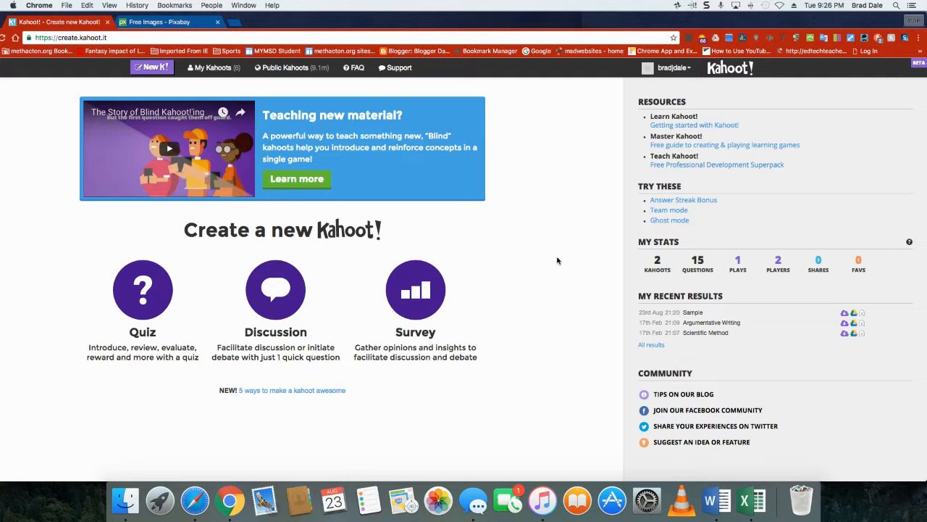
{"action": "mouse_move", "coordinate": [490, 172]}
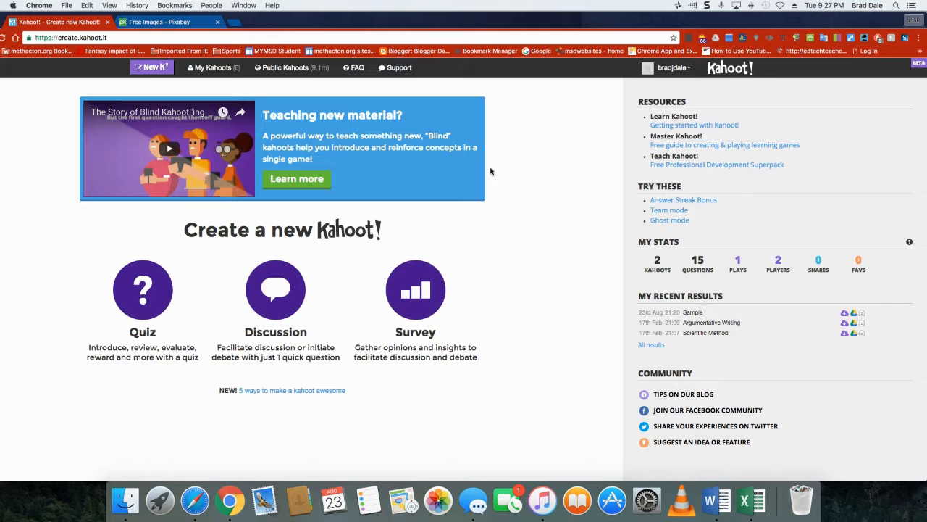
{"action": "mouse_move", "coordinate": [492, 101]}
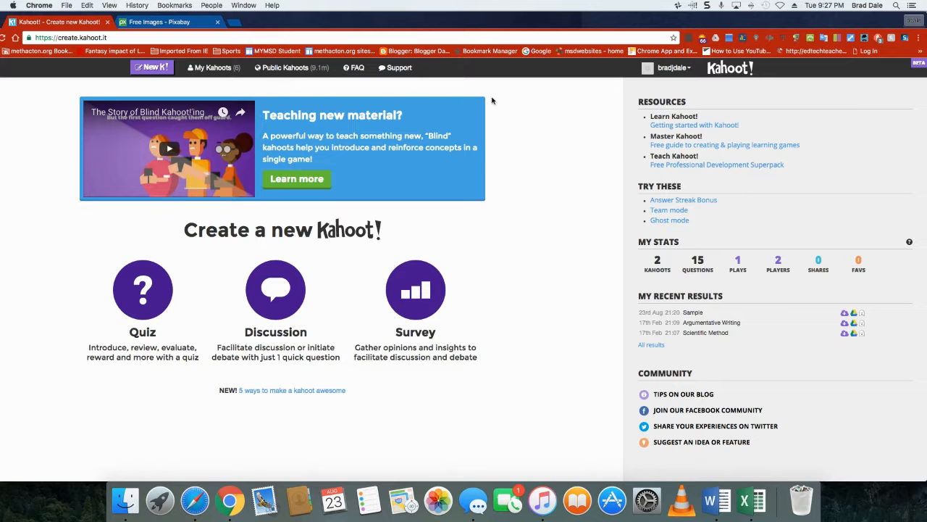
{"action": "mouse_move", "coordinate": [568, 107]}
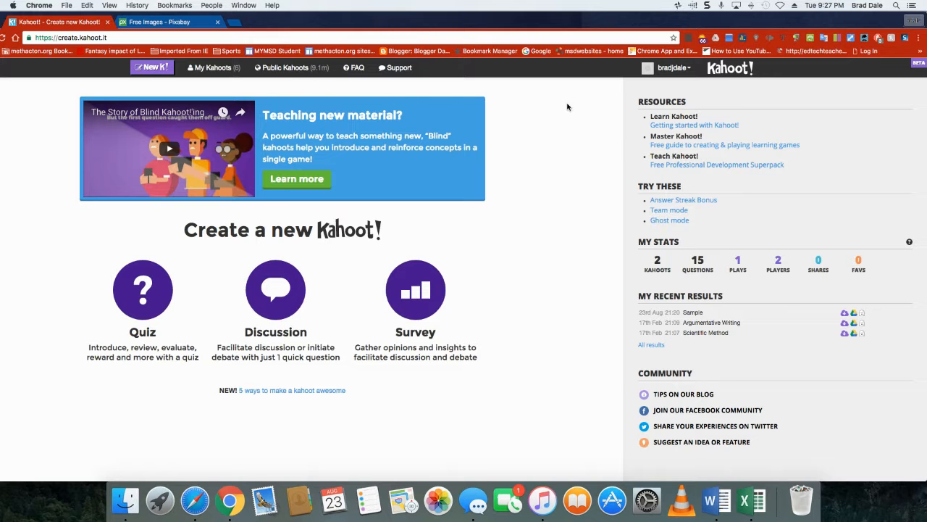
{"action": "mouse_move", "coordinate": [594, 103]}
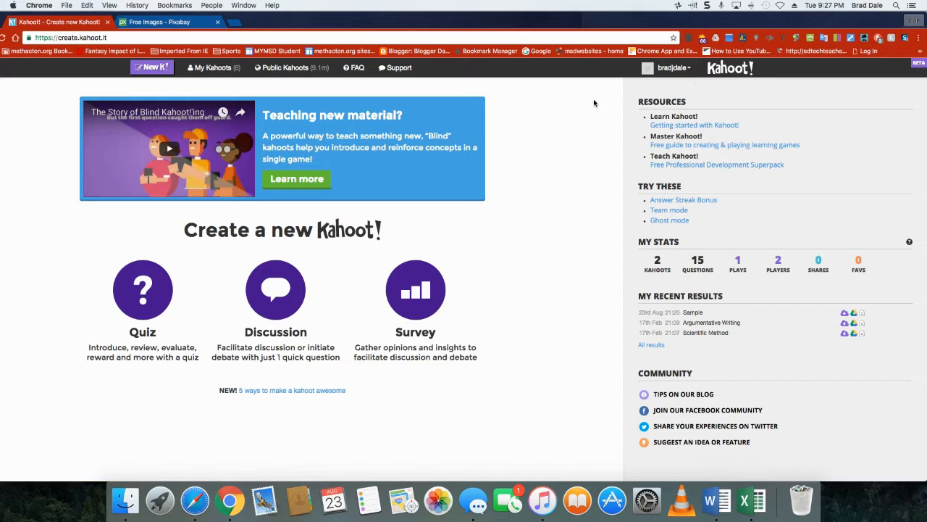
{"action": "mouse_move", "coordinate": [567, 102]}
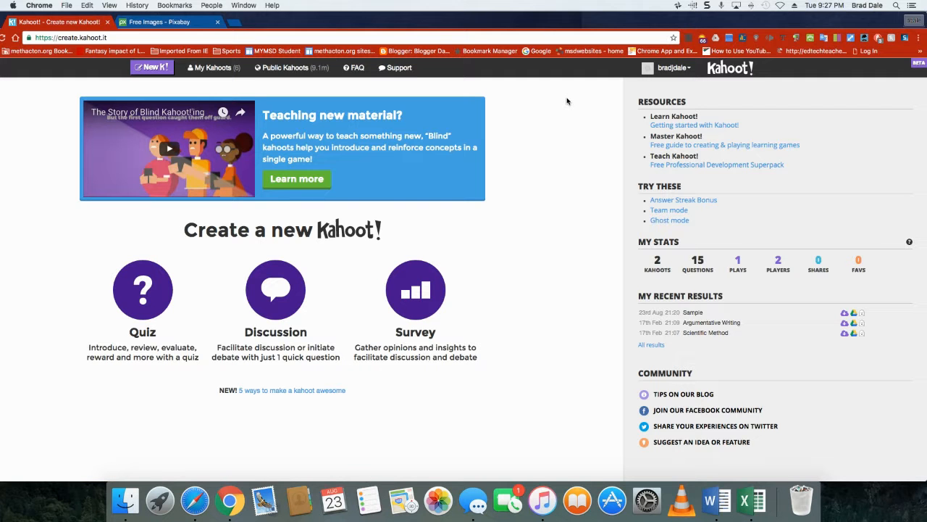
{"action": "mouse_move", "coordinate": [556, 126]}
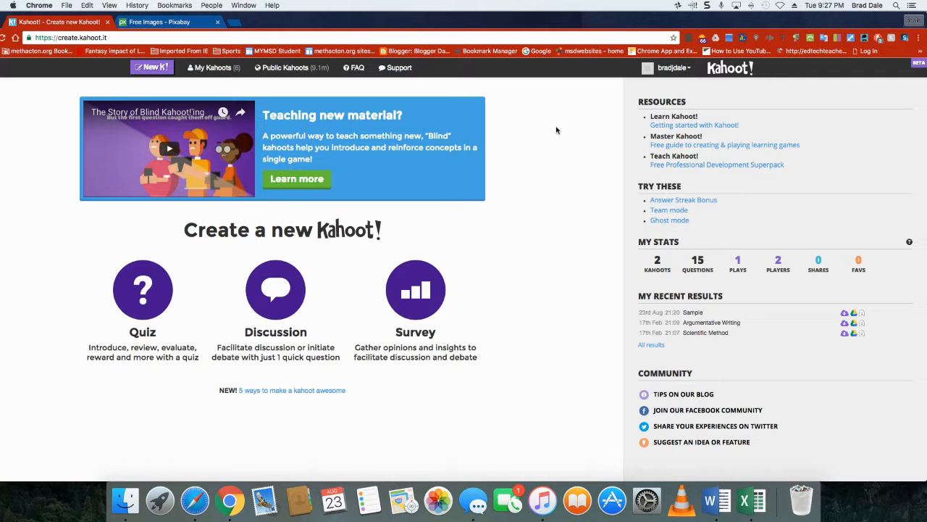
{"action": "mouse_move", "coordinate": [535, 202]}
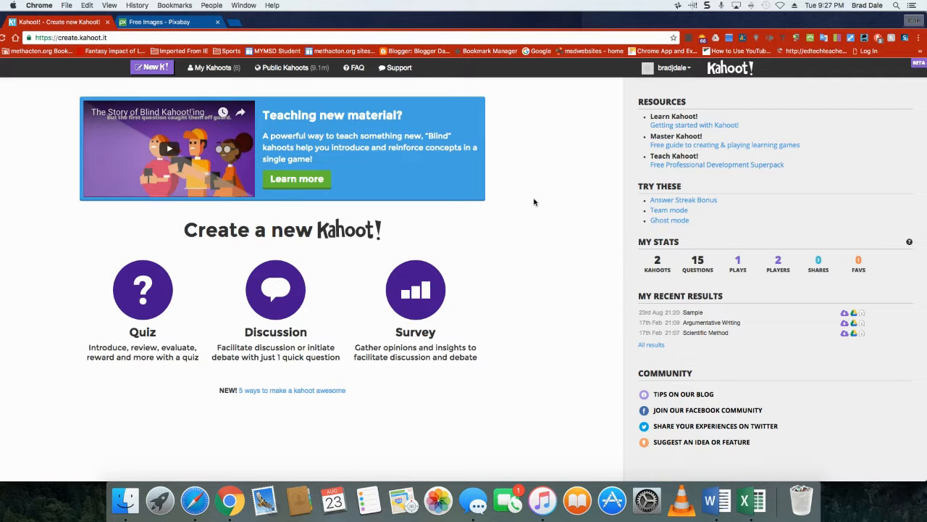
{"action": "mouse_move", "coordinate": [172, 292]}
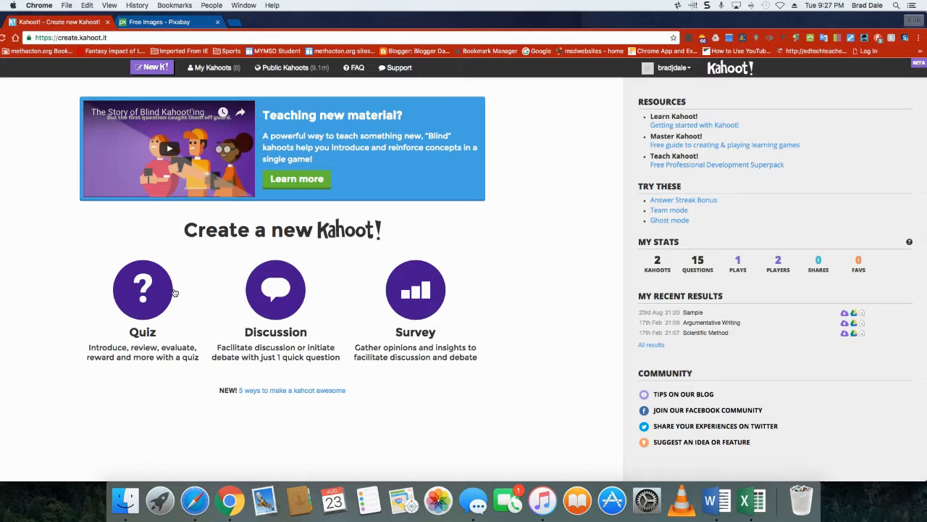
Create a new quiz titled 'Sample', described as 'sample Kahoot', with a Training audience
{"action": "left_click", "coordinate": [142, 290]}
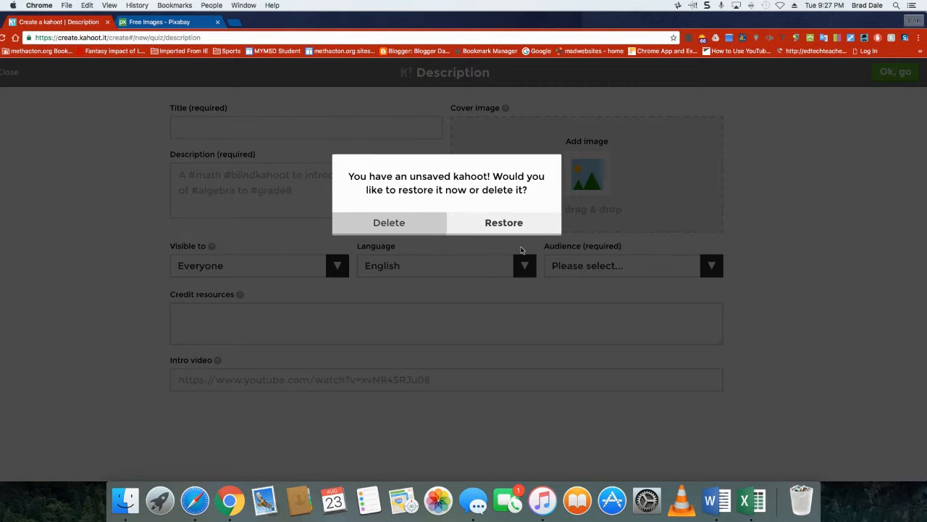
{"action": "left_click", "coordinate": [389, 222]}
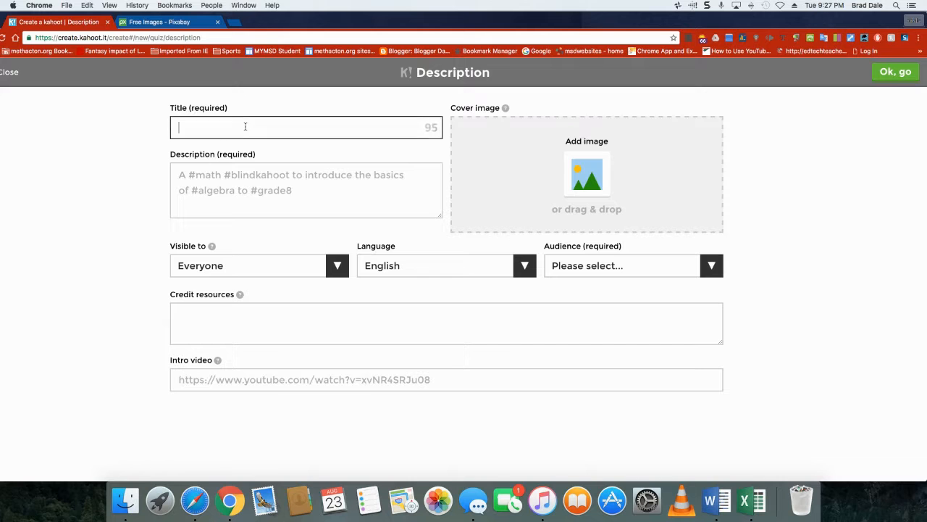
{"action": "type", "text": "Samnple"}
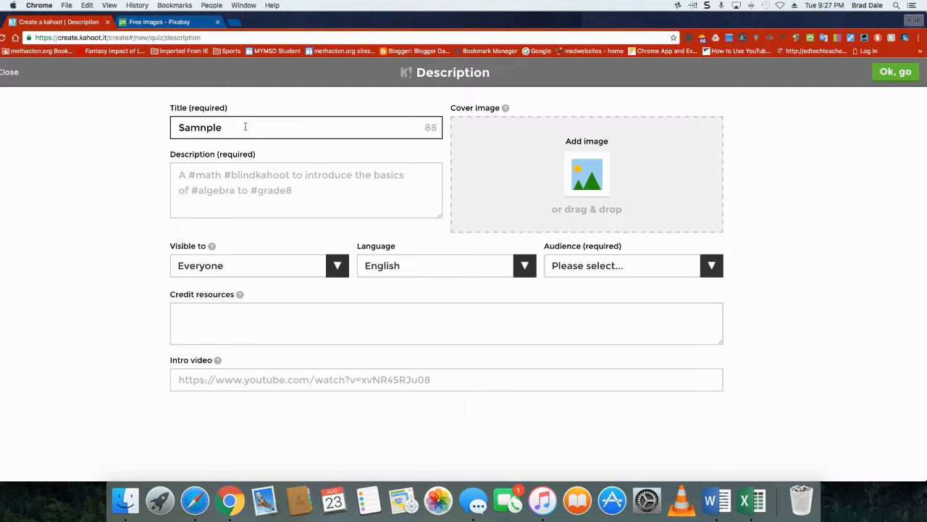
{"action": "type", "text": "Sample"}
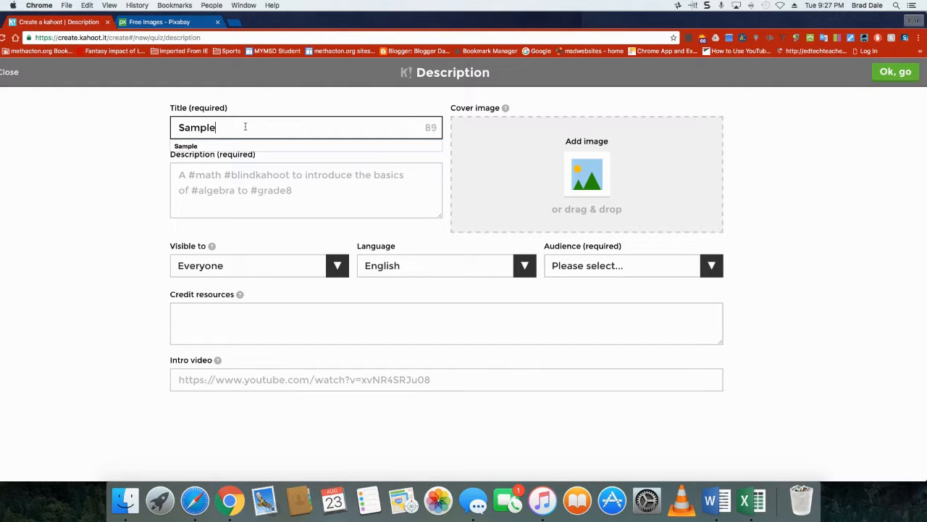
{"action": "left_click", "coordinate": [306, 189]}
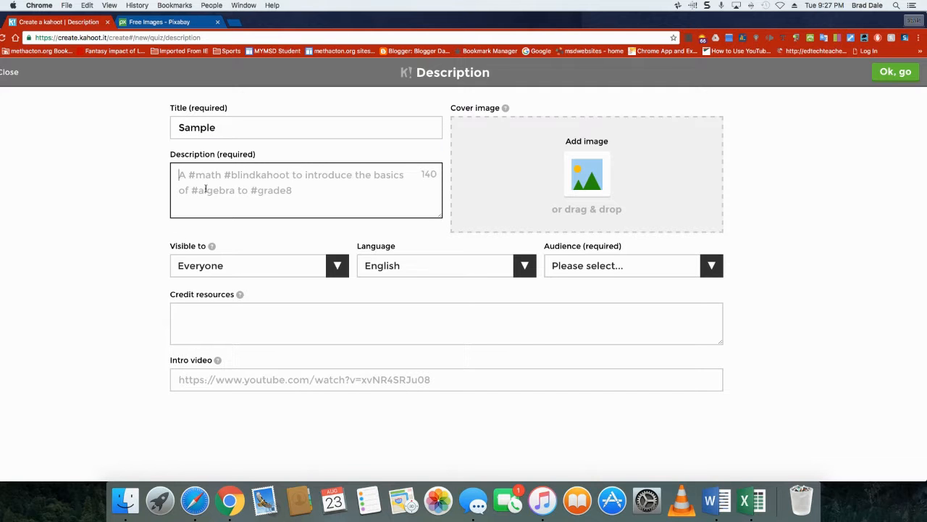
{"action": "type", "text": "sample"}
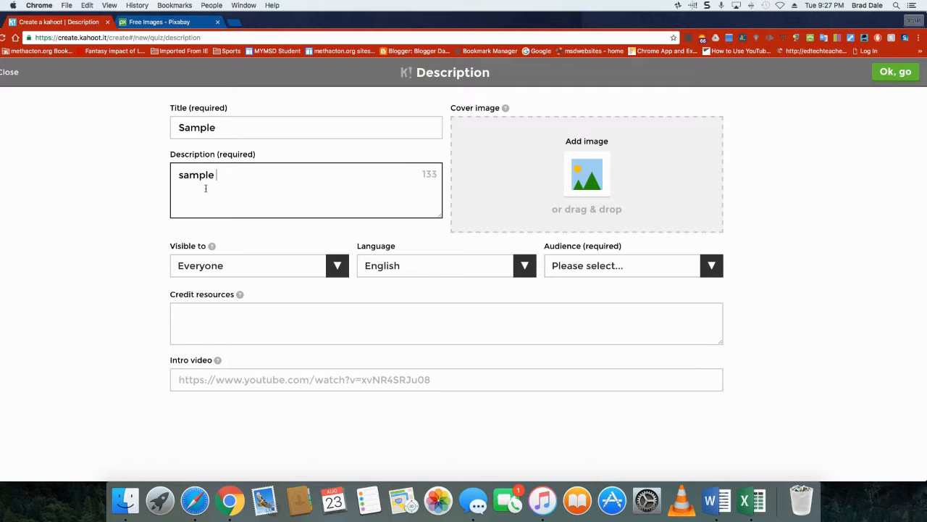
{"action": "type", "text": "Kahoot"}
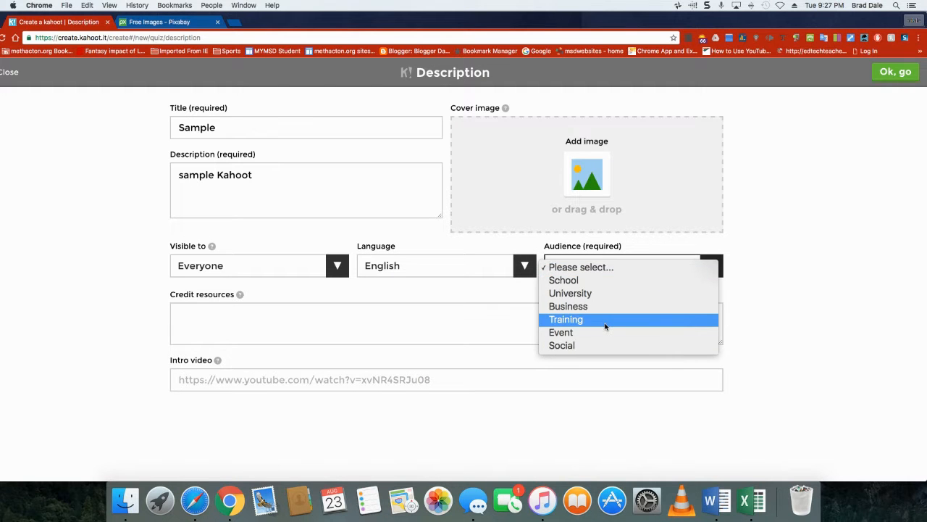
{"action": "left_click", "coordinate": [566, 319]}
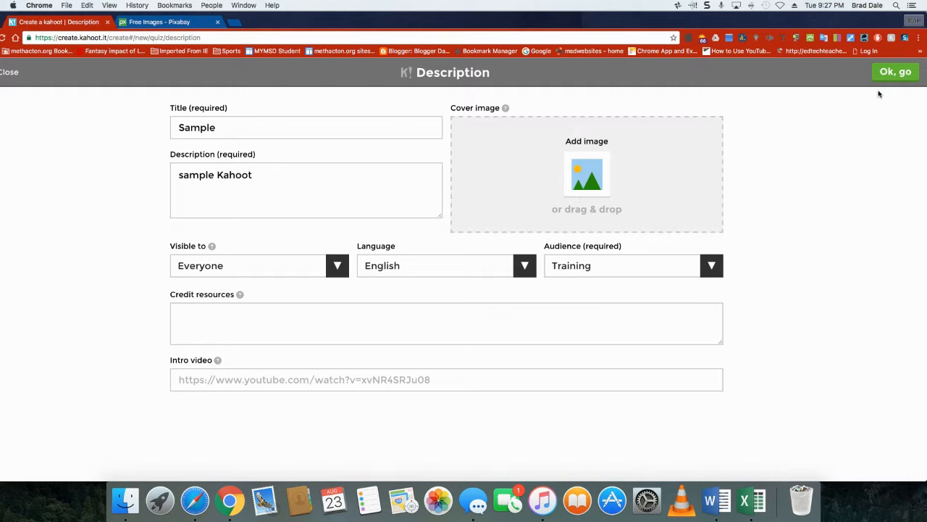
Confirm the quiz details and add question 1: 'Where is this monument located?'
{"action": "left_click", "coordinate": [896, 71]}
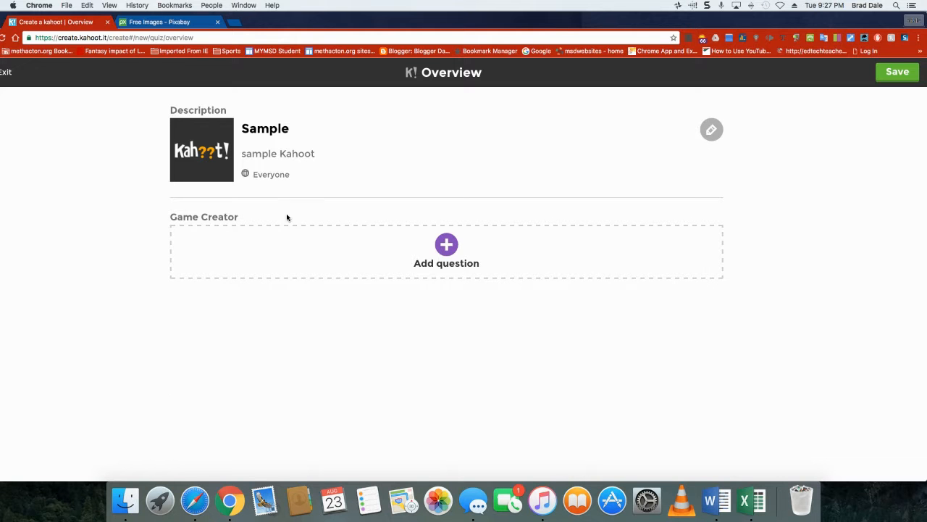
{"action": "mouse_move", "coordinate": [446, 250]}
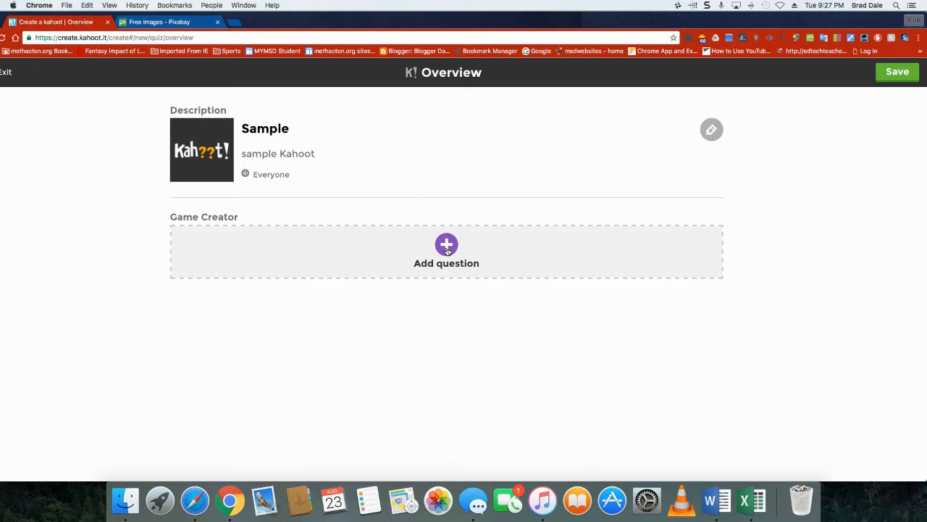
{"action": "left_click", "coordinate": [447, 244]}
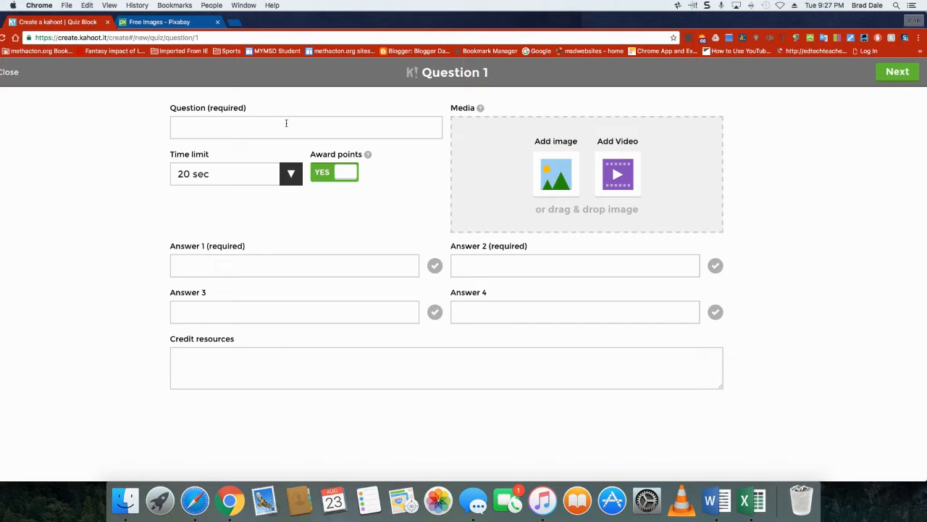
{"action": "type", "text": "Whre"}
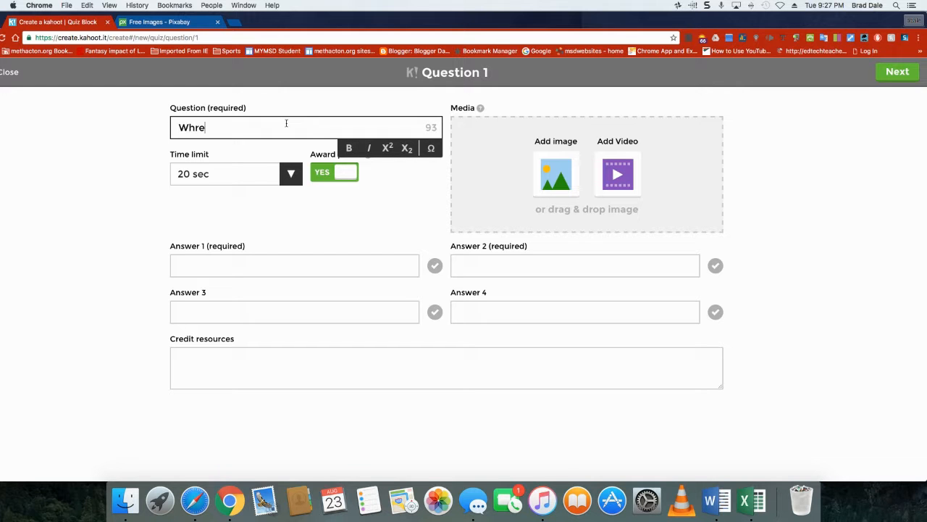
{"action": "type", "text": "Where os"}
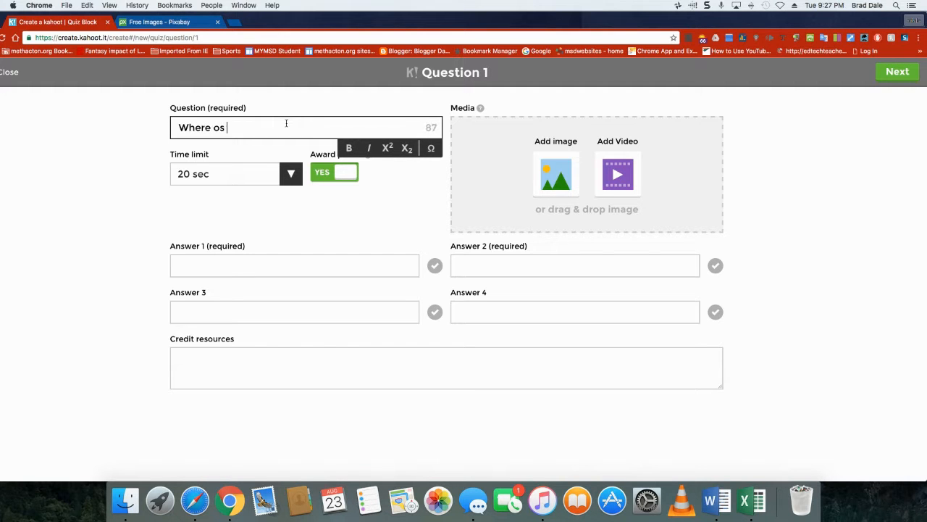
{"action": "type", "text": "is"}
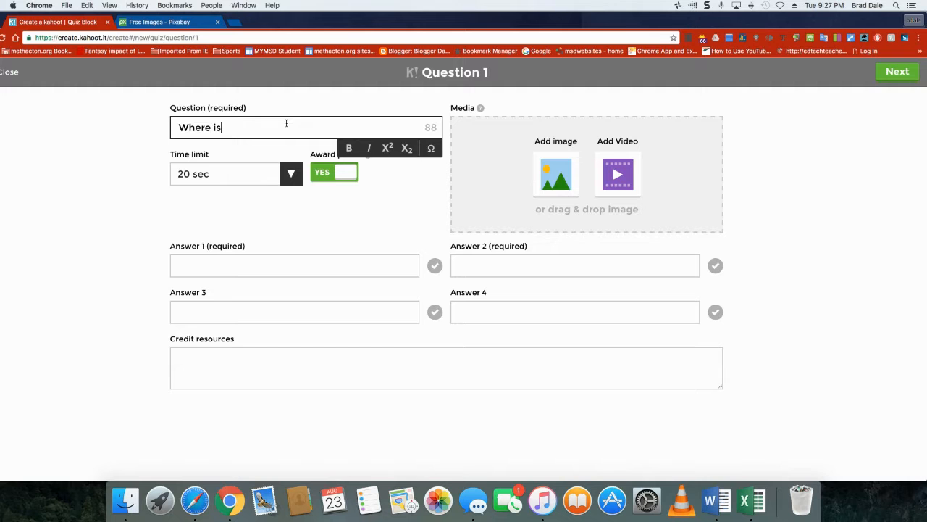
{"action": "type", "text": "this mon"}
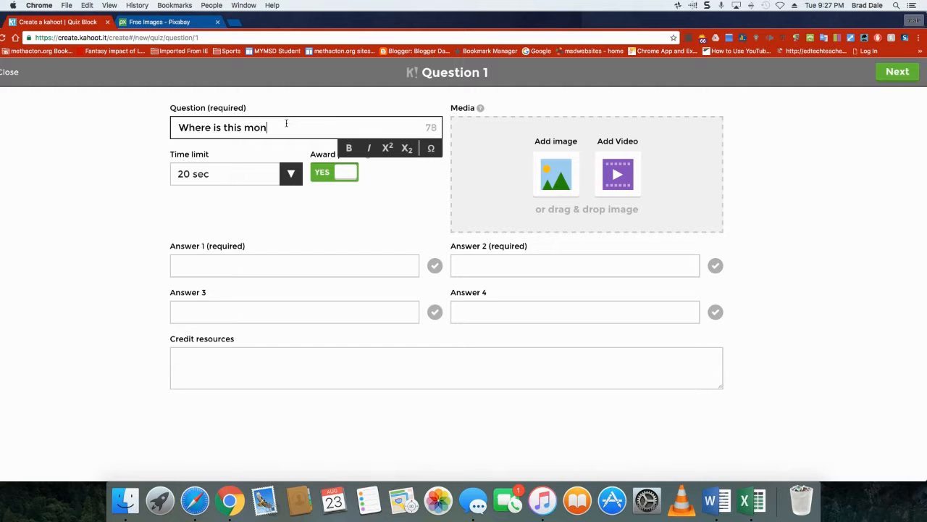
{"action": "type", "text": "ument located"}
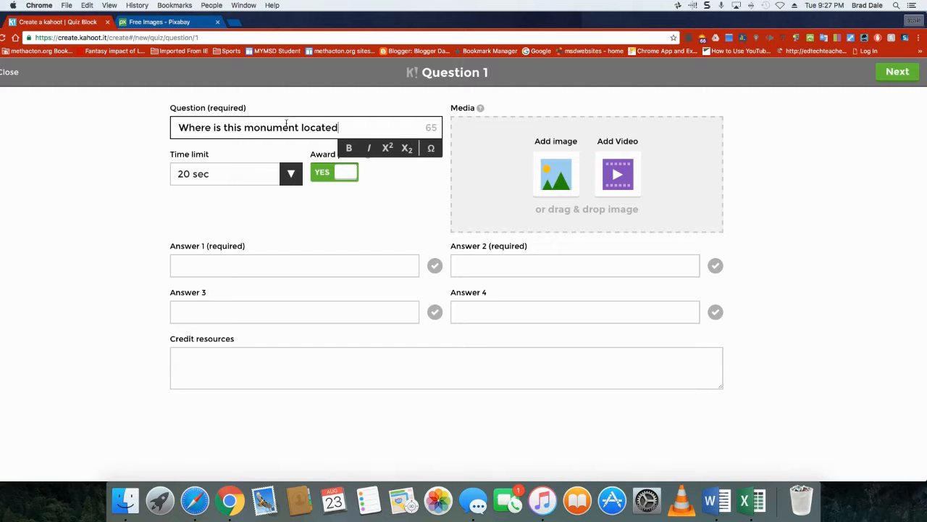
{"action": "type", "text": "?"}
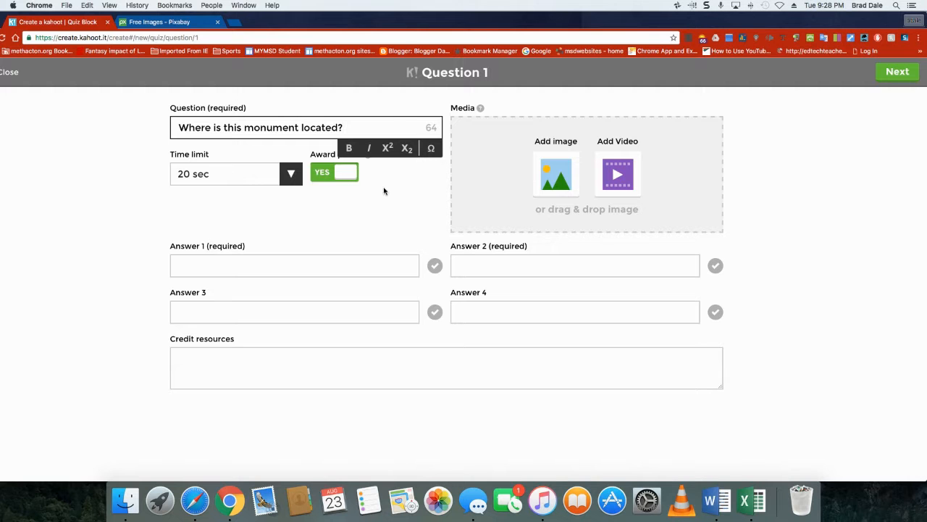
{"action": "mouse_move", "coordinate": [557, 174]}
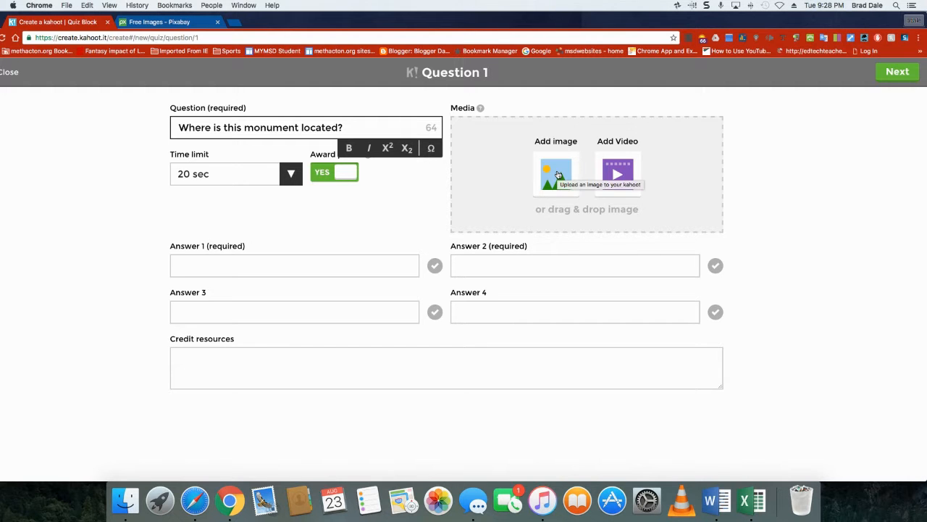
{"action": "mouse_move", "coordinate": [543, 156]}
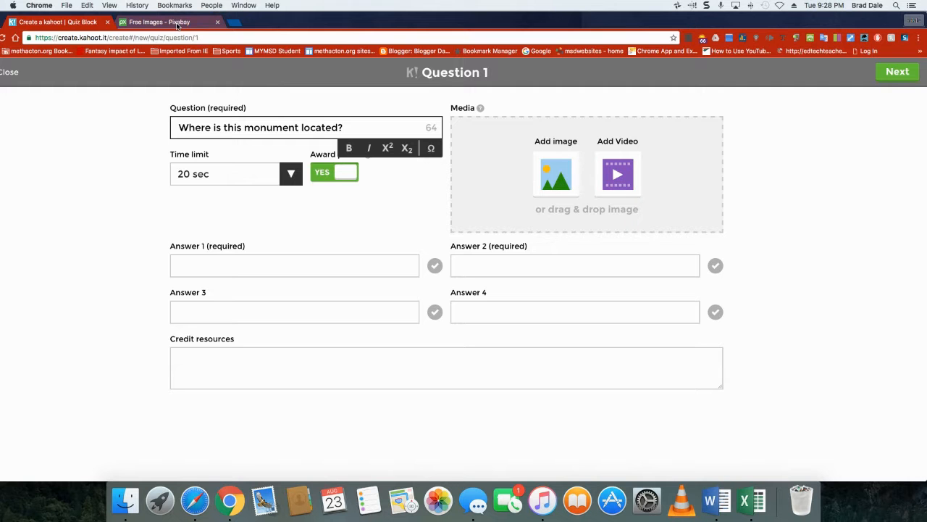
Search Pixabay for 'washington dc' photos and scroll through the results
{"action": "left_click", "coordinate": [166, 22]}
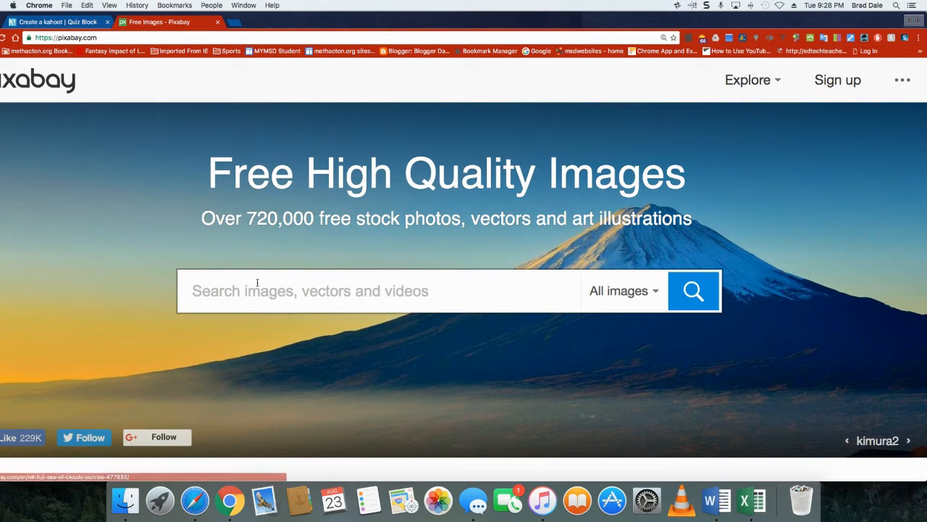
{"action": "type", "text": "washin"}
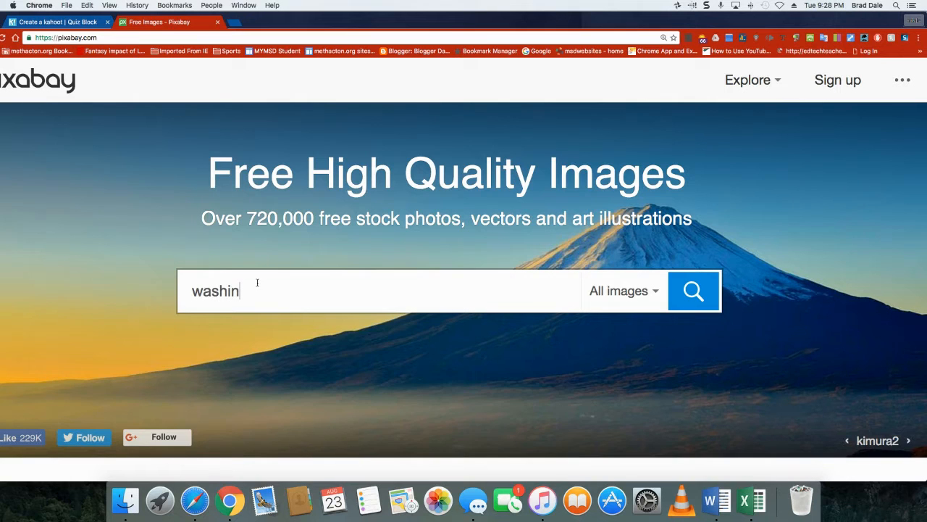
{"action": "left_click", "coordinate": [694, 290]}
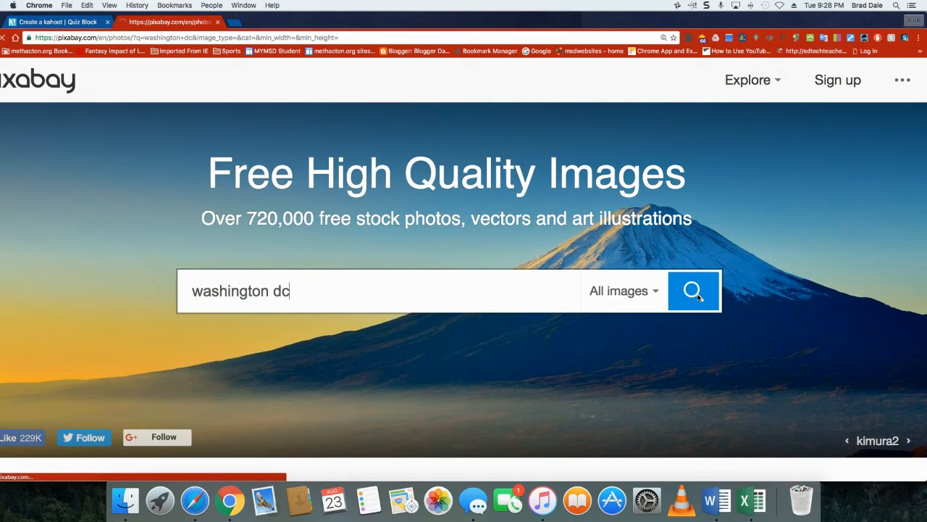
{"action": "left_click", "coordinate": [694, 290]}
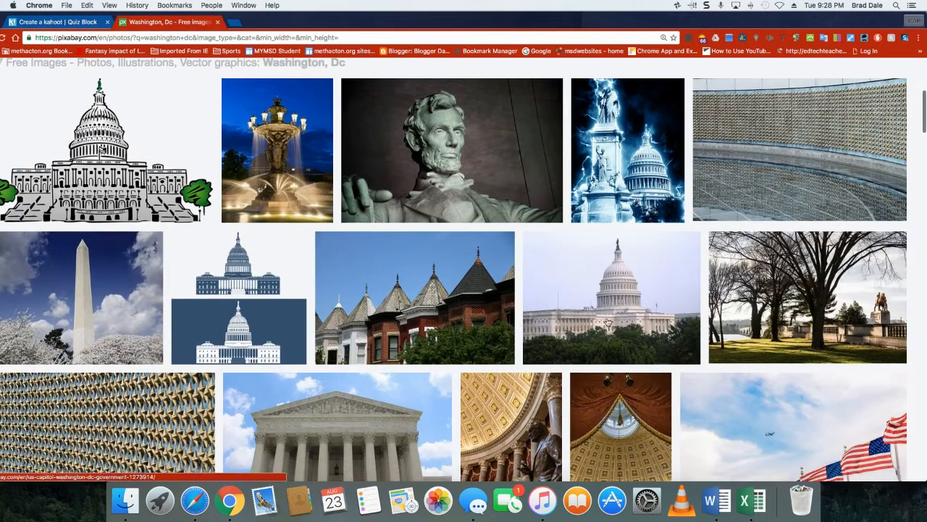
{"action": "scroll", "scroll_direction": "down", "scroll_amount": 3}
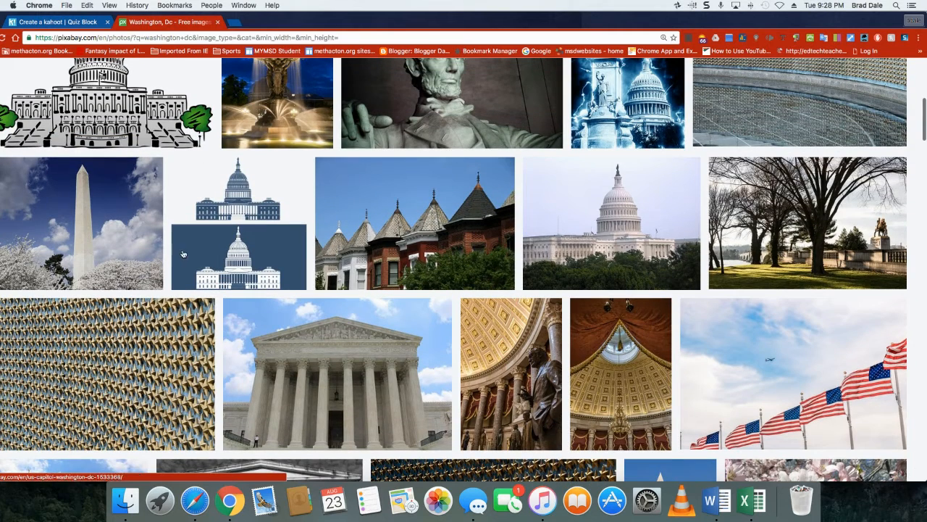
Attach the Washington Monument photo to question 1
{"action": "left_click", "coordinate": [55, 22]}
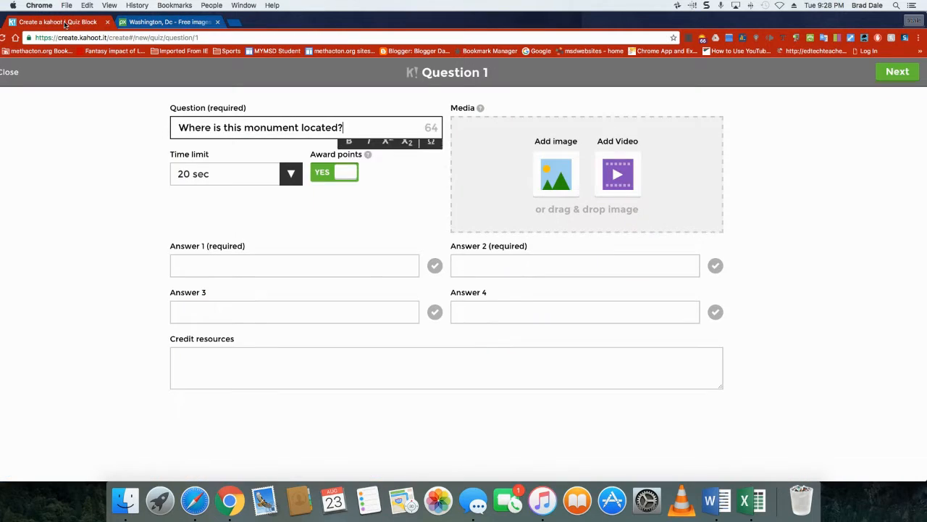
{"action": "left_click", "coordinate": [555, 174]}
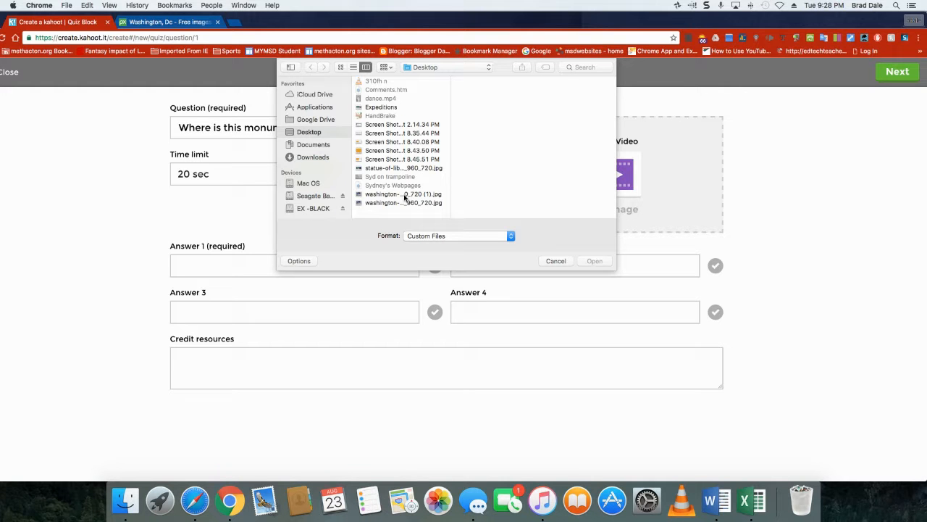
{"action": "left_click", "coordinate": [403, 194]}
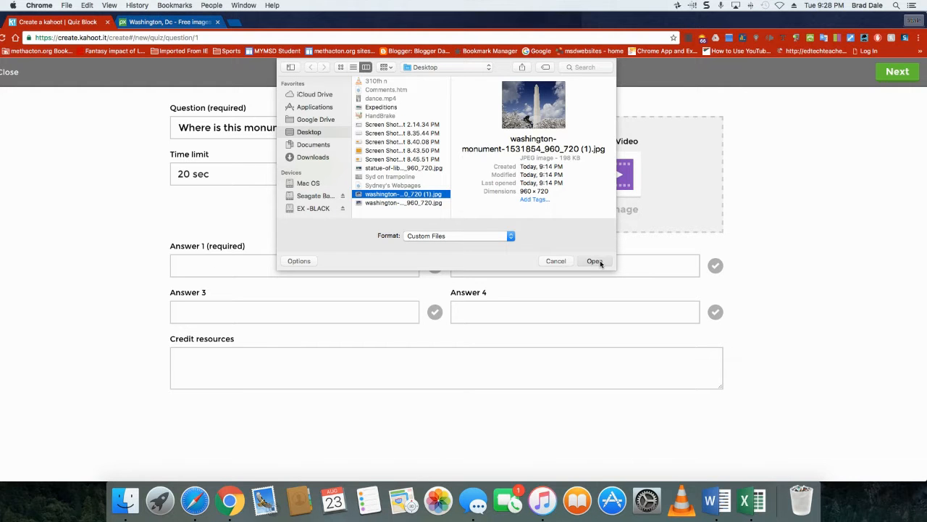
{"action": "left_click", "coordinate": [594, 261]}
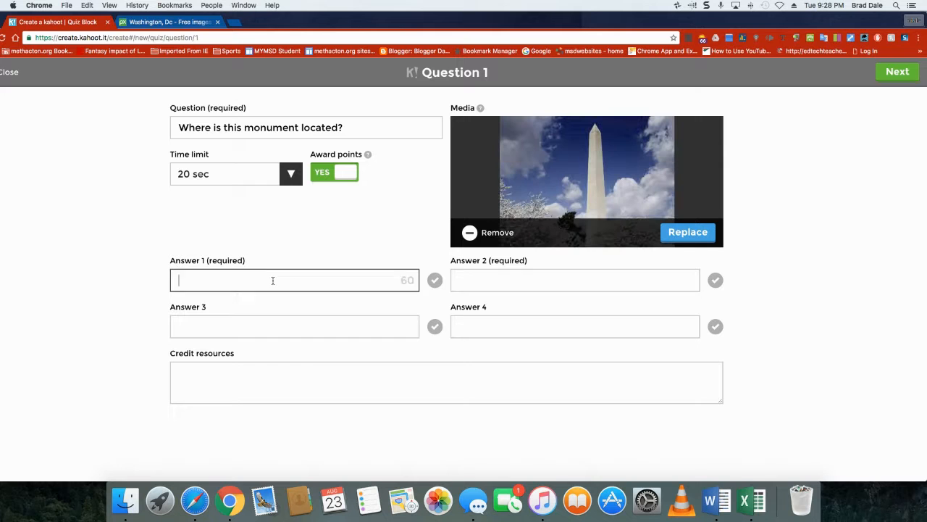
Enter four city answers including New York and Washington D.C., marking Washington D.C. correct
{"action": "type", "text": "New YT"}
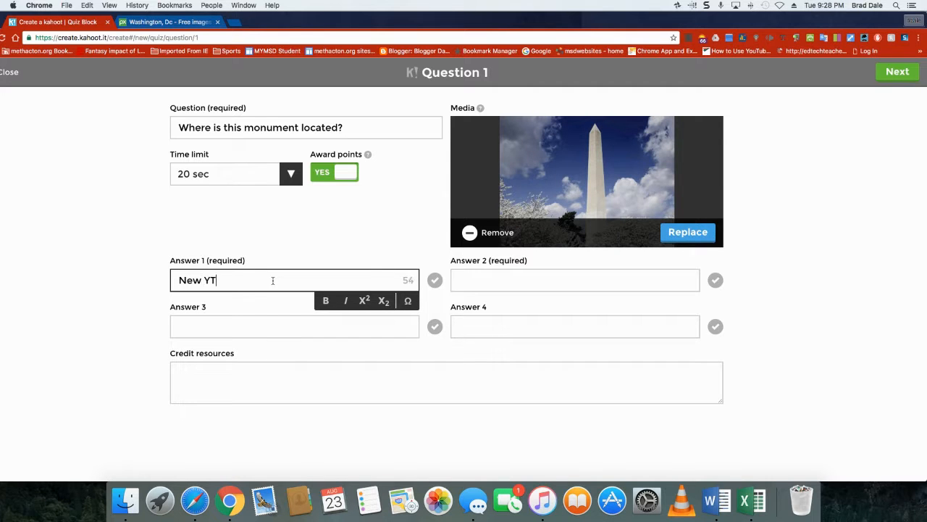
{"action": "mouse_move", "coordinate": [234, 266]}
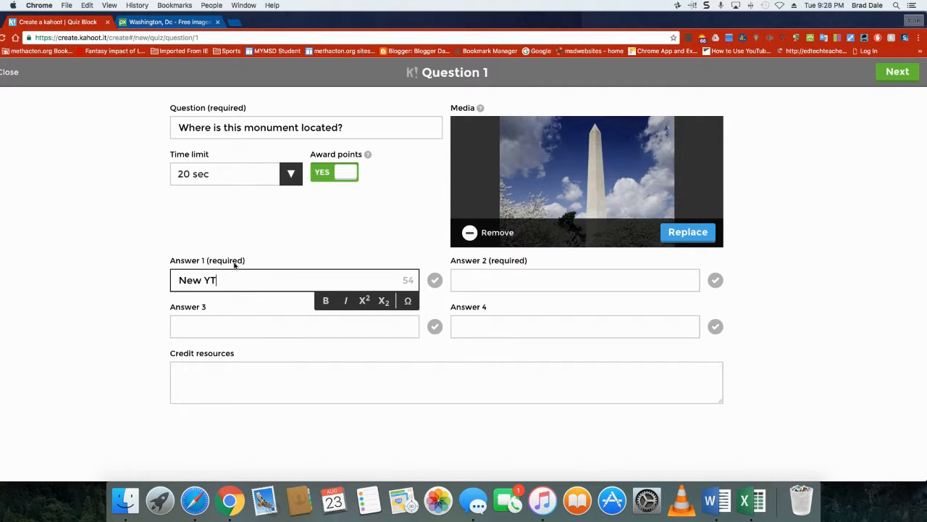
{"action": "type", "text": "ork"}
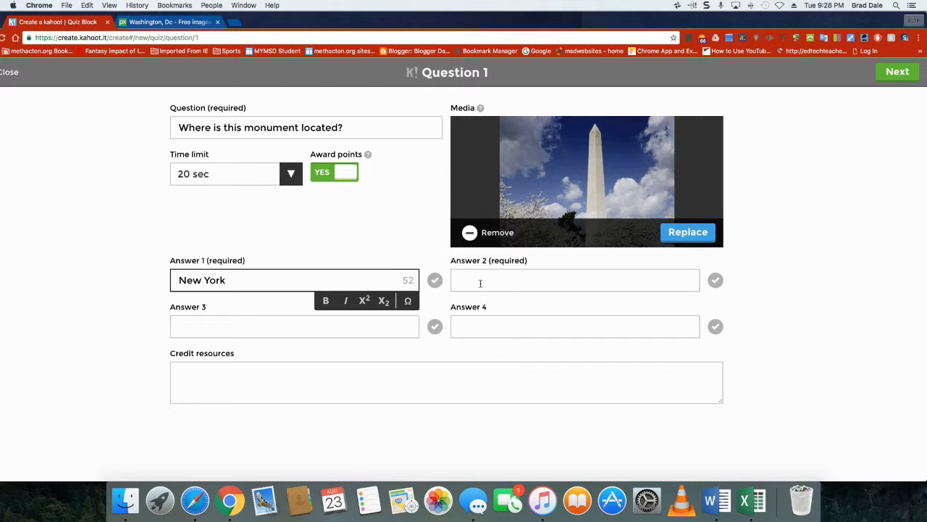
{"action": "type", "text": "Washington"}
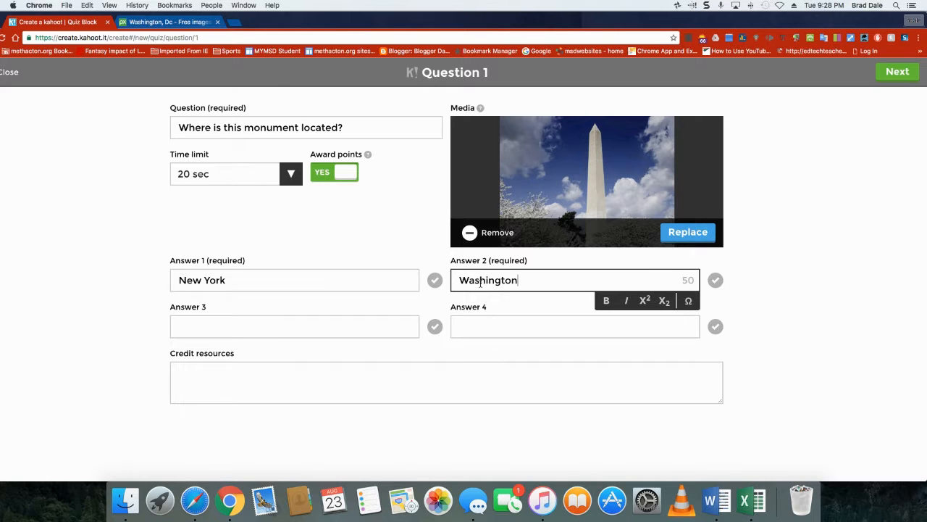
{"action": "type", "text": "D.C."}
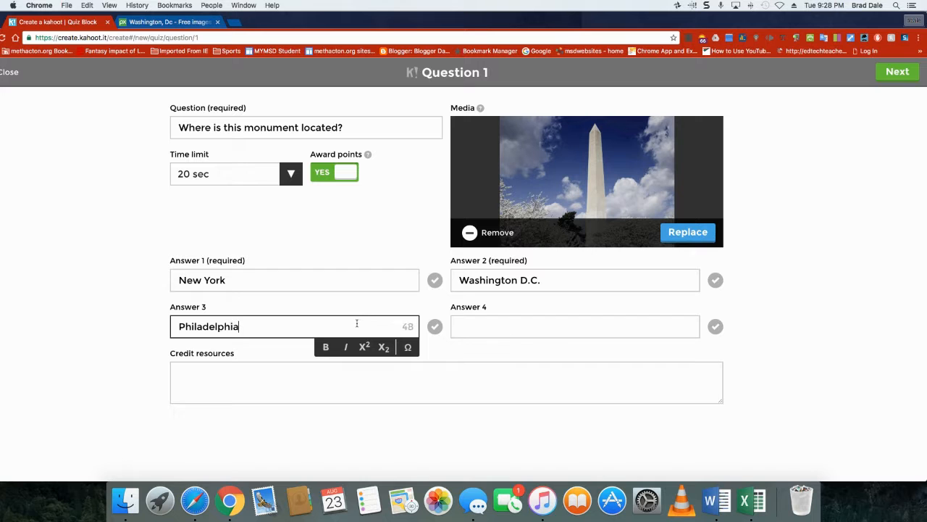
{"action": "type", "text": "Kansas Ci"}
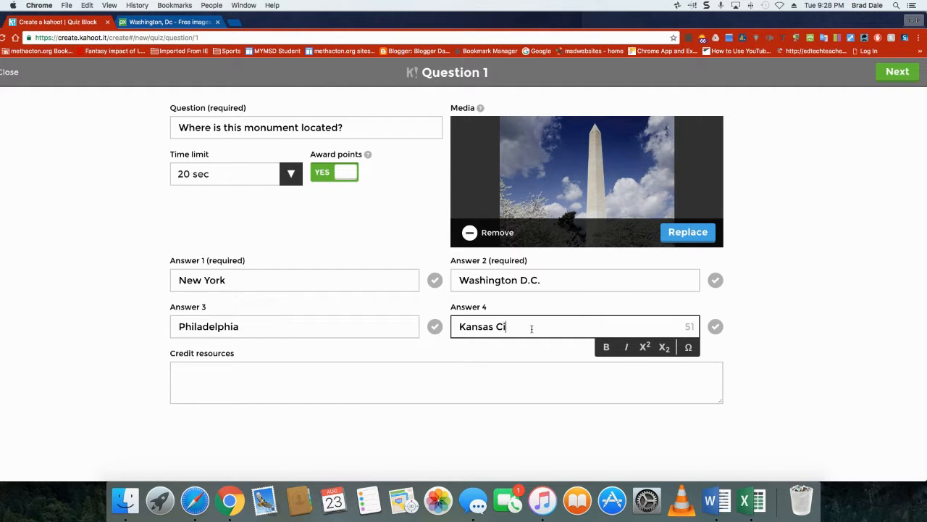
{"action": "type", "text": "ty"}
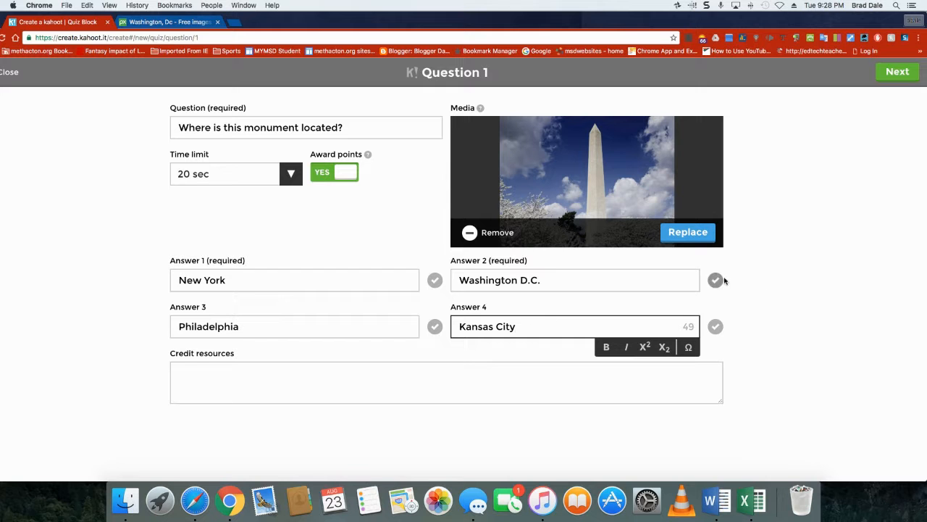
{"action": "left_click", "coordinate": [715, 280]}
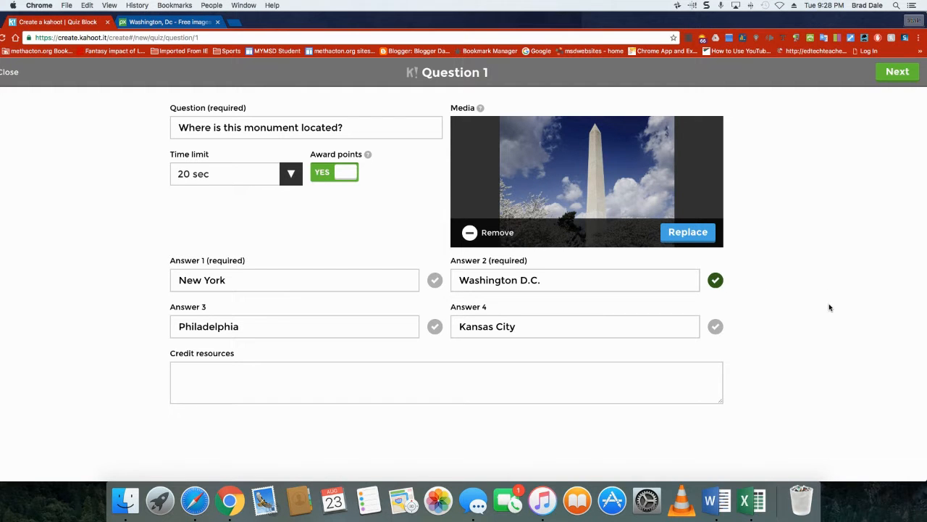
{"action": "left_click", "coordinate": [897, 71]}
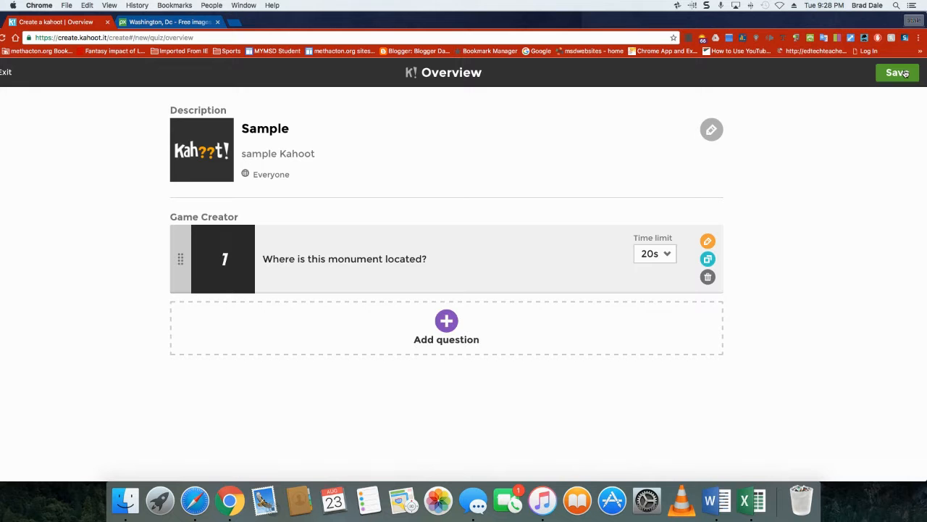
Add question 2 reading 'Where is this monument located?'
{"action": "left_click", "coordinate": [446, 320]}
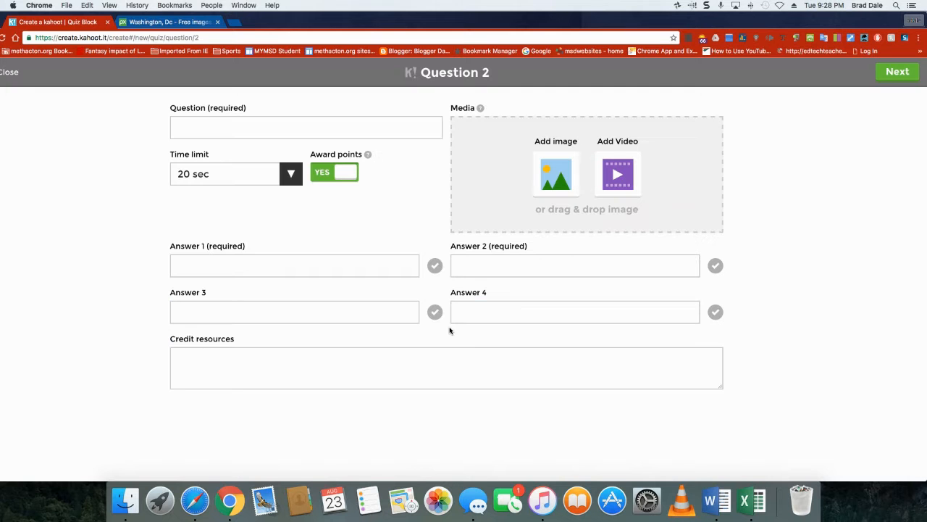
{"action": "mouse_move", "coordinate": [265, 160]}
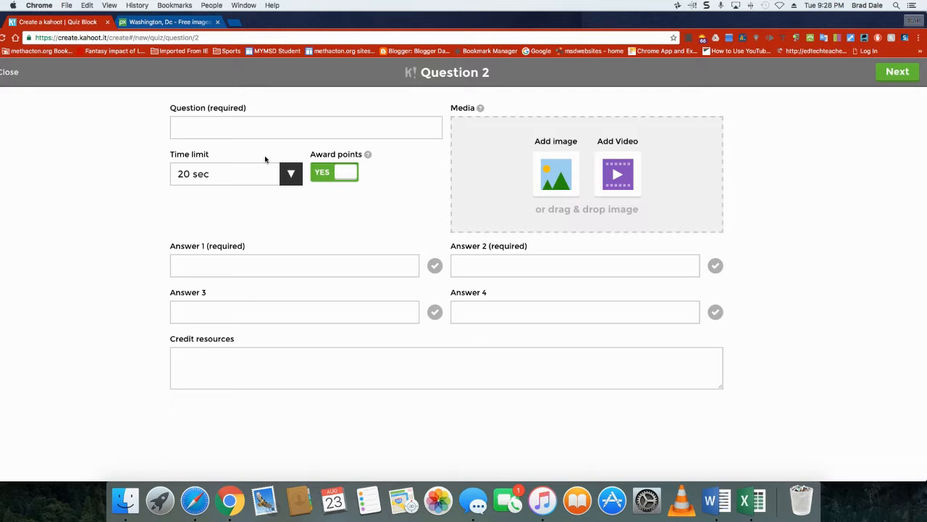
{"action": "type", "text": "Where is thi"}
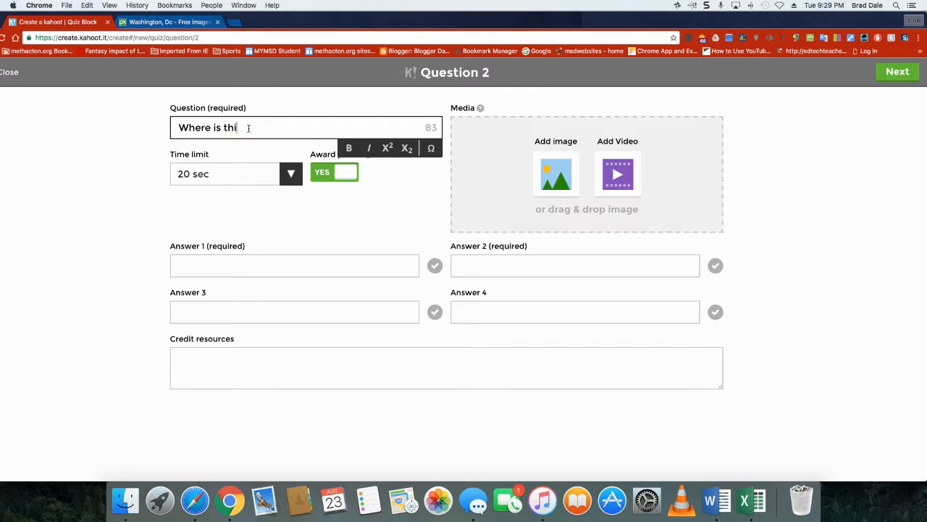
{"action": "type", "text": "s monument locat"}
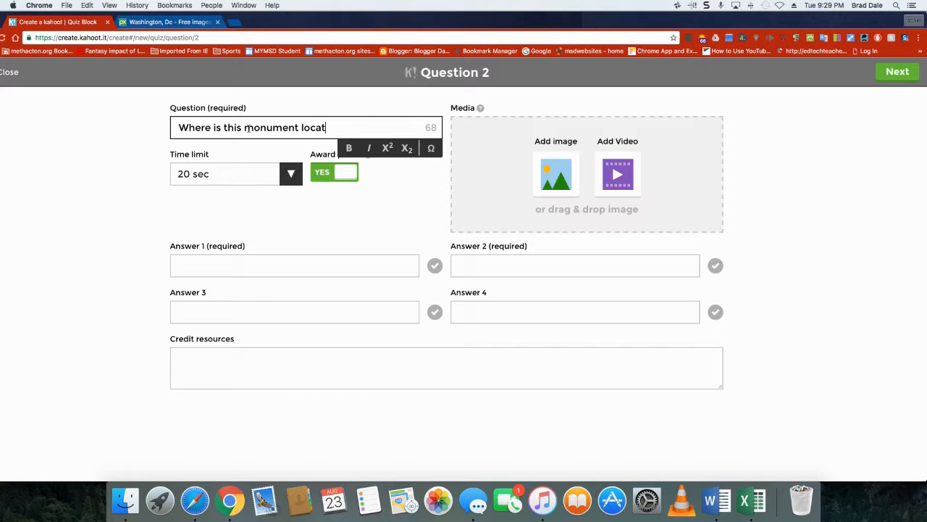
{"action": "type", "text": "ed?"}
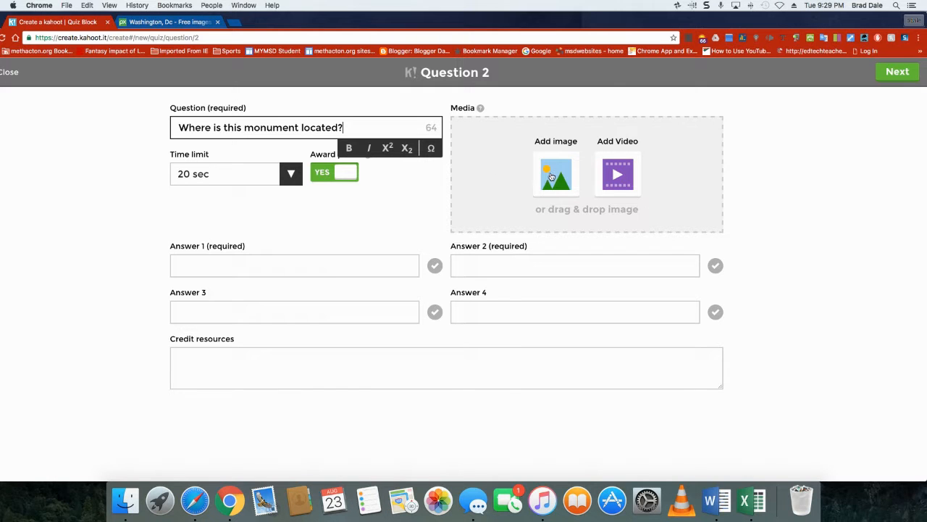
Attach the Statue of Liberty photo to question 2
{"action": "left_click", "coordinate": [556, 173]}
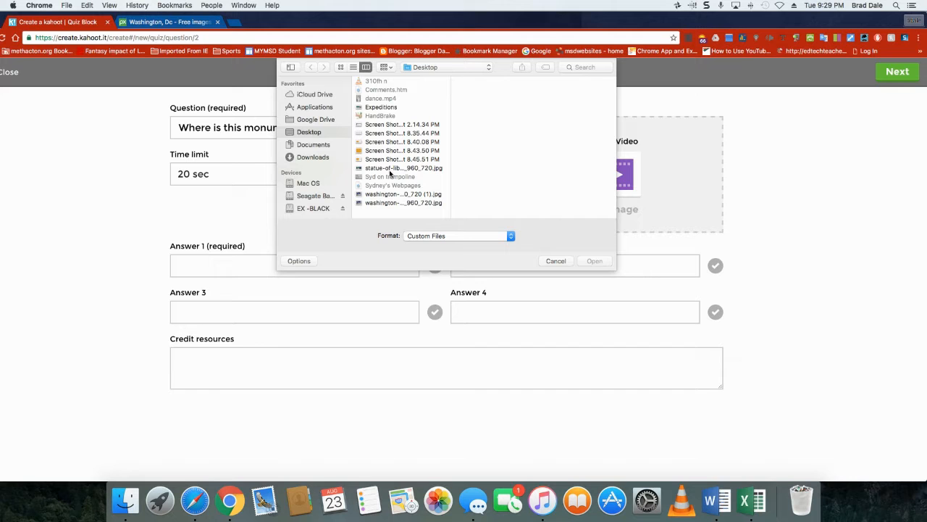
{"action": "left_click", "coordinate": [403, 167]}
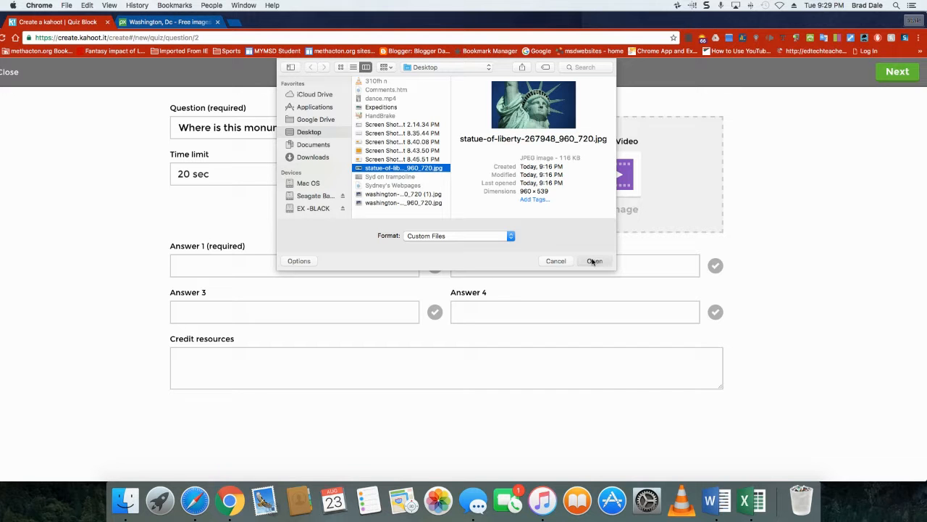
{"action": "left_click", "coordinate": [594, 261]}
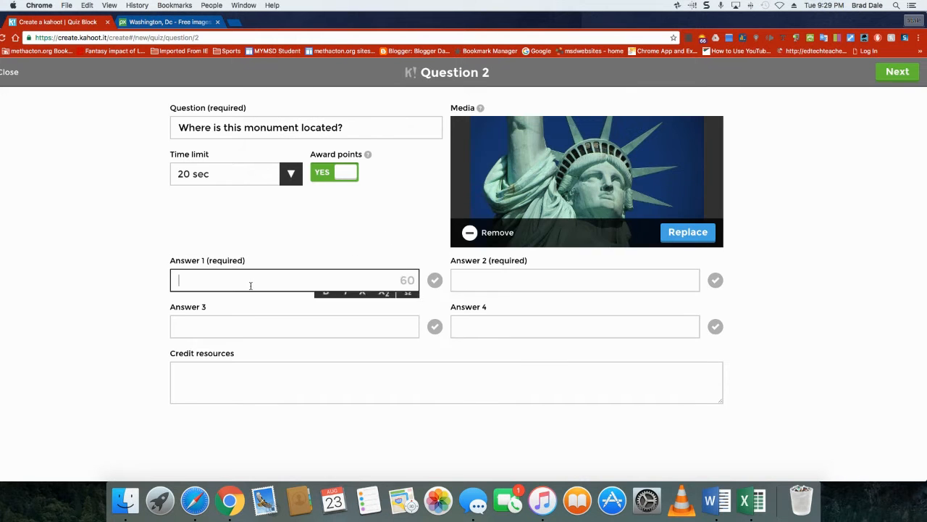
Enter answers New York, Philadelphia, Paris and Moscow, marking New York correct
{"action": "type", "text": "New Yo"}
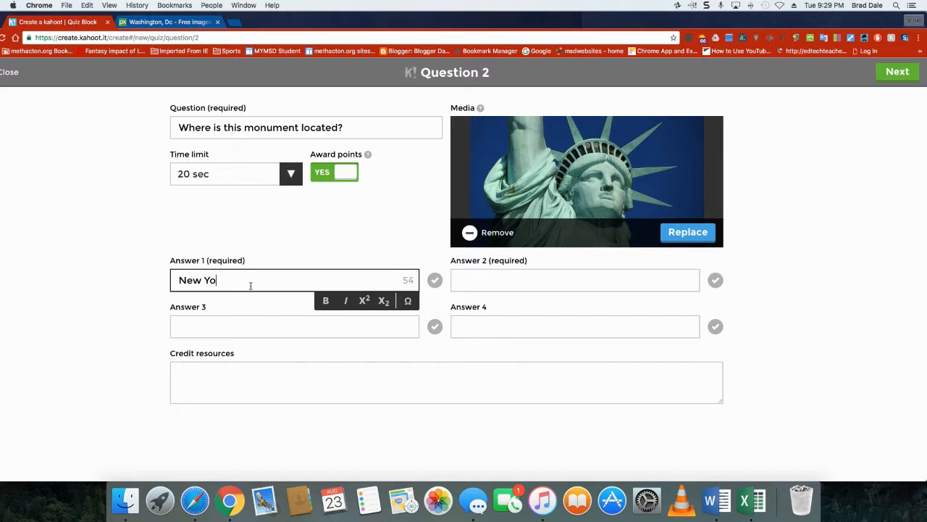
{"action": "left_click", "coordinate": [574, 280]}
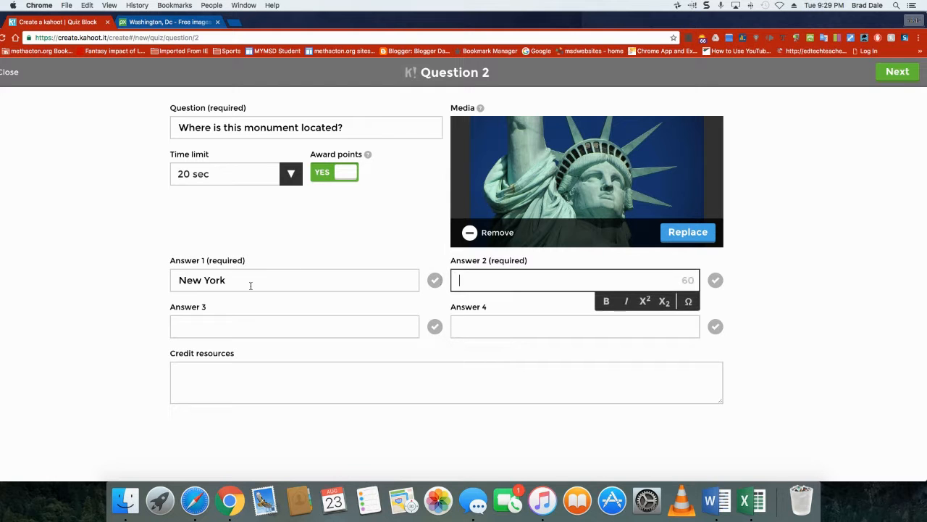
{"action": "type", "text": "Philadelphia"}
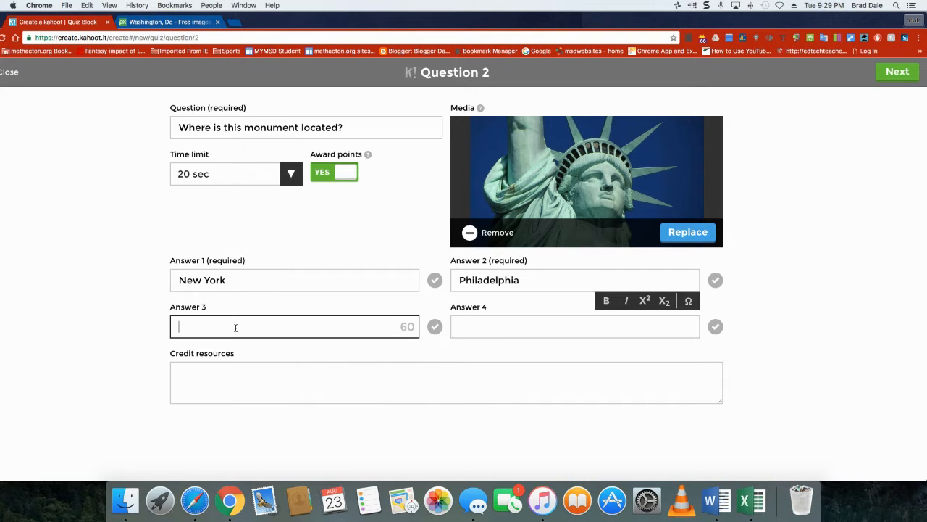
{"action": "type", "text": "Paris"}
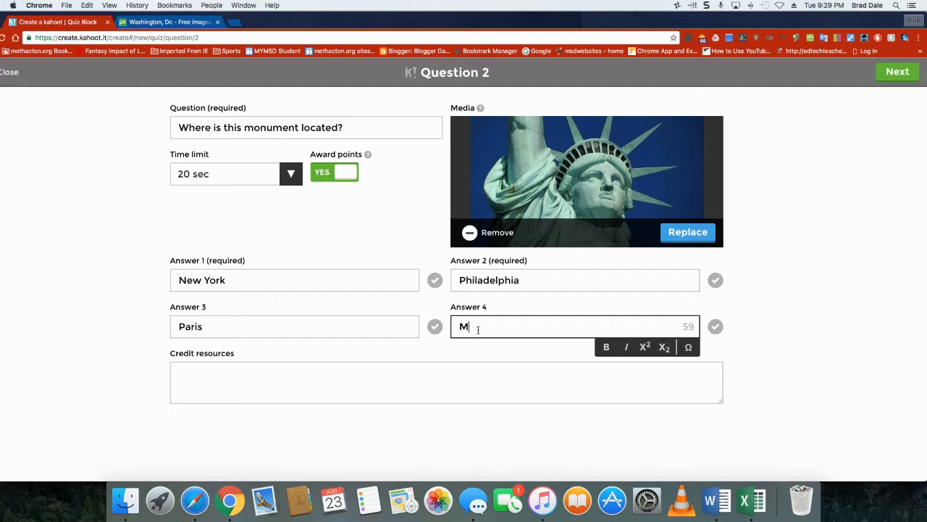
{"action": "type", "text": "osc"}
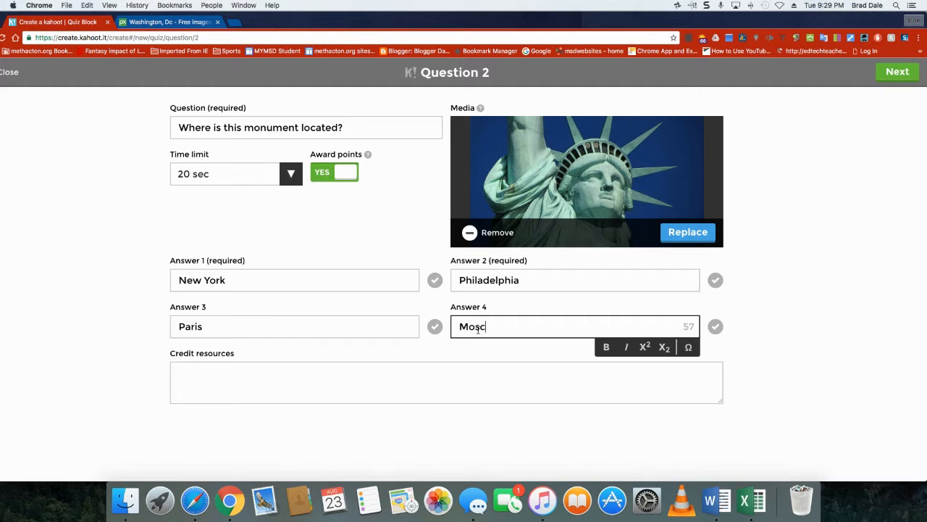
{"action": "type", "text": "ow"}
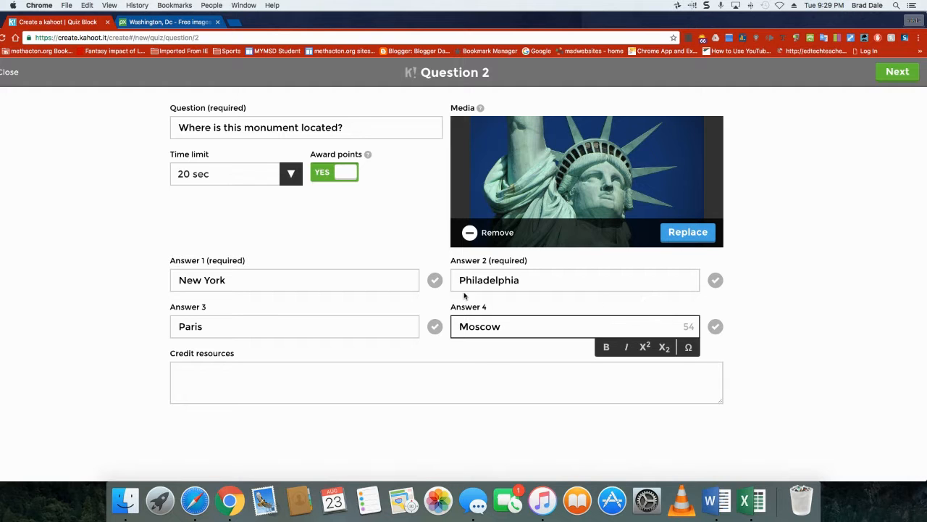
{"action": "left_click", "coordinate": [434, 280]}
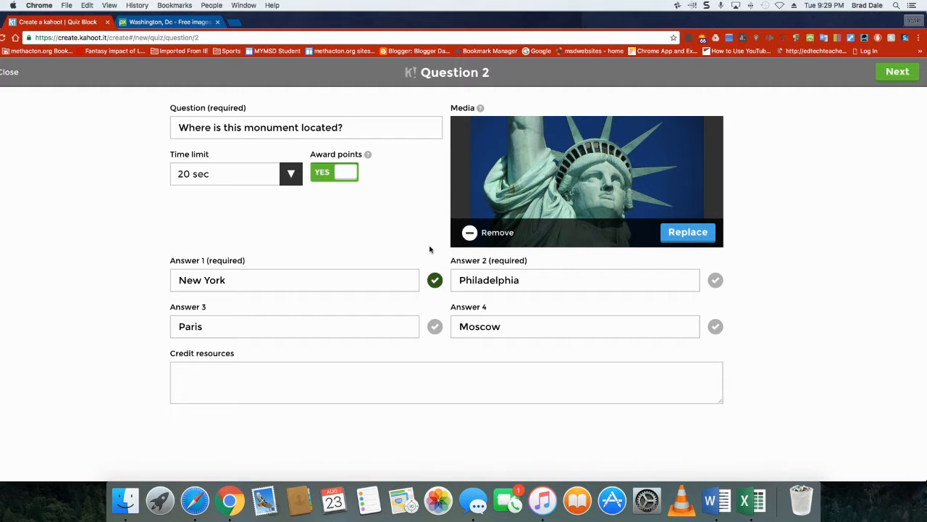
{"action": "left_click", "coordinate": [291, 174]}
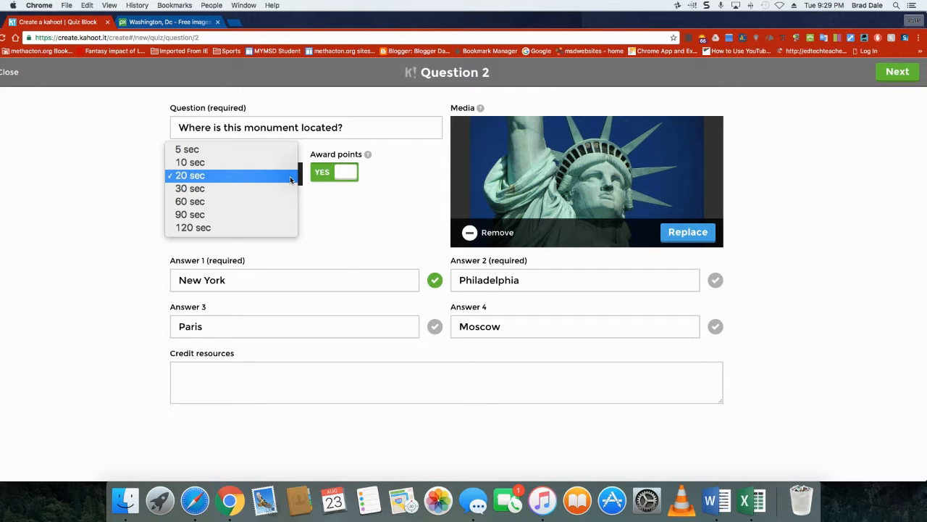
Keep the 20-second time limit, turn Award points off, and go to the overview
{"action": "left_click", "coordinate": [190, 175]}
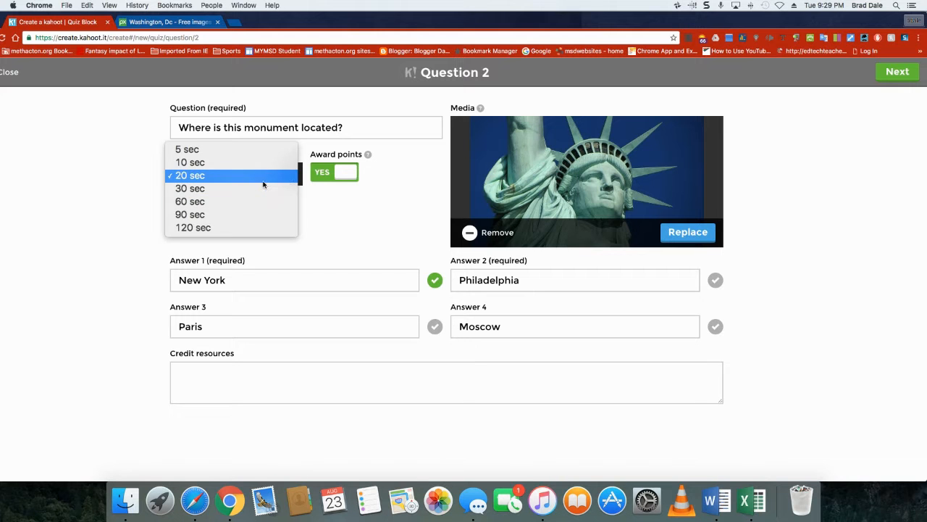
{"action": "left_click", "coordinate": [190, 175]}
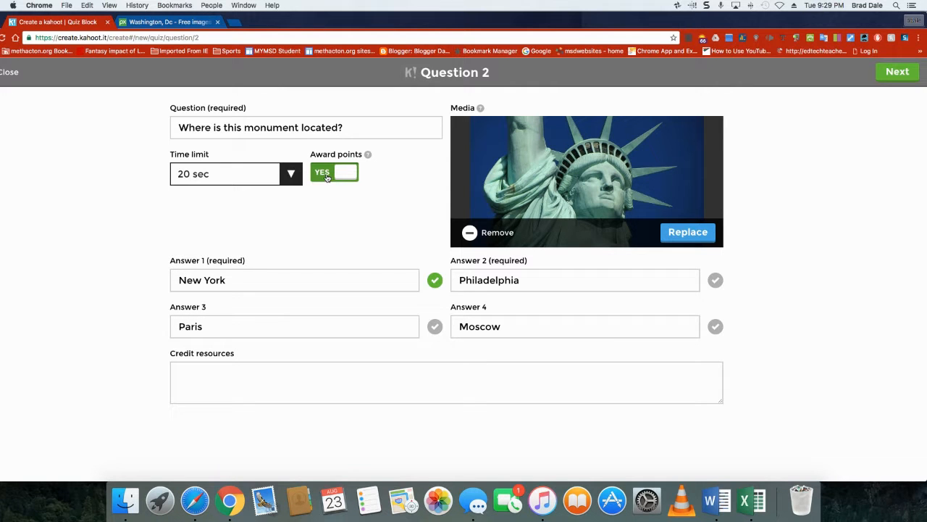
{"action": "left_click", "coordinate": [334, 172]}
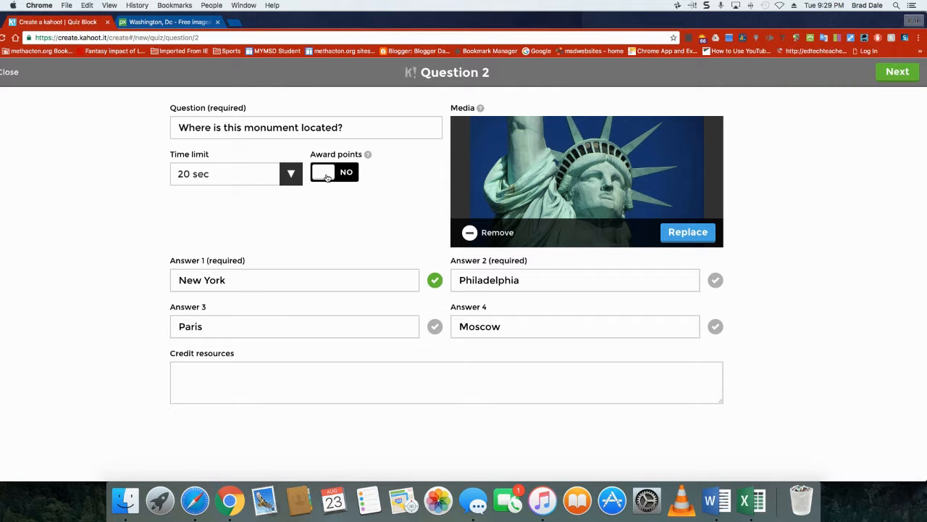
{"action": "mouse_move", "coordinate": [366, 228]}
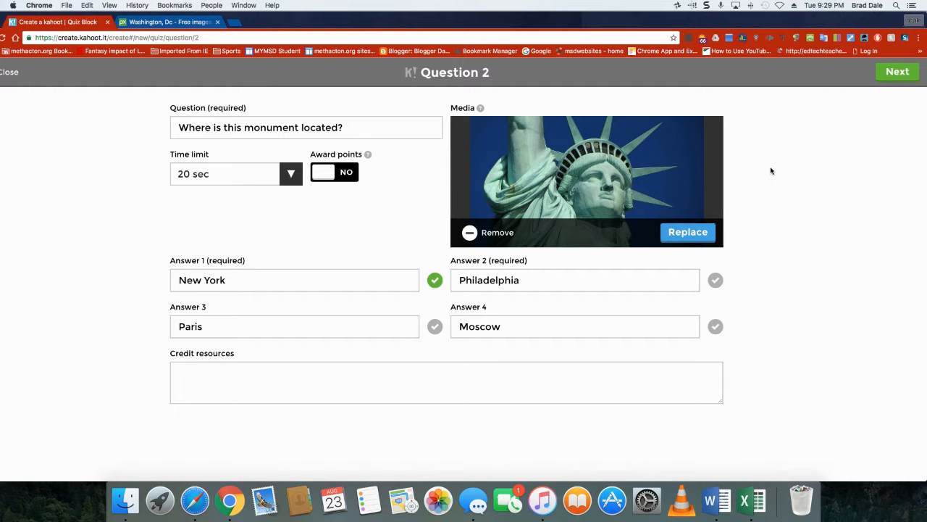
{"action": "mouse_move", "coordinate": [850, 164]}
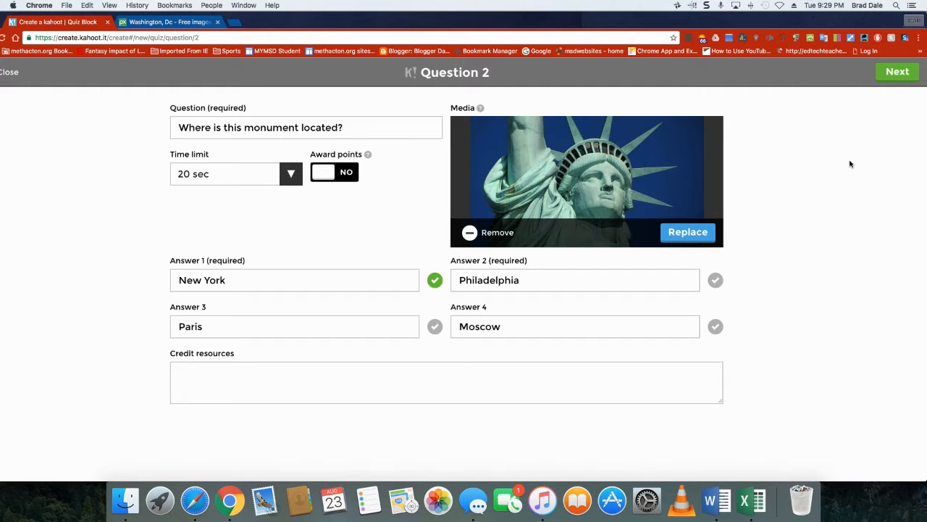
{"action": "left_click", "coordinate": [897, 71]}
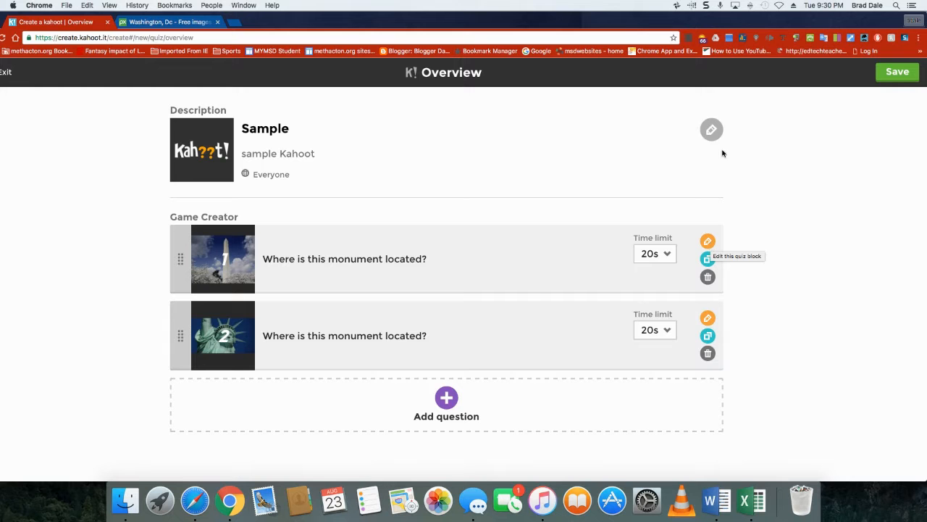
{"action": "mouse_move", "coordinate": [893, 87]}
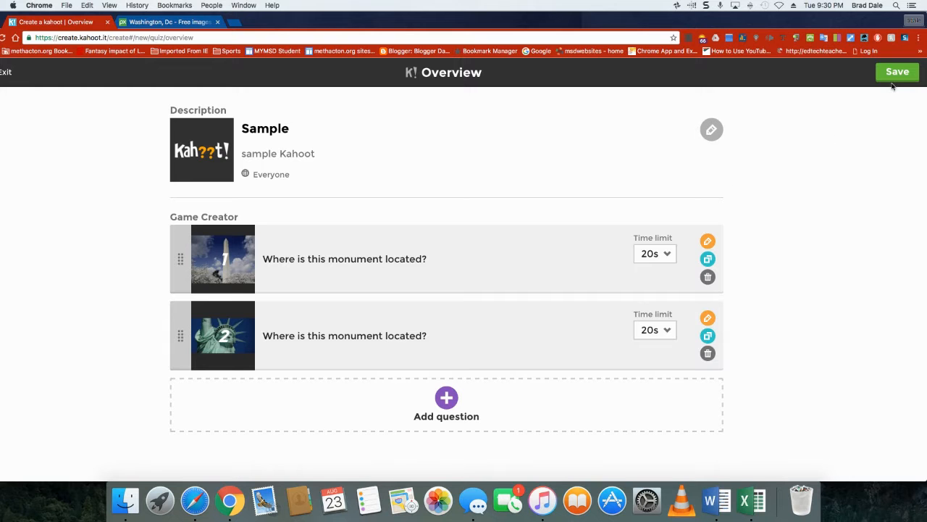
Save and publish the Sample quiz, then close the Pixabay tab
{"action": "left_click", "coordinate": [898, 72]}
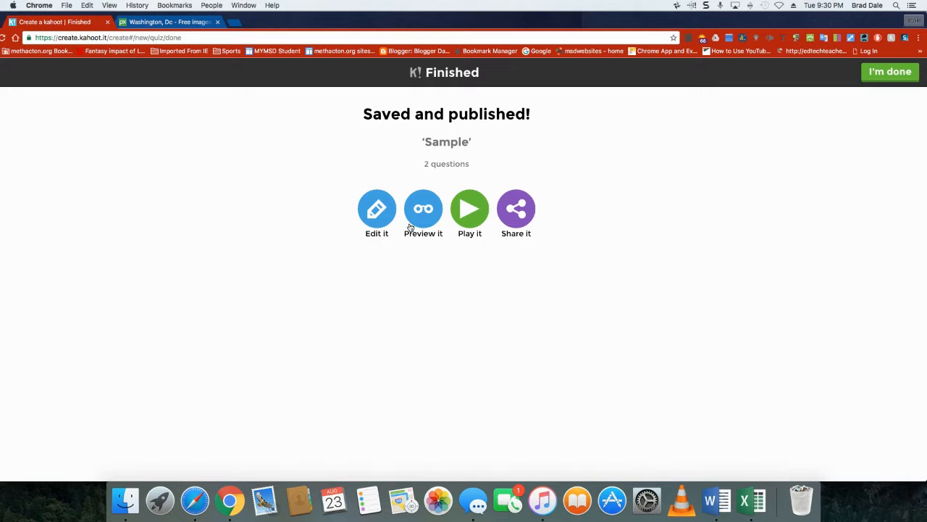
{"action": "mouse_move", "coordinate": [447, 214]}
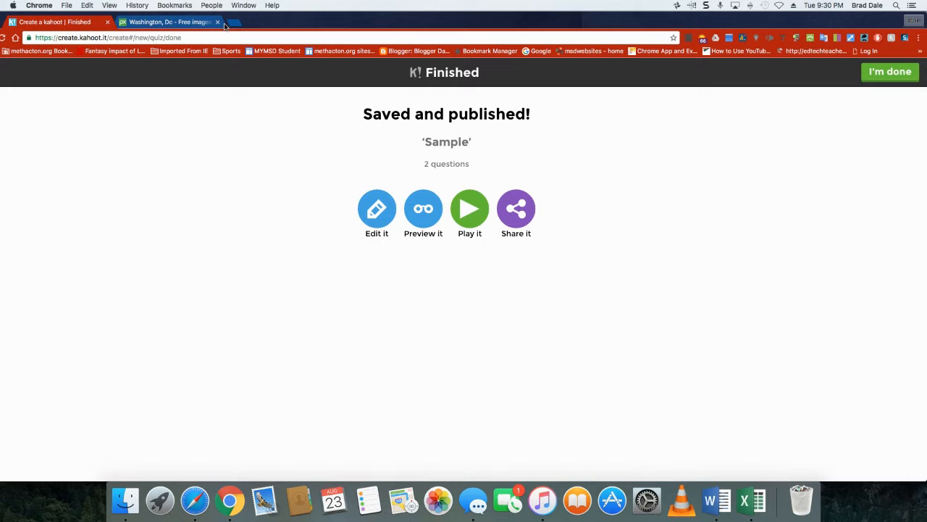
{"action": "left_click", "coordinate": [168, 21]}
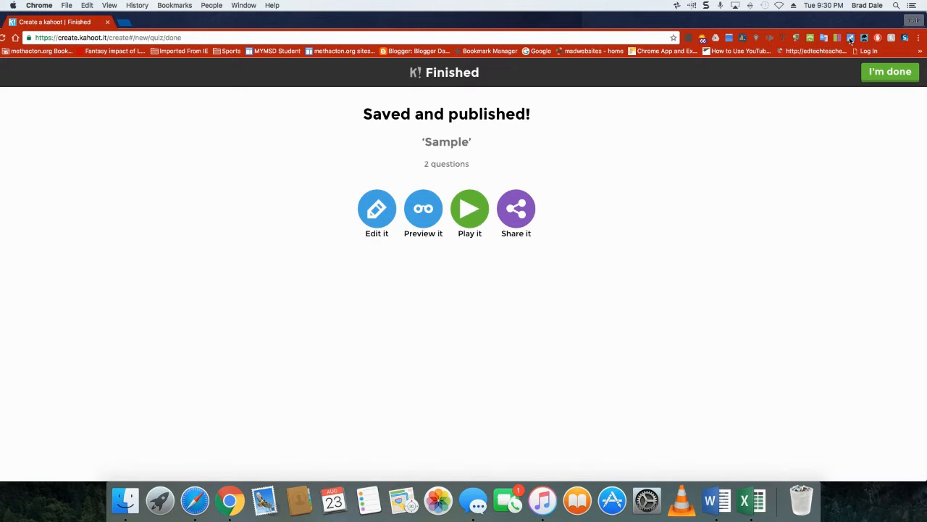
Apply the Tab Resize 2x2 layout and launch the Sample quiz with Play it
{"action": "left_click", "coordinate": [851, 37]}
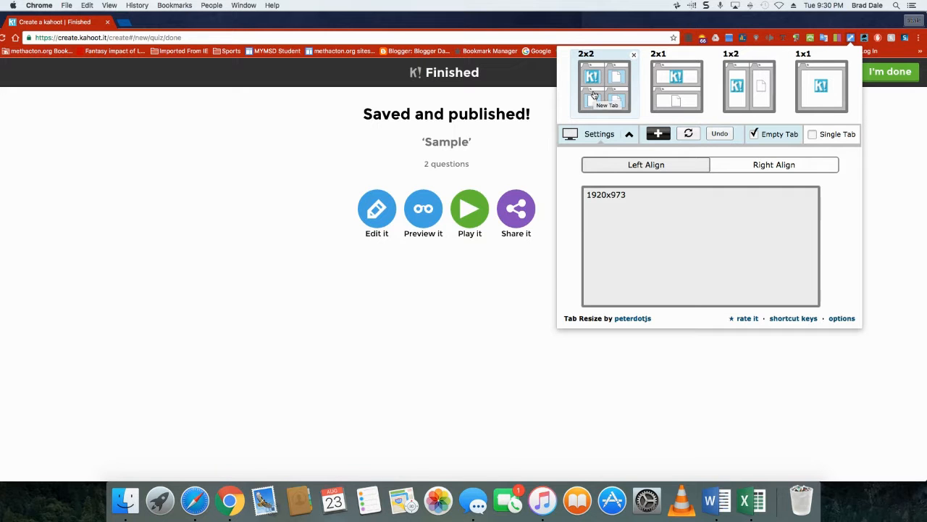
{"action": "left_click", "coordinate": [605, 84]}
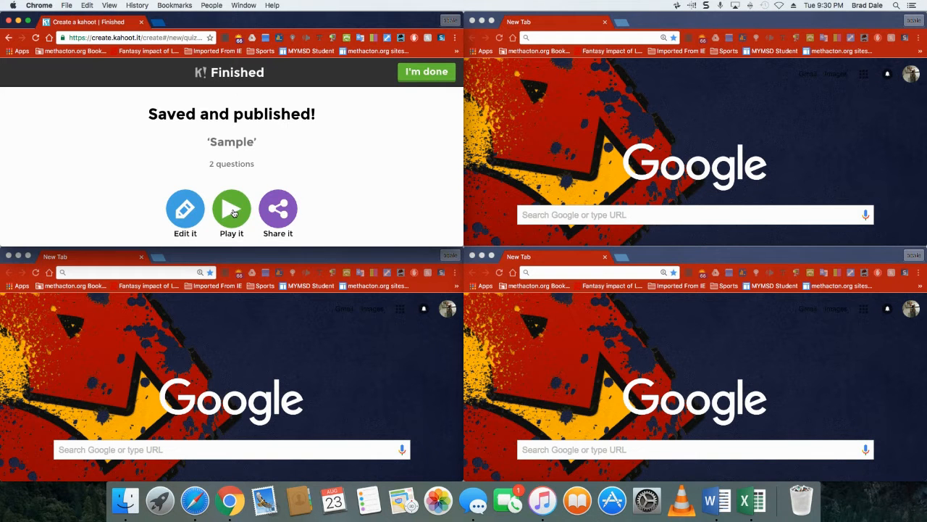
{"action": "left_click", "coordinate": [231, 209]}
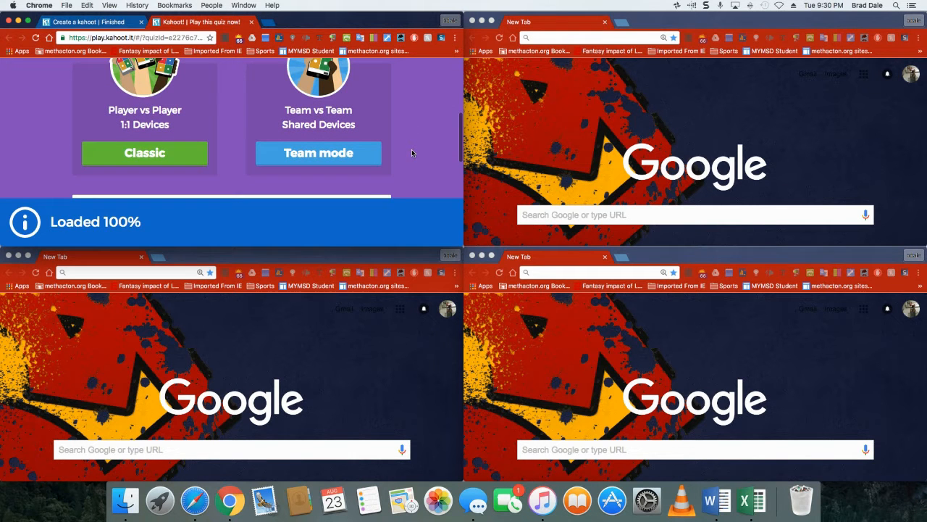
Browse the game options and host a Classic game showing Game PIN 905658
{"action": "left_click", "coordinate": [144, 153]}
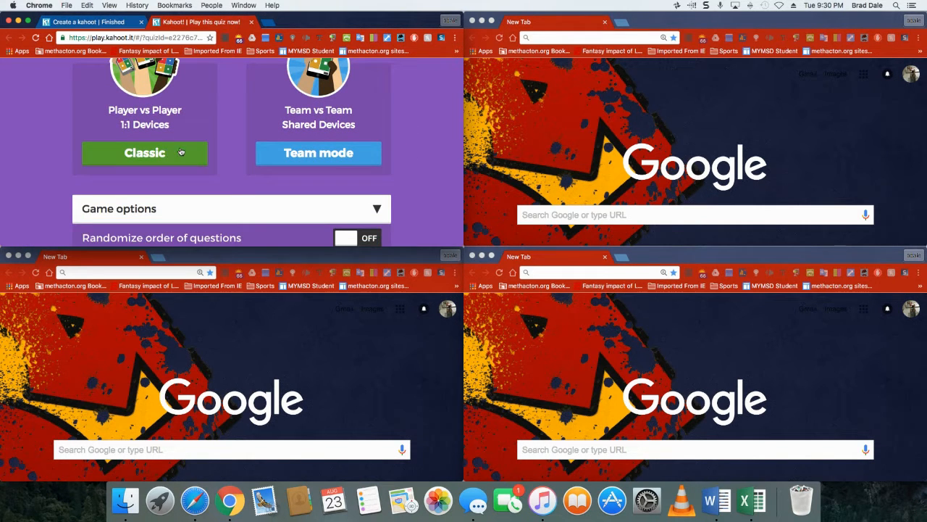
{"action": "mouse_move", "coordinate": [394, 142]}
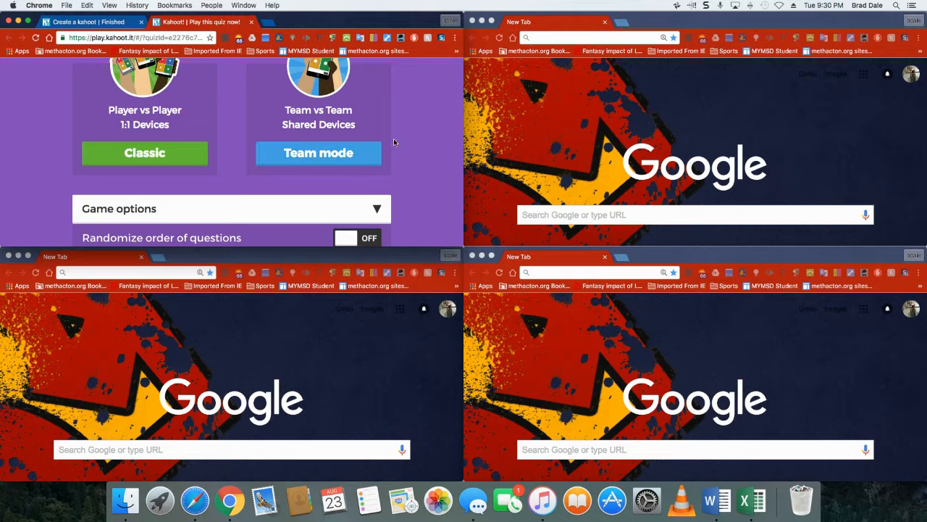
{"action": "scroll", "scroll_direction": "down", "scroll_amount": 3}
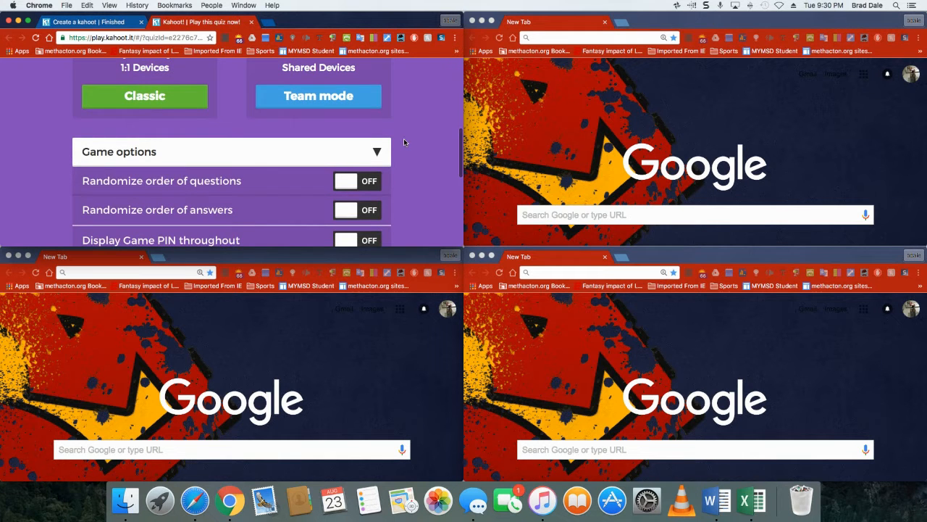
{"action": "scroll", "scroll_direction": "down", "scroll_amount": 3}
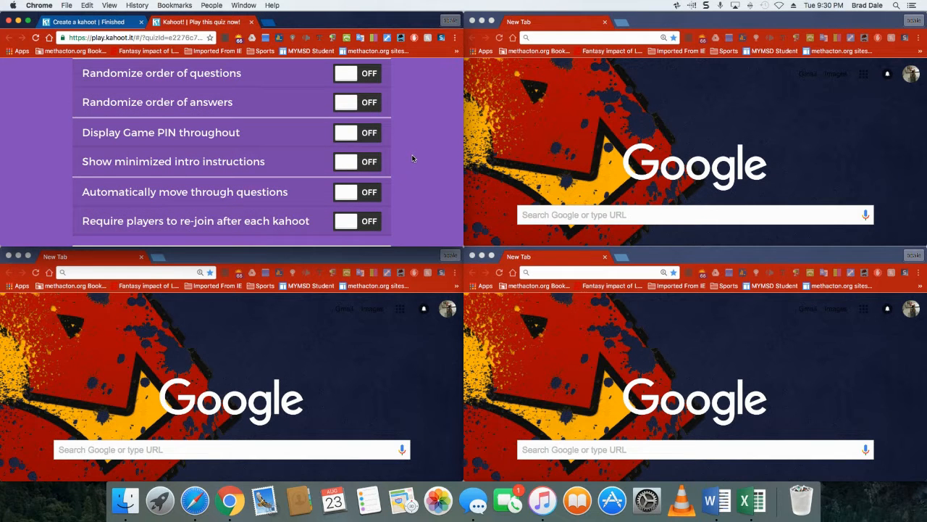
{"action": "scroll", "scroll_direction": "down", "scroll_amount": 3}
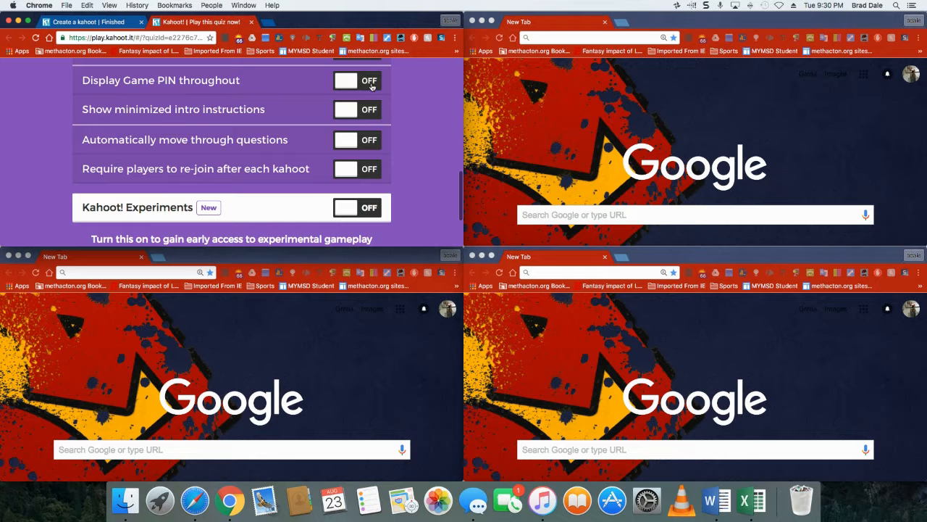
{"action": "scroll", "scroll_direction": "up", "scroll_amount": 3}
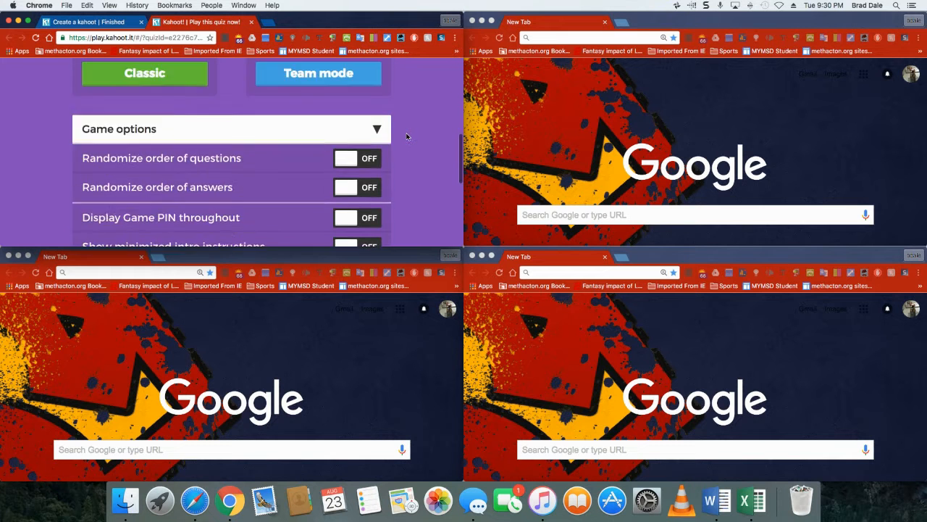
{"action": "scroll", "scroll_direction": "up", "scroll_amount": 3}
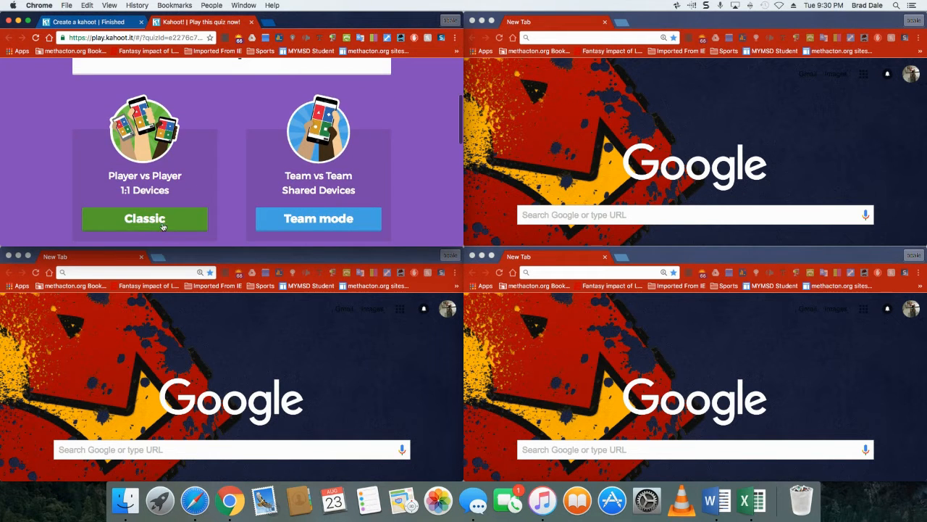
{"action": "left_click", "coordinate": [145, 218]}
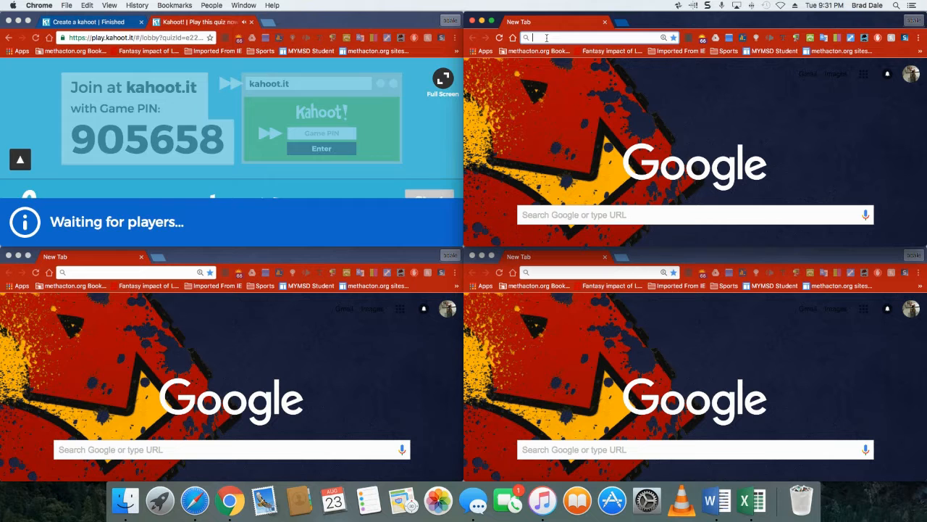
Load kahoot.it in the three player windows and submit Game PIN 905658 in one
{"action": "type", "text": "kahoot.it"}
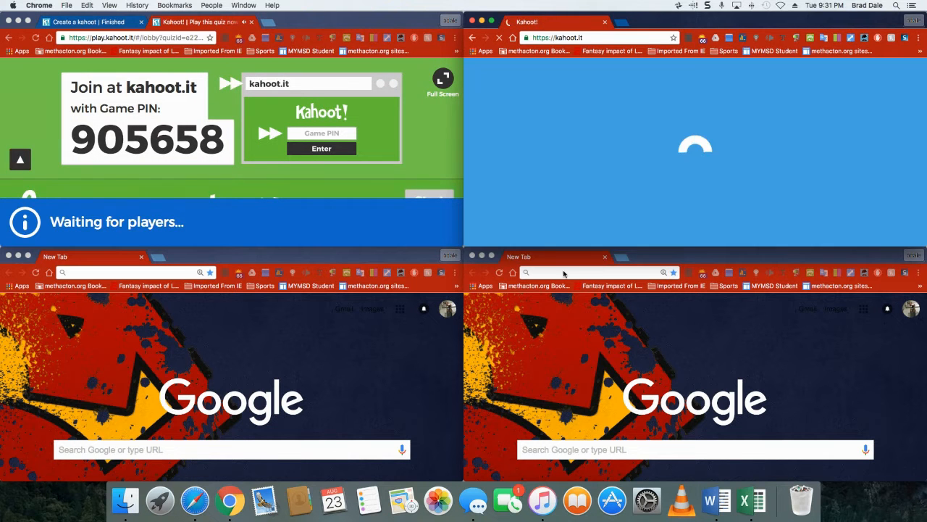
{"action": "type", "text": "kahoot.it"}
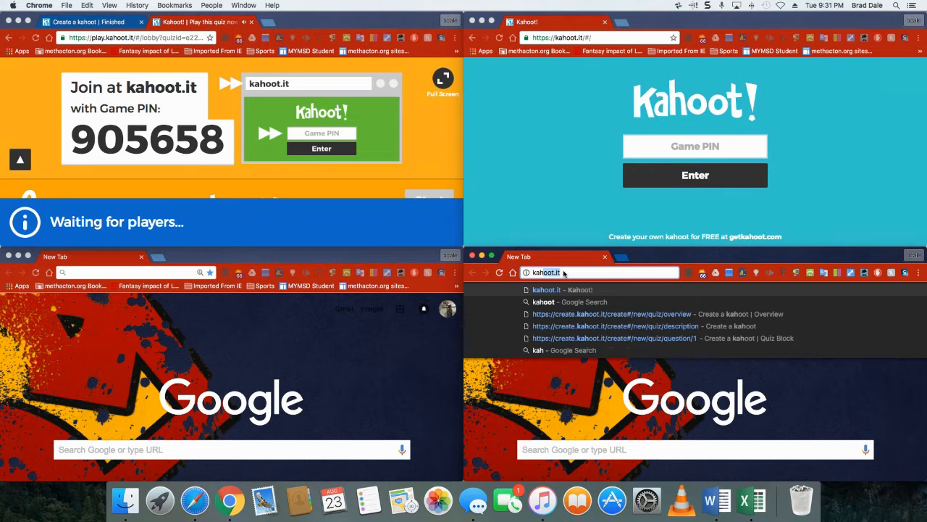
{"action": "left_click", "coordinate": [561, 289]}
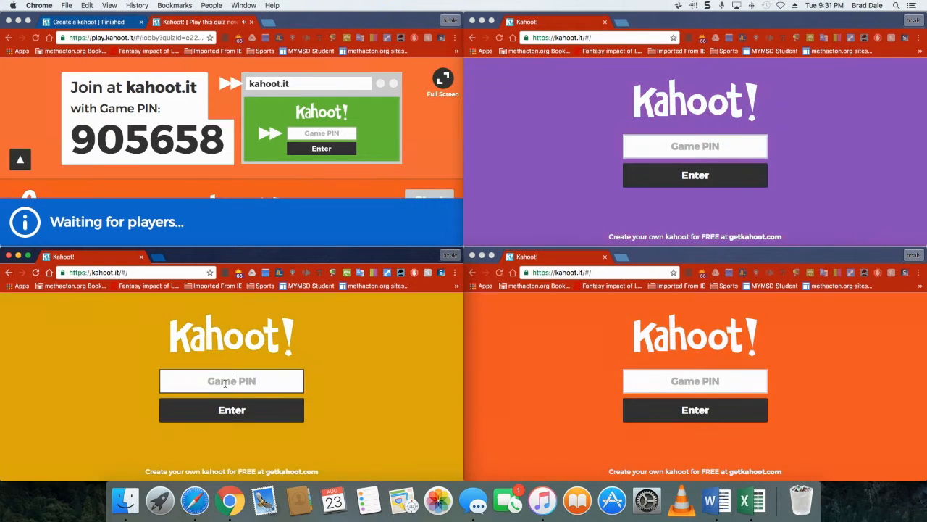
{"action": "type", "text": "905658"}
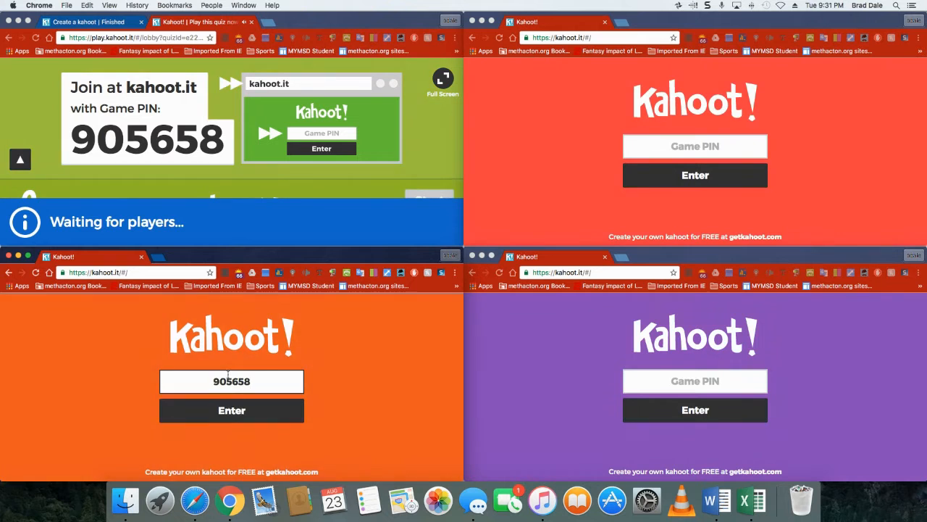
{"action": "left_click", "coordinate": [231, 410]}
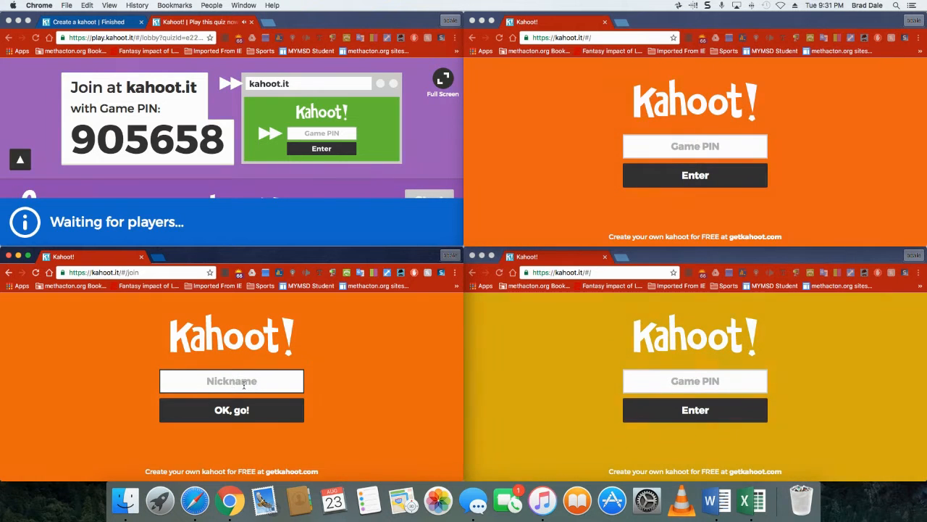
Join players Sydney and Jack, entering PIN 905658 in a second window
{"action": "type", "text": "Syd"}
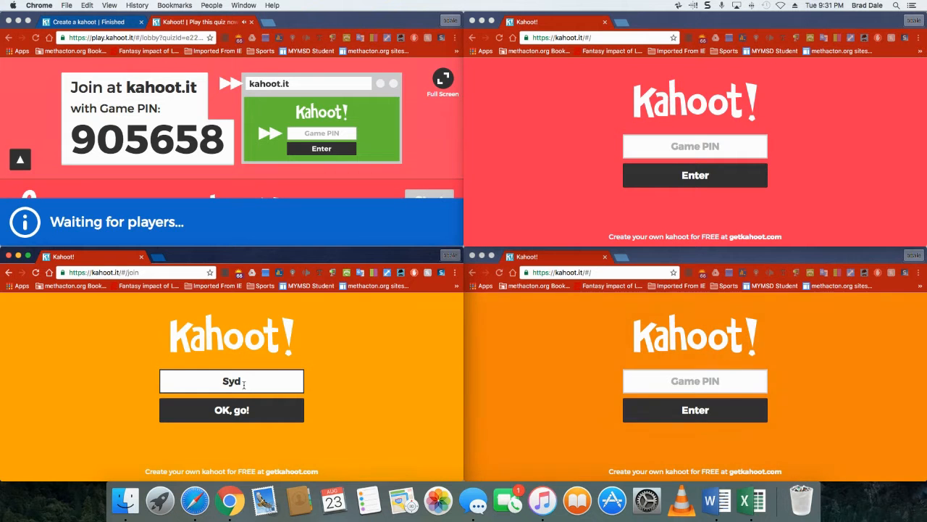
{"action": "type", "text": "ney"}
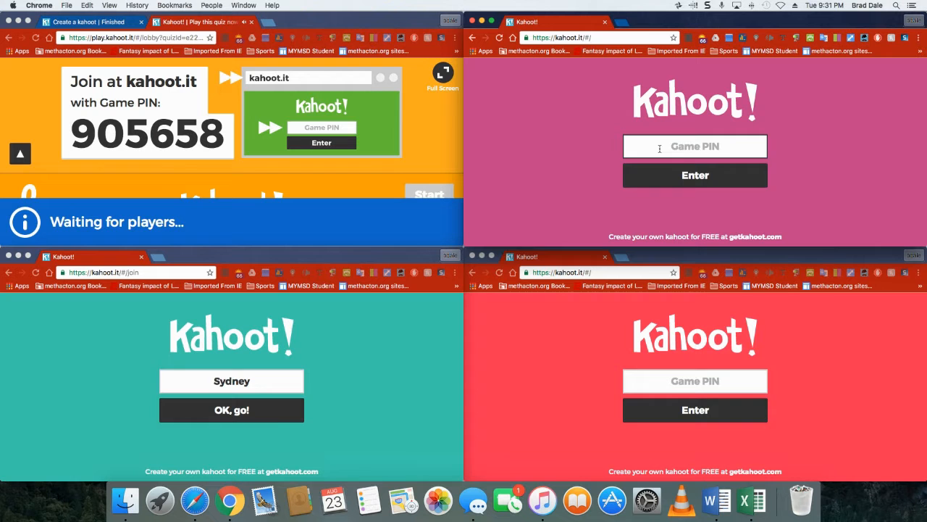
{"action": "type", "text": "905658"}
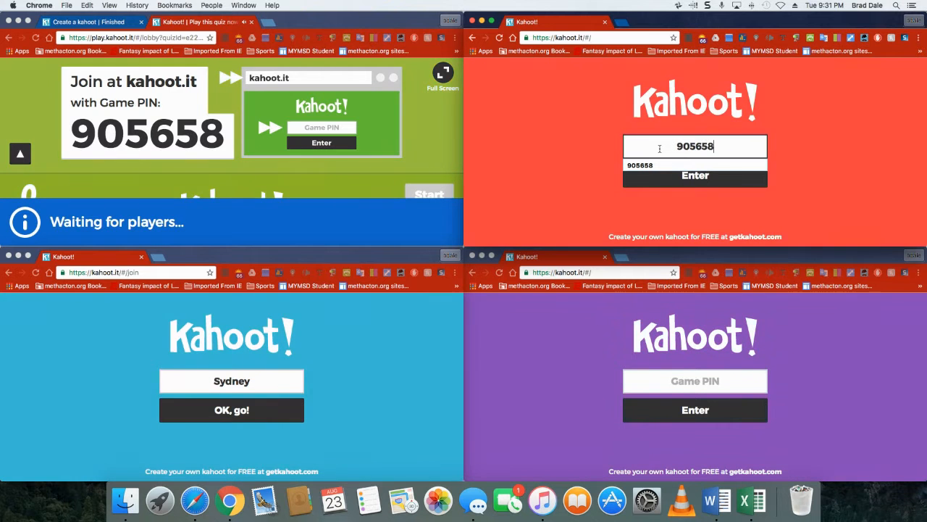
{"action": "left_click", "coordinate": [694, 175]}
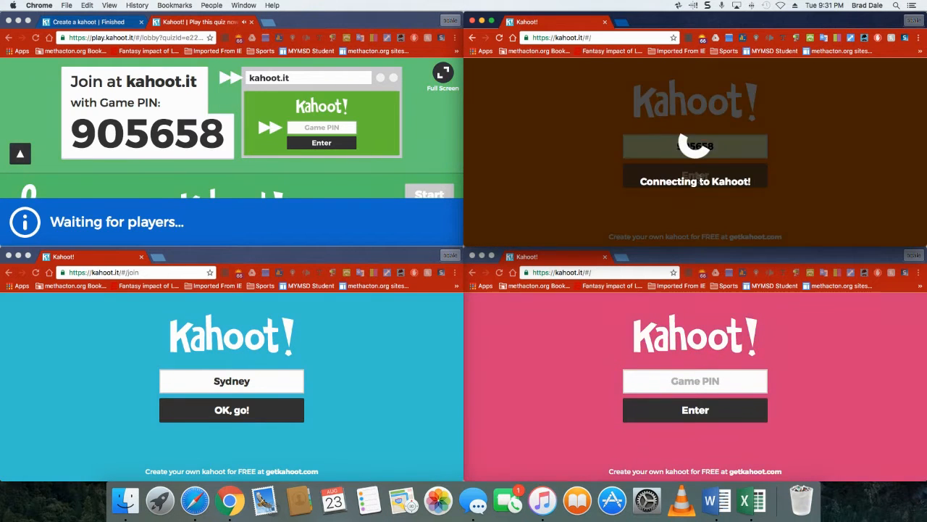
{"action": "type", "text": "Ja"}
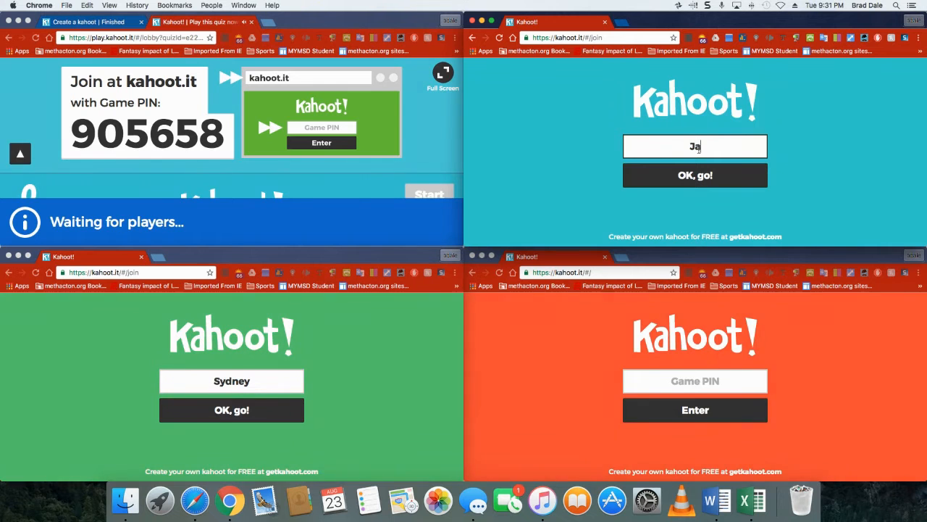
{"action": "left_click", "coordinate": [695, 176]}
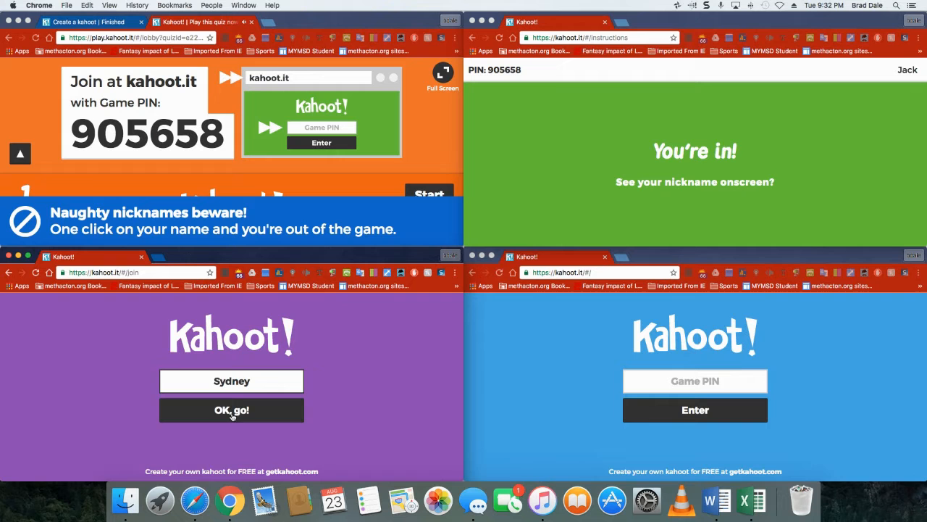
{"action": "left_click", "coordinate": [232, 409]}
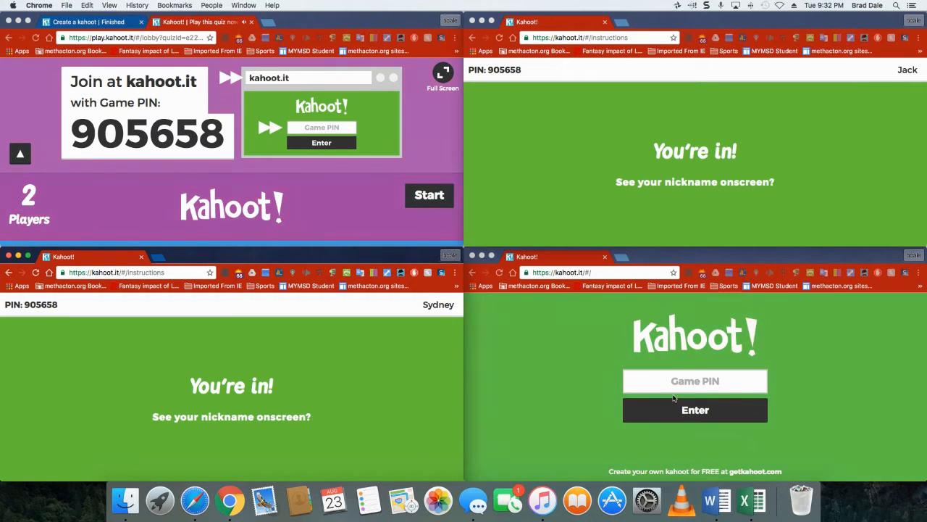
Add Brad as the third player and start the quiz from the host lobby
{"action": "type", "text": "9"}
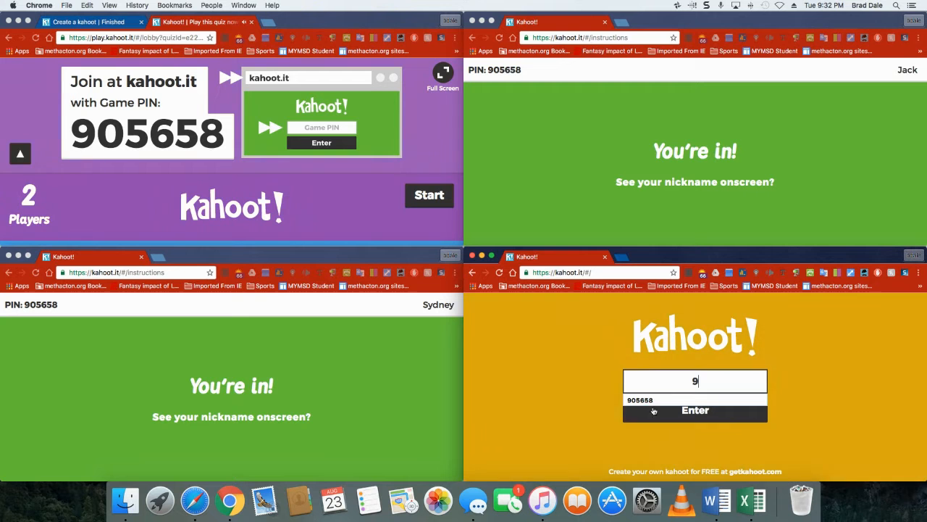
{"action": "left_click", "coordinate": [694, 410]}
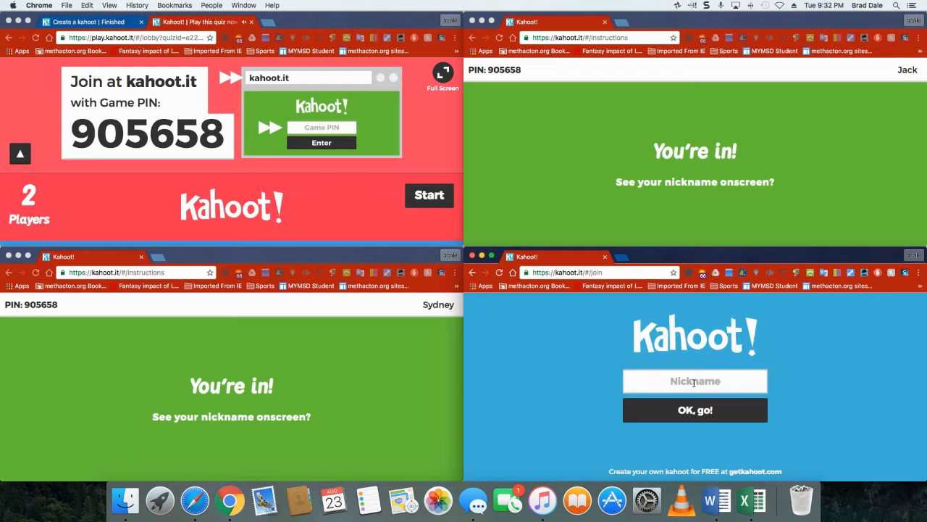
{"action": "type", "text": "Brad"}
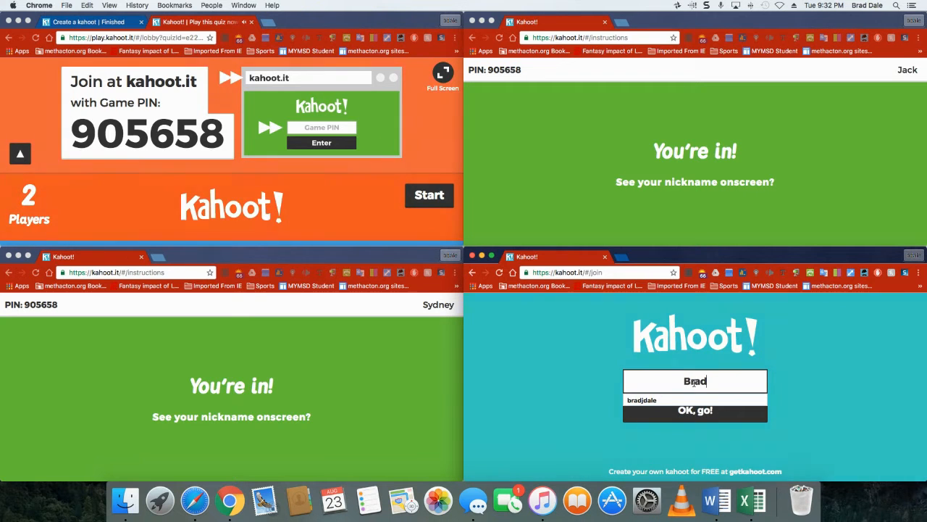
{"action": "left_click", "coordinate": [694, 410]}
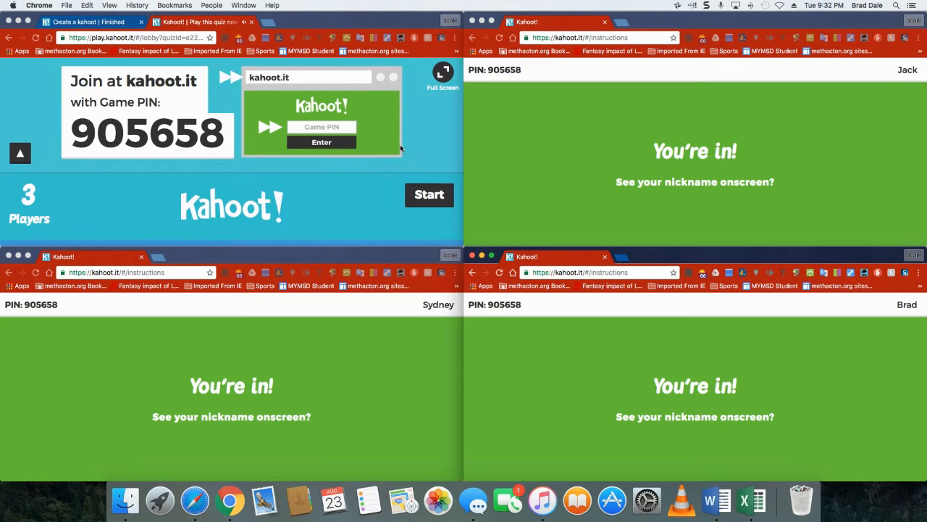
{"action": "mouse_move", "coordinate": [420, 169]}
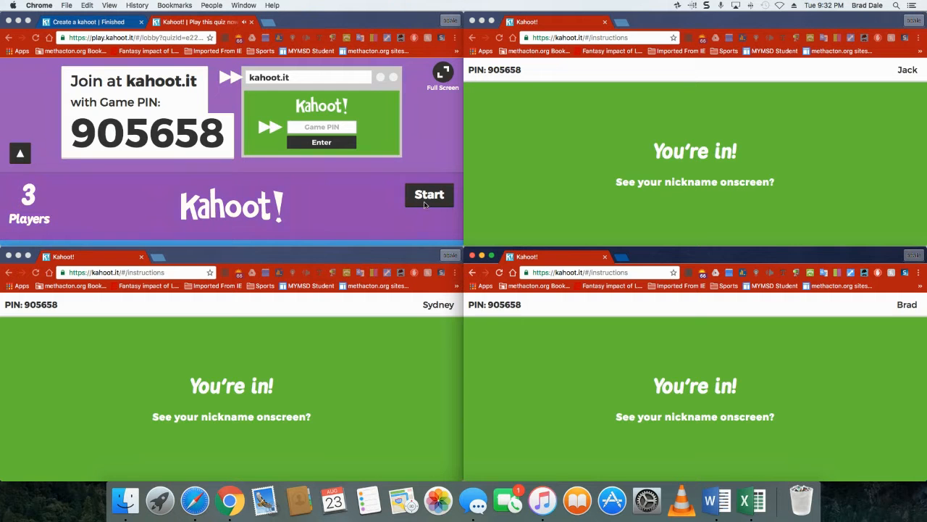
{"action": "left_click", "coordinate": [429, 194]}
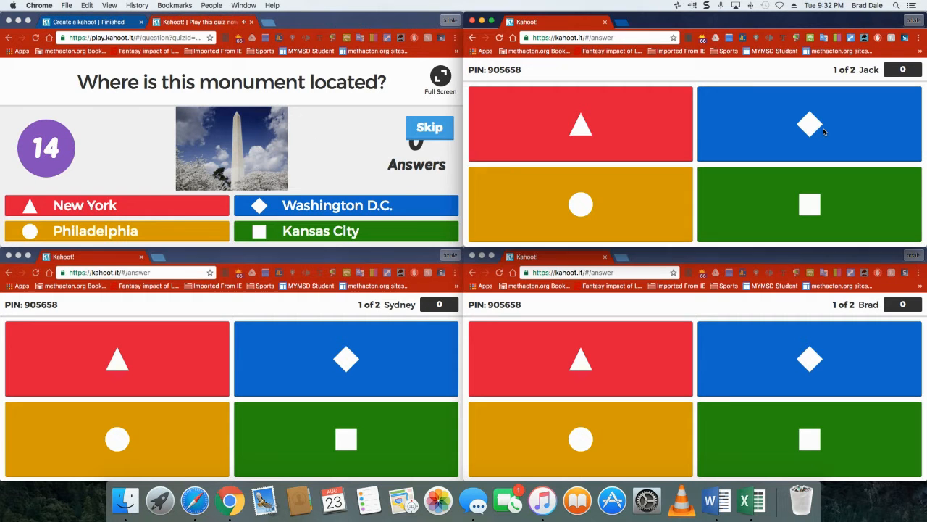
Answer Washington D.C. for two players, then advance to the question 1 scoreboard
{"action": "left_click", "coordinate": [809, 123]}
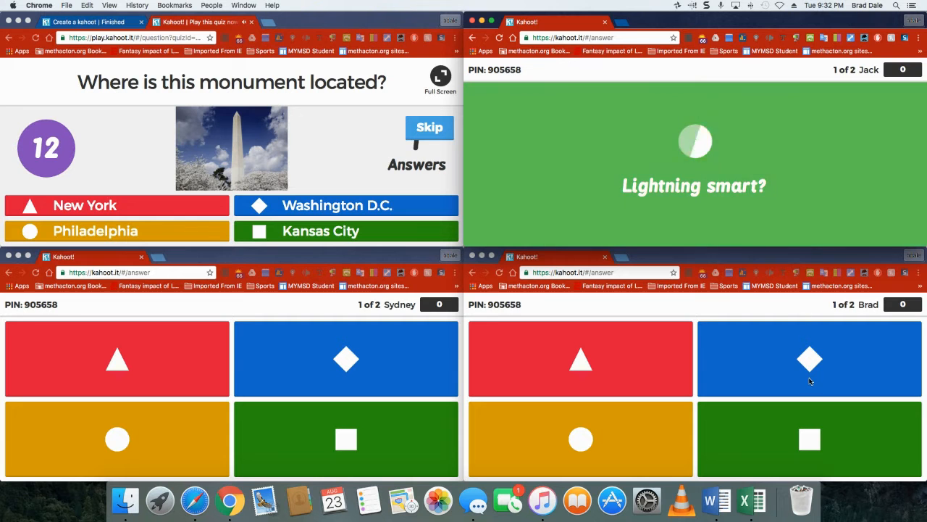
{"action": "left_click", "coordinate": [809, 358]}
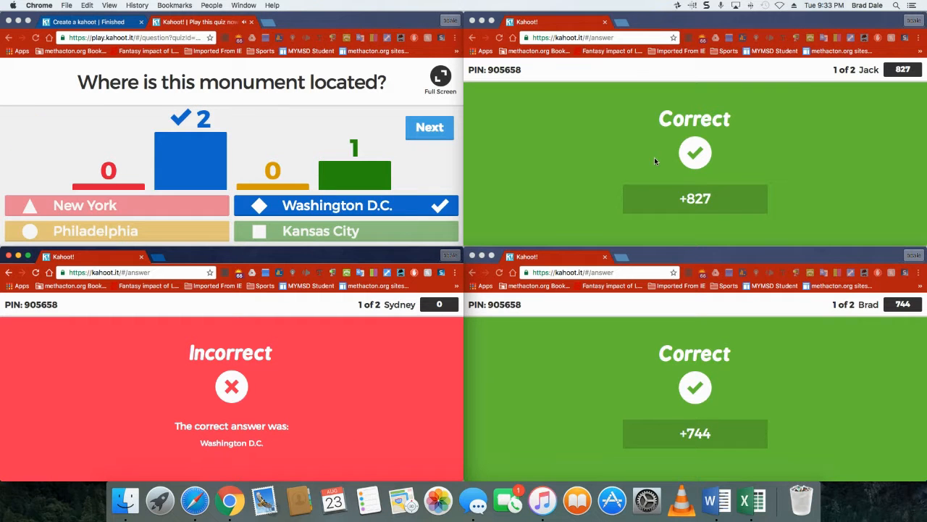
{"action": "mouse_move", "coordinate": [304, 404]}
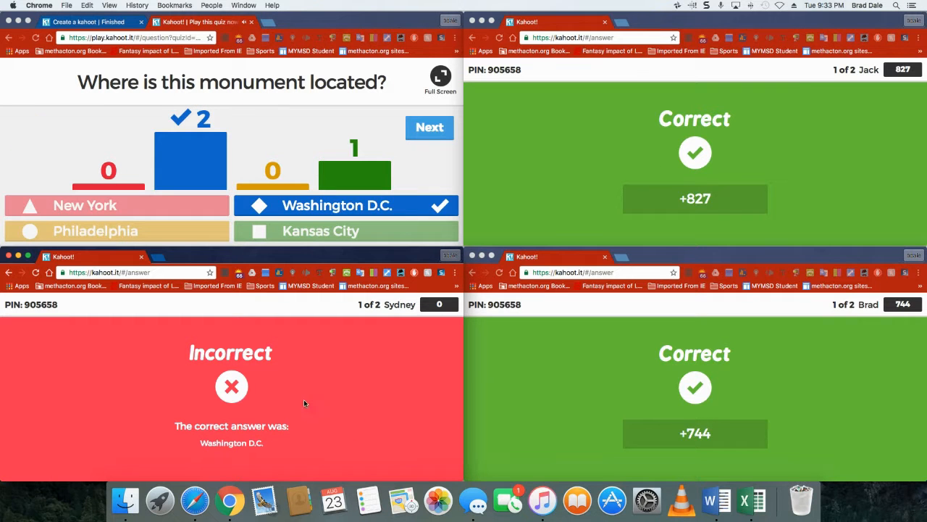
{"action": "mouse_move", "coordinate": [517, 218]}
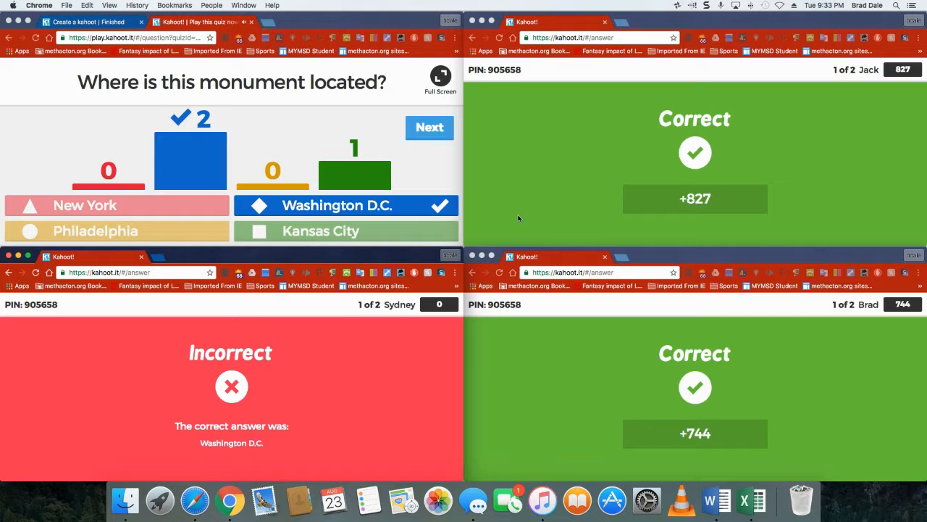
{"action": "mouse_move", "coordinate": [636, 194]}
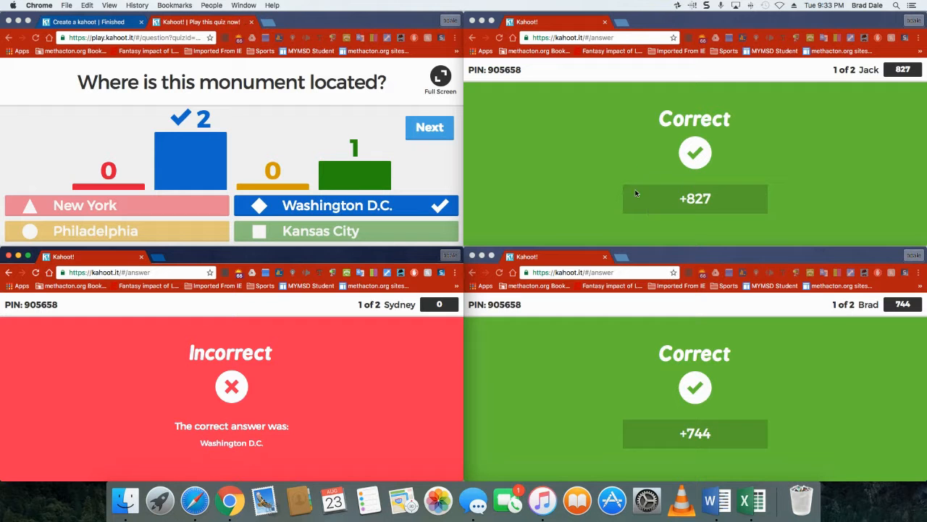
{"action": "mouse_move", "coordinate": [703, 420]}
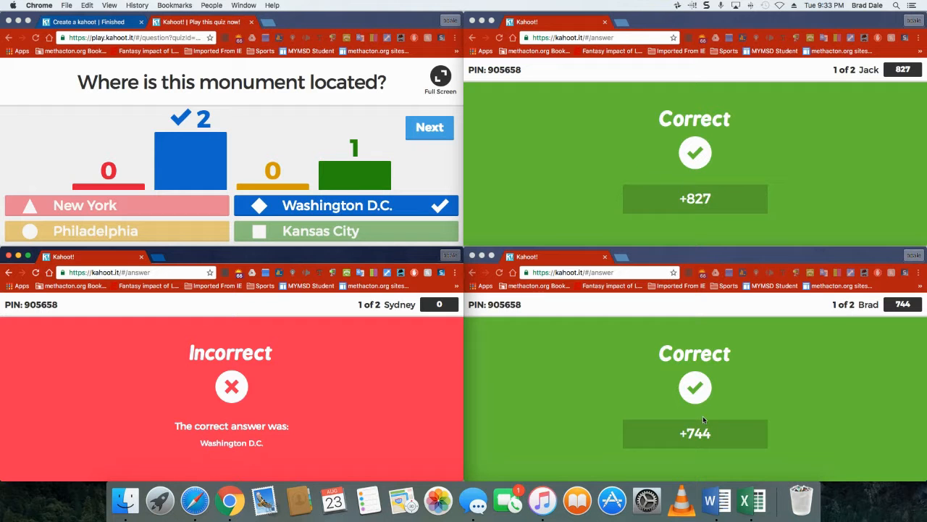
{"action": "mouse_move", "coordinate": [293, 414]}
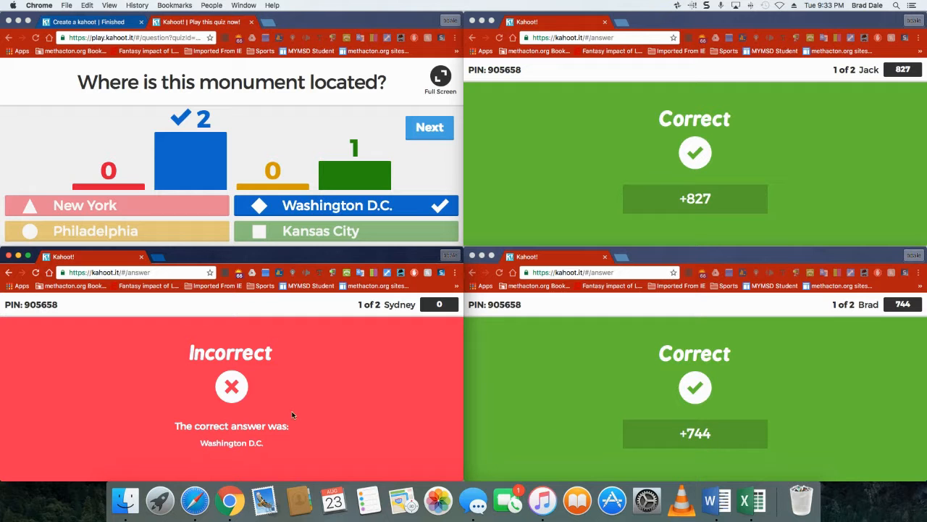
{"action": "mouse_move", "coordinate": [397, 141]}
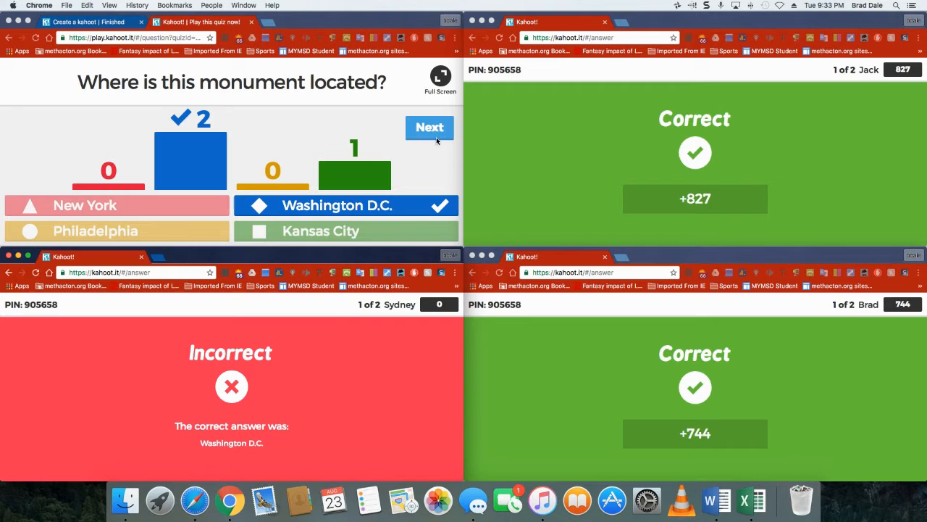
{"action": "left_click", "coordinate": [430, 127]}
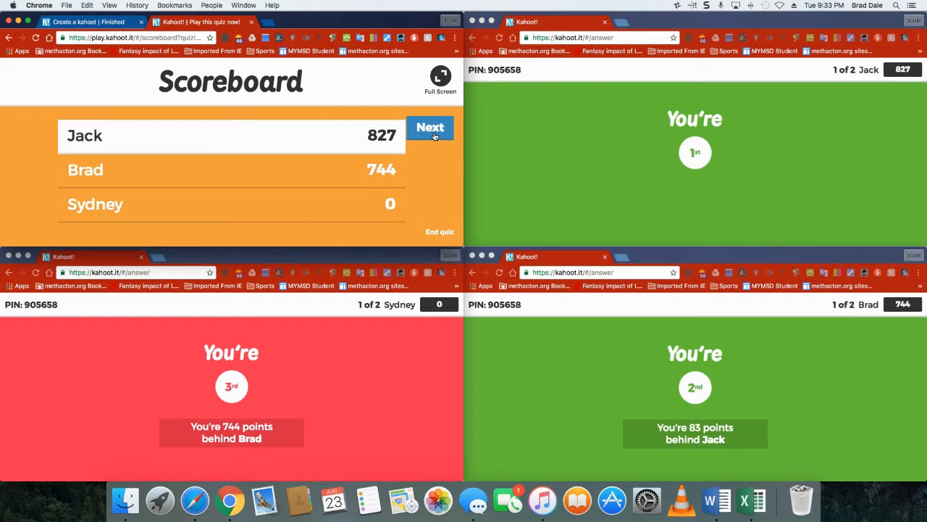
{"action": "mouse_move", "coordinate": [564, 132]}
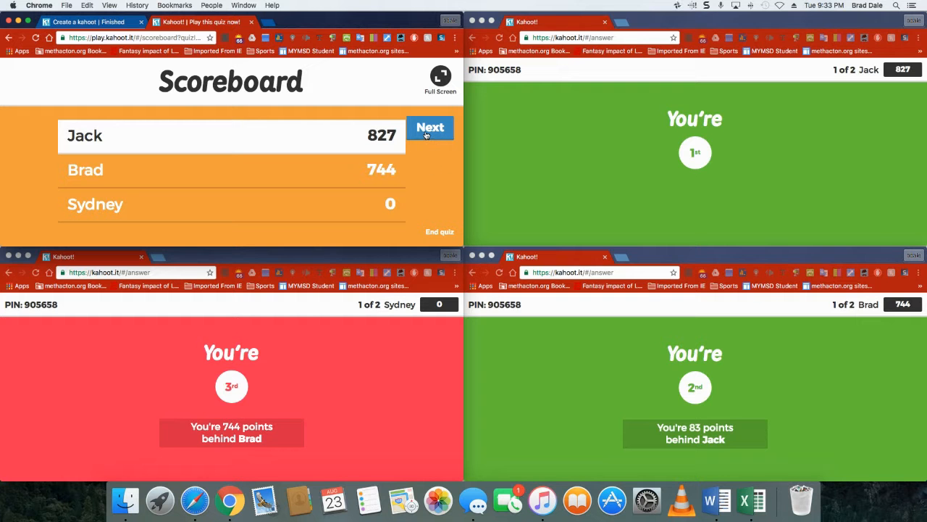
Advance from the scoreboard to question 2 about the Statue of Liberty
{"action": "left_click", "coordinate": [431, 127]}
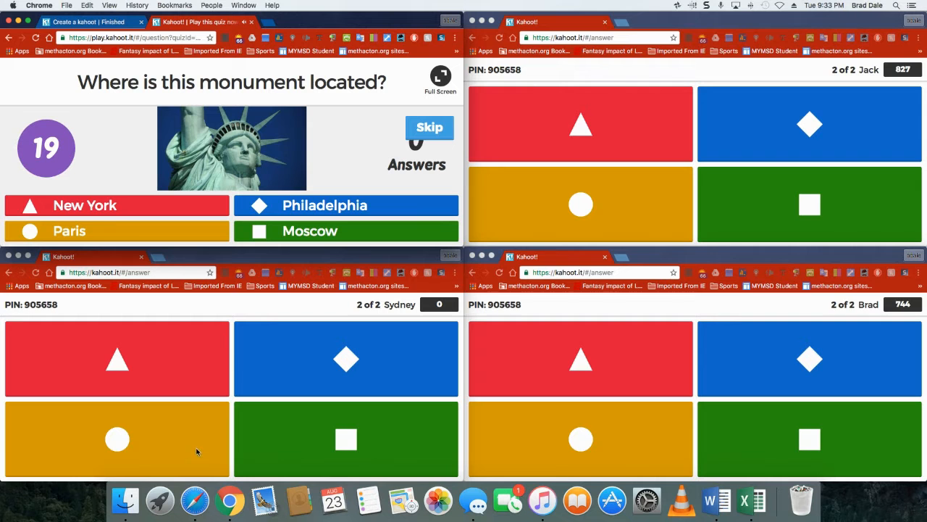
Submit New York and another answer from two players, then show the scoreboard
{"action": "left_click", "coordinate": [117, 359]}
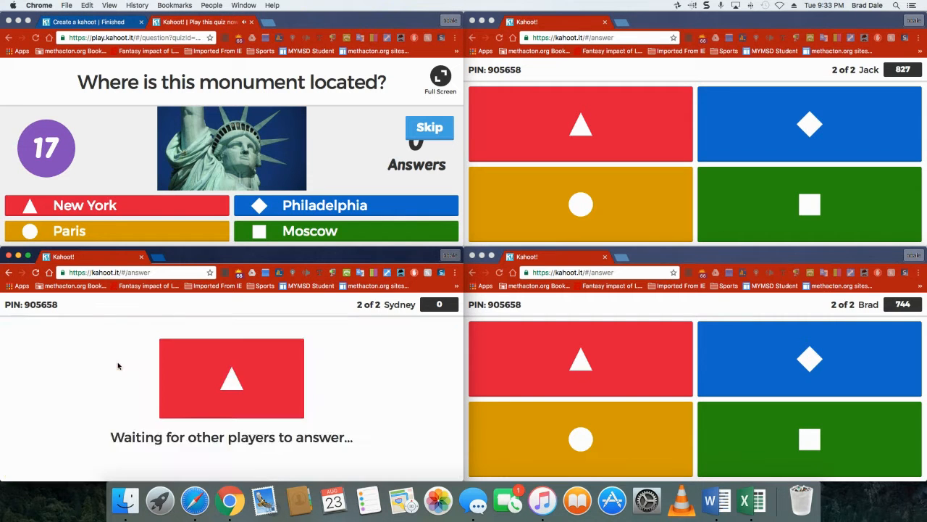
{"action": "left_click", "coordinate": [801, 438]}
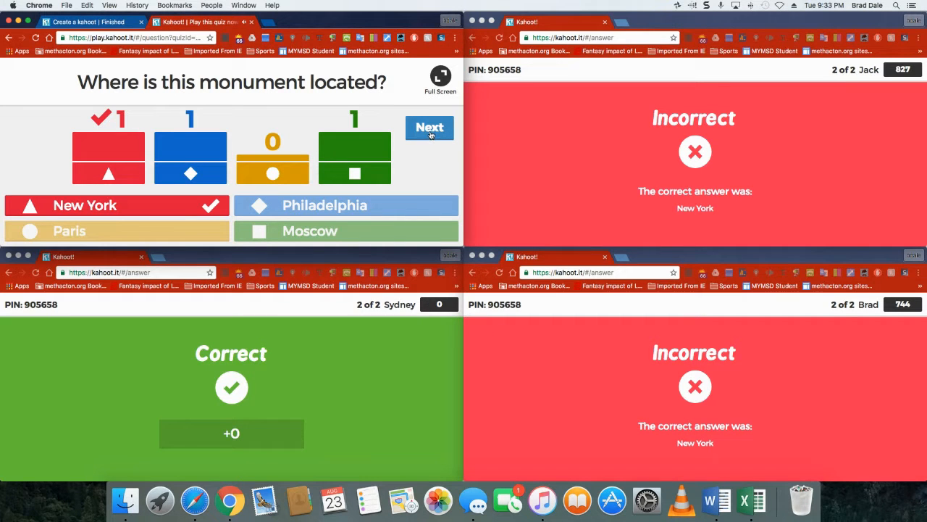
{"action": "left_click", "coordinate": [429, 128]}
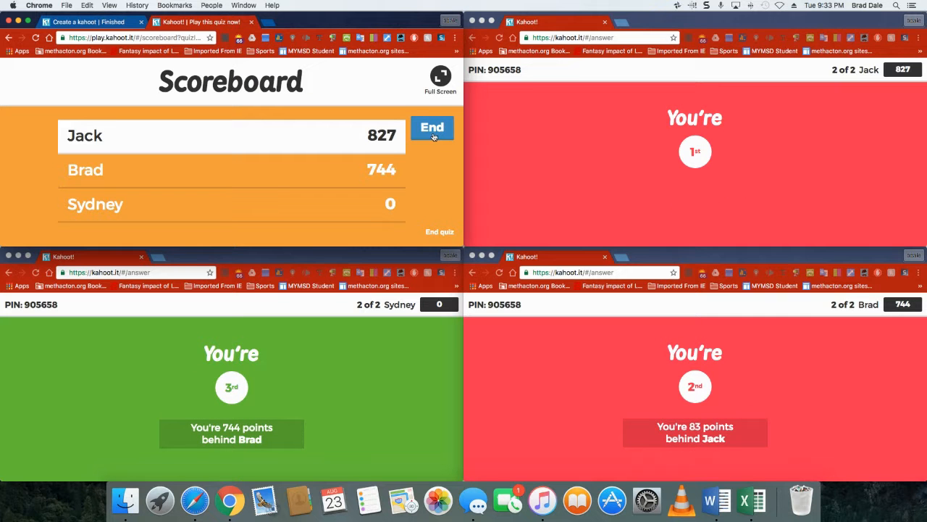
{"action": "mouse_move", "coordinate": [301, 404]}
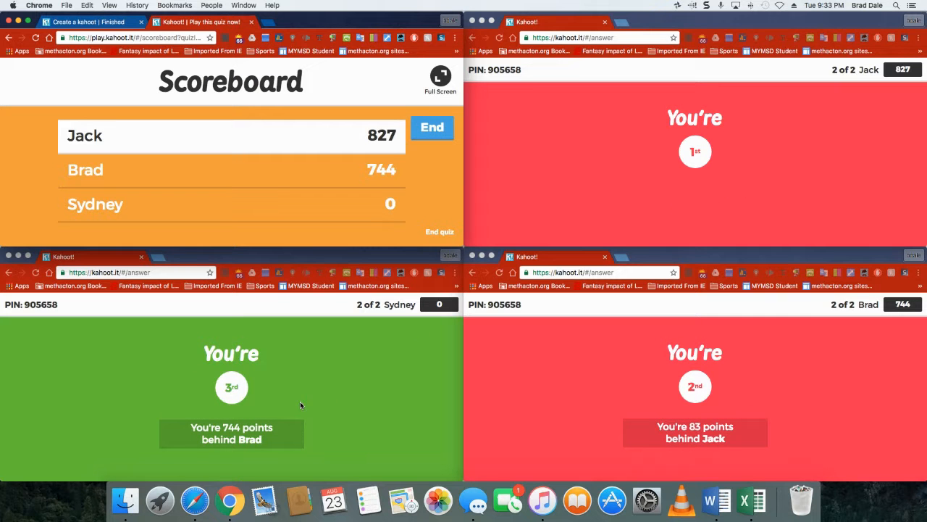
{"action": "mouse_move", "coordinate": [360, 331]}
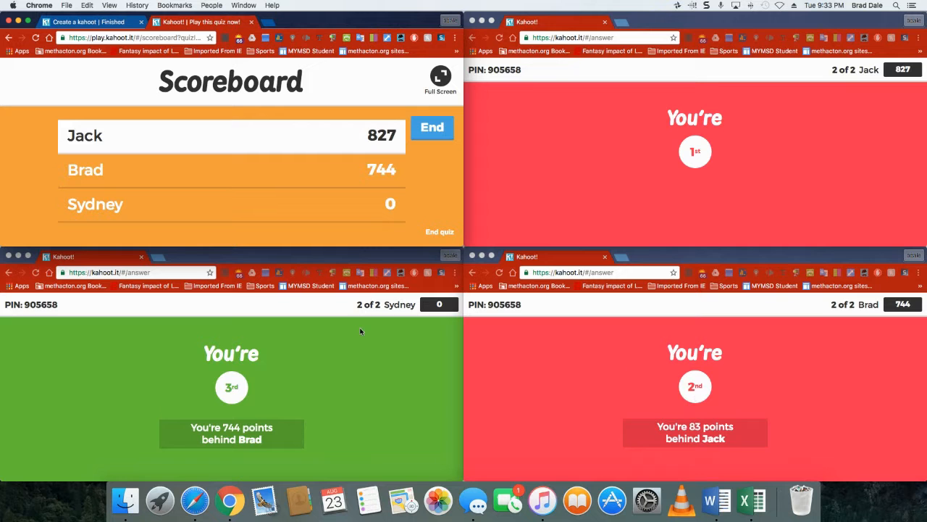
{"action": "mouse_move", "coordinate": [641, 328]}
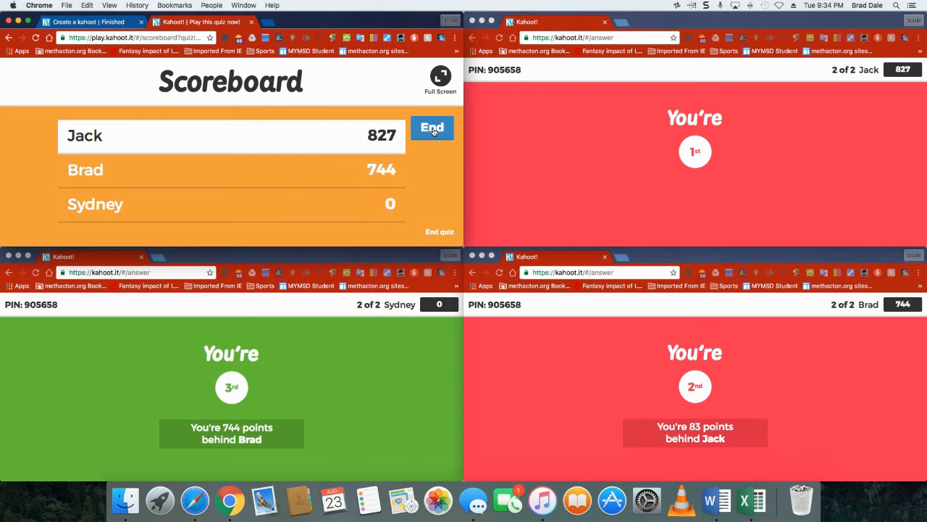
End the game and give thumbs up for learning and recommending in a player window
{"action": "left_click", "coordinate": [432, 128]}
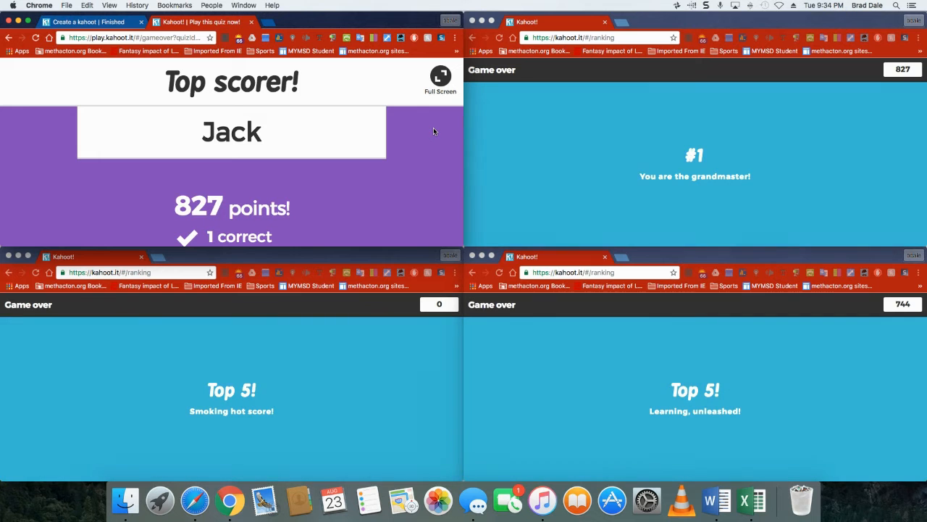
{"action": "mouse_move", "coordinate": [182, 405]}
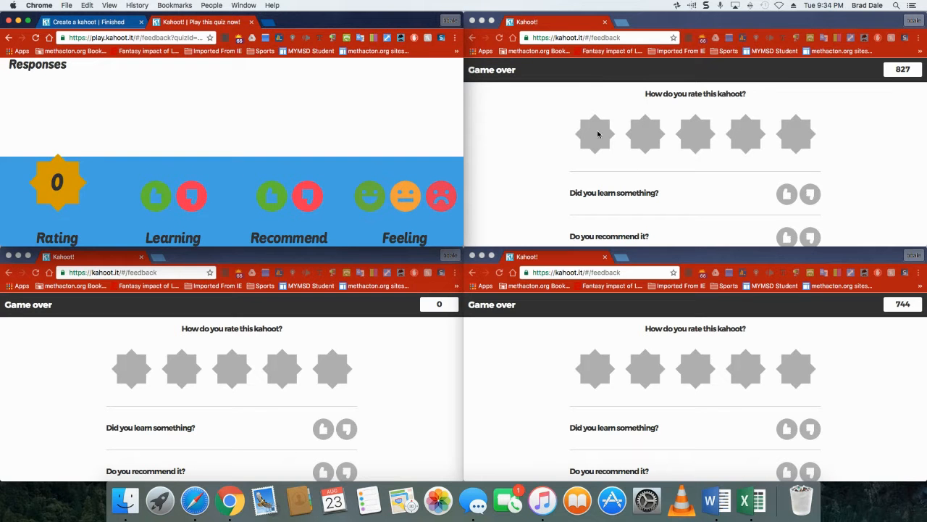
{"action": "mouse_move", "coordinate": [696, 179]}
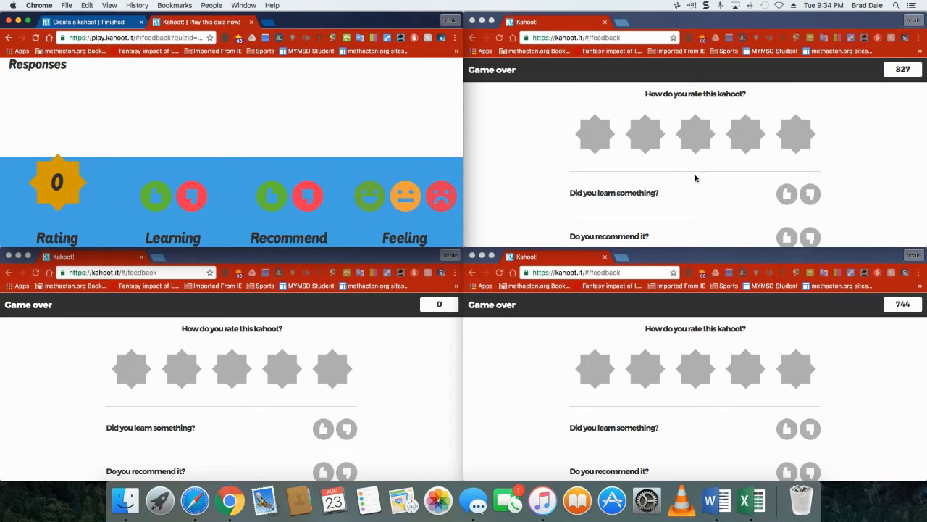
{"action": "scroll", "scroll_direction": "down", "scroll_amount": 3}
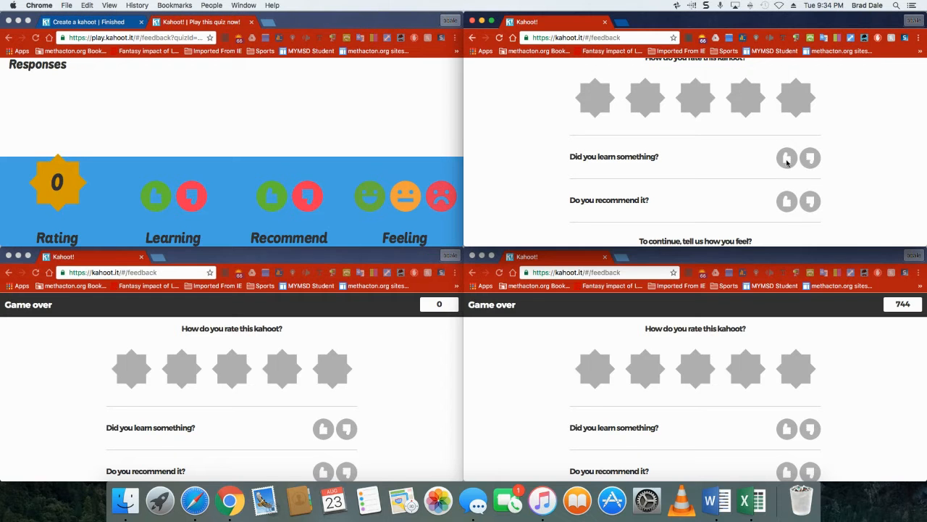
{"action": "left_click", "coordinate": [786, 157]}
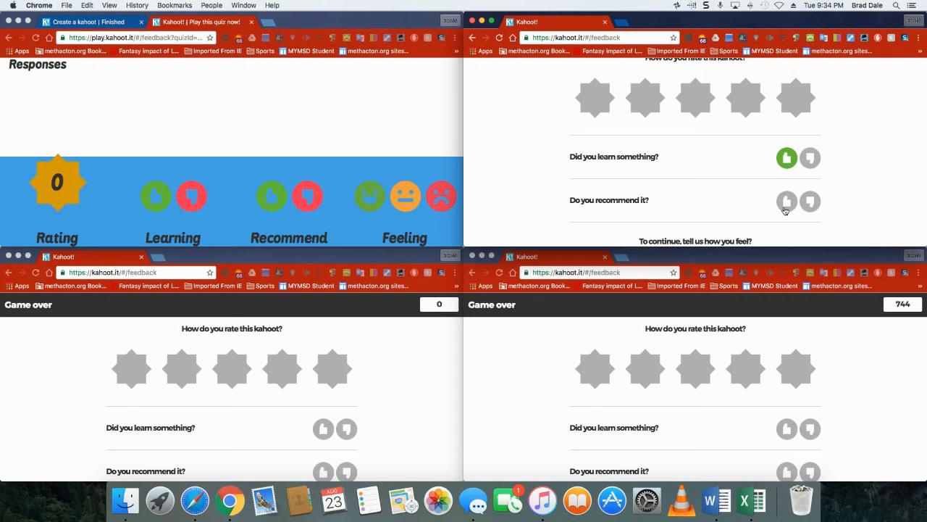
{"action": "left_click", "coordinate": [787, 201]}
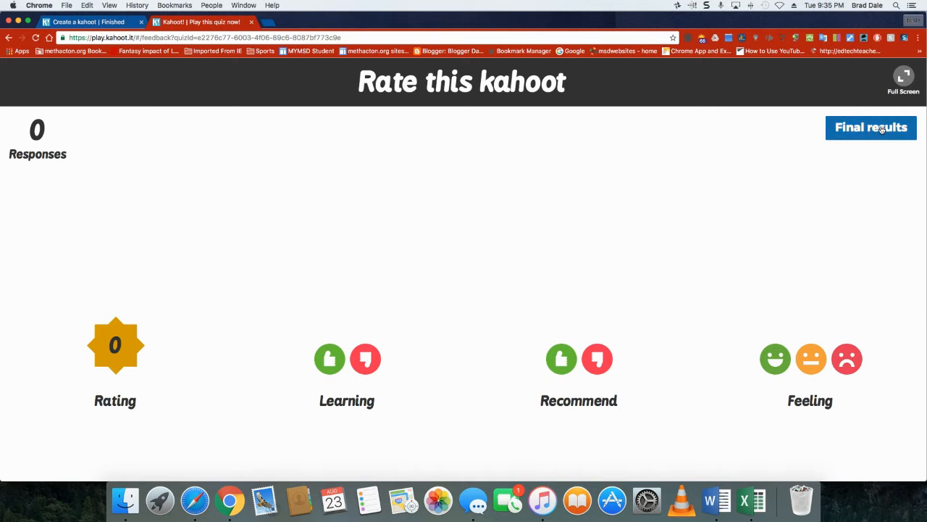
Show the final scoreboard (Jack 827, Brad 744, Sydney 0), then open the Created by me list
{"action": "left_click", "coordinate": [871, 127]}
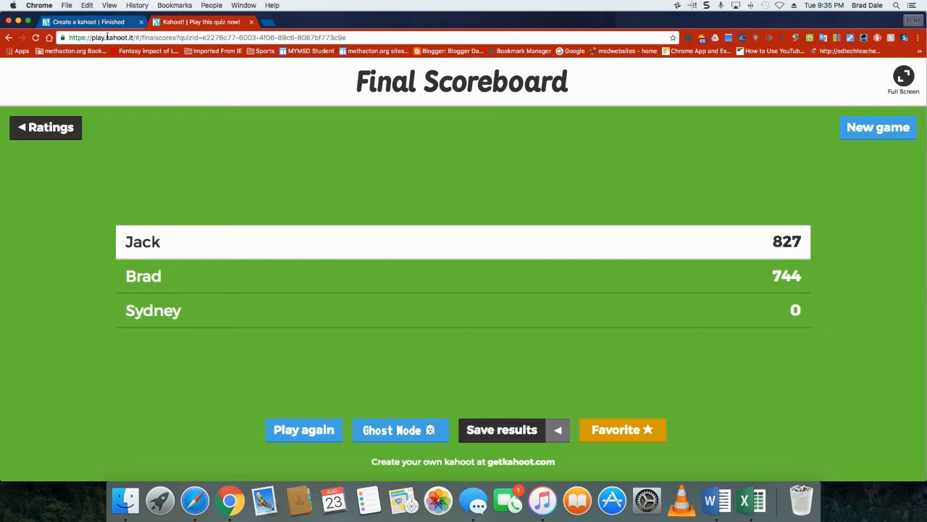
{"action": "left_click", "coordinate": [87, 22]}
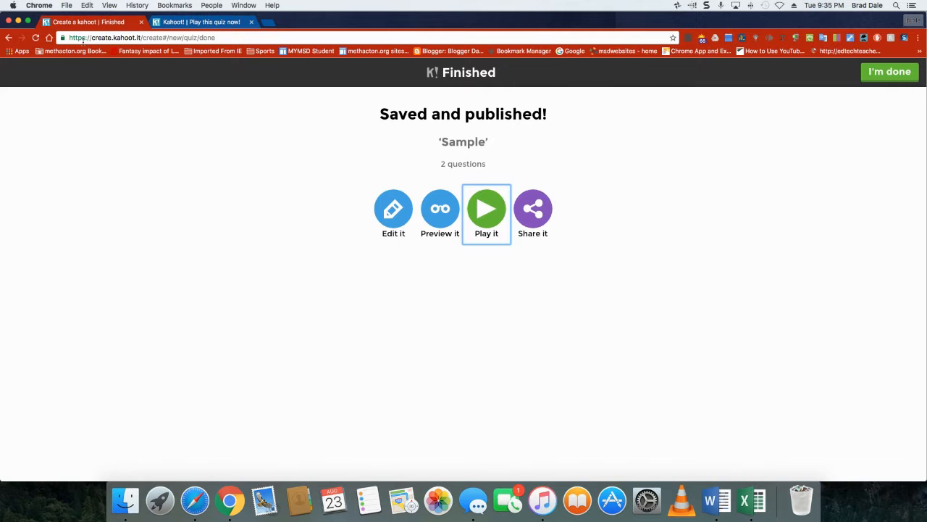
{"action": "mouse_move", "coordinate": [822, 104]}
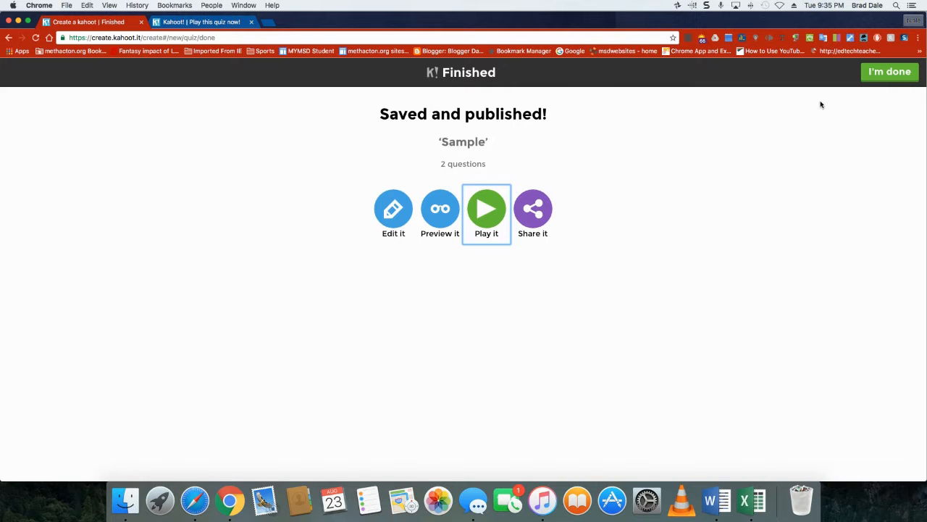
{"action": "left_click", "coordinate": [889, 71]}
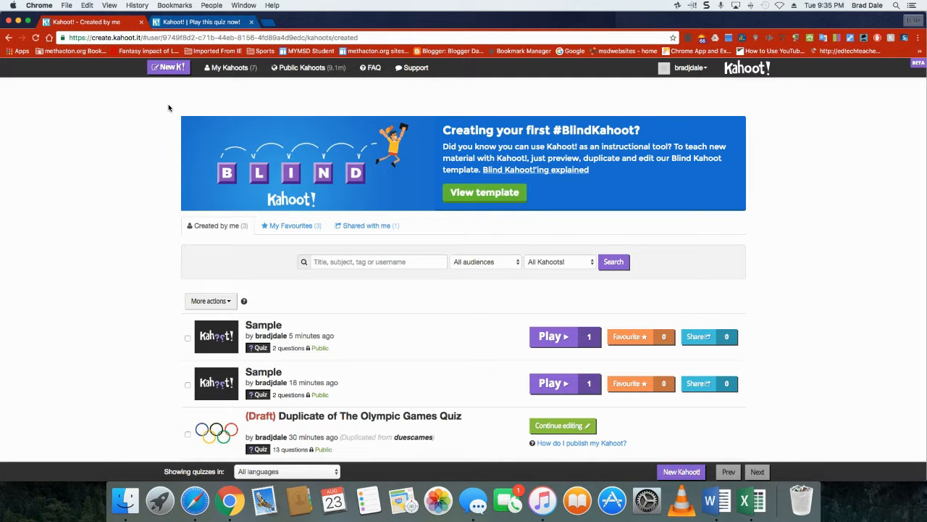
{"action": "mouse_move", "coordinate": [311, 82]}
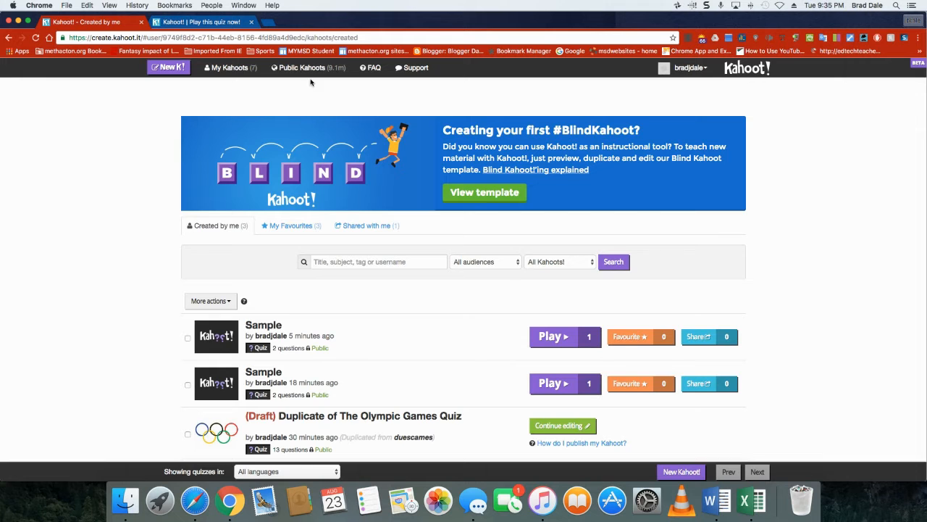
Search Public Kahoots for 'Verbs' and browse the matching quizzes
{"action": "left_click", "coordinate": [302, 67]}
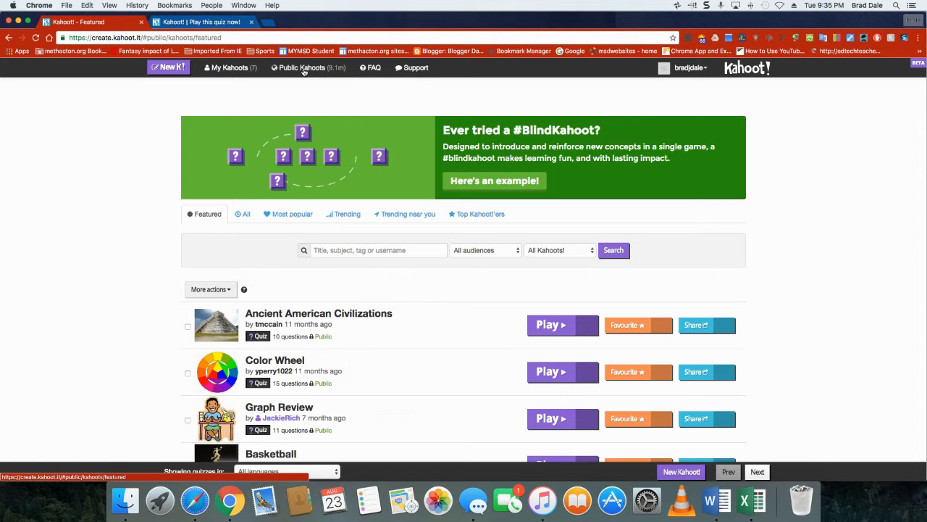
{"action": "scroll", "scroll_direction": "down", "scroll_amount": 3}
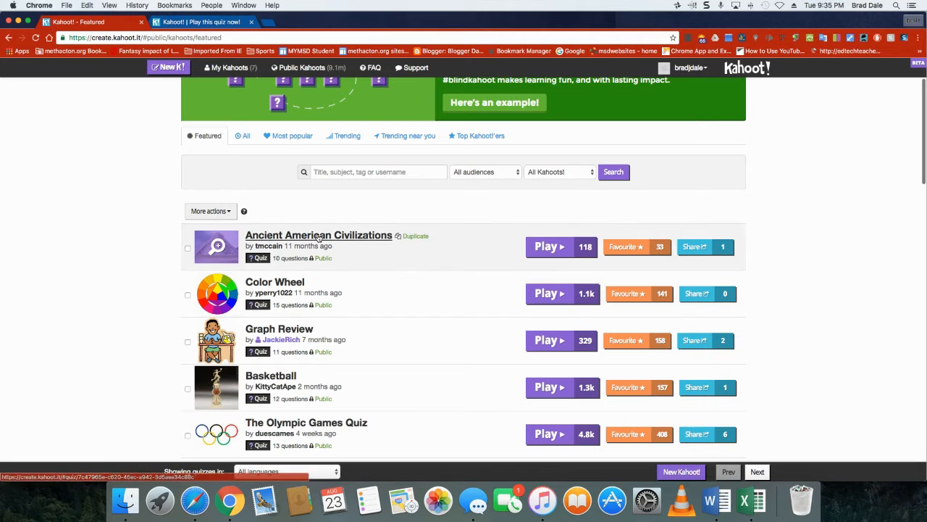
{"action": "mouse_move", "coordinate": [366, 231]}
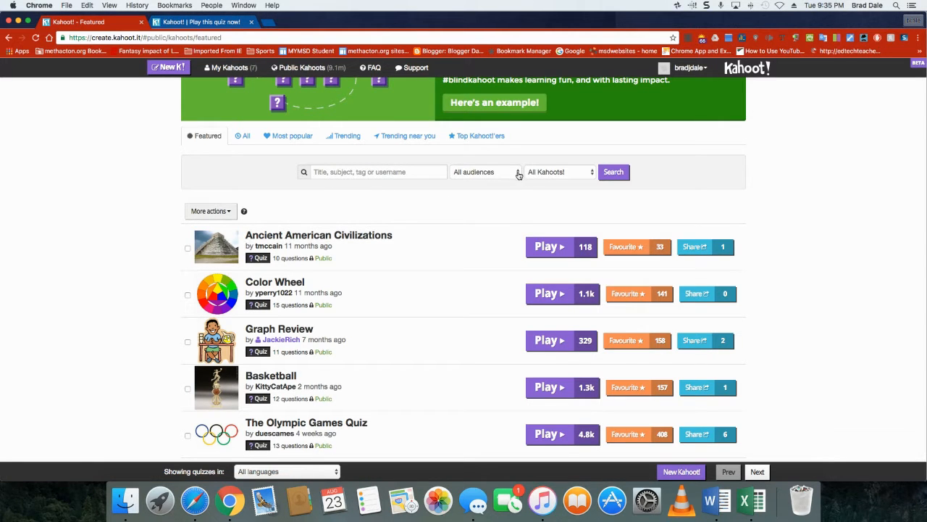
{"action": "left_click", "coordinate": [558, 171]}
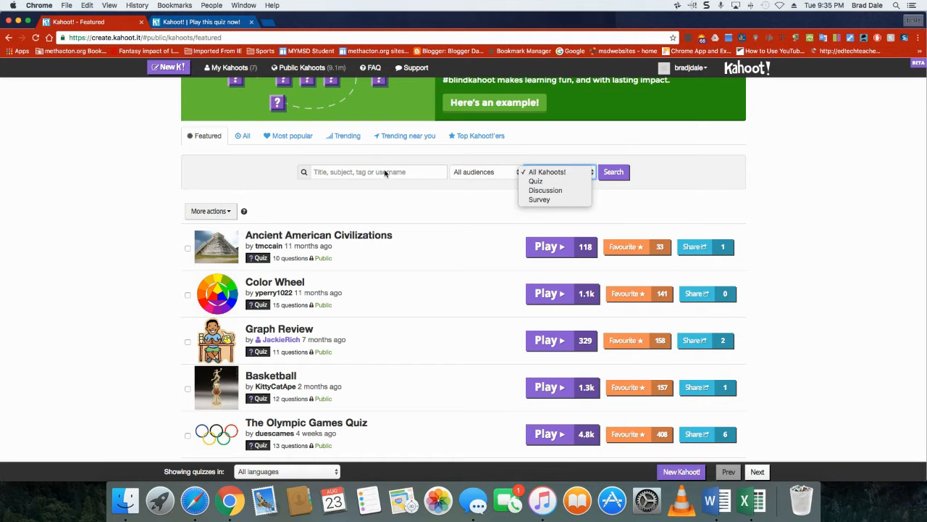
{"action": "left_click", "coordinate": [378, 171]}
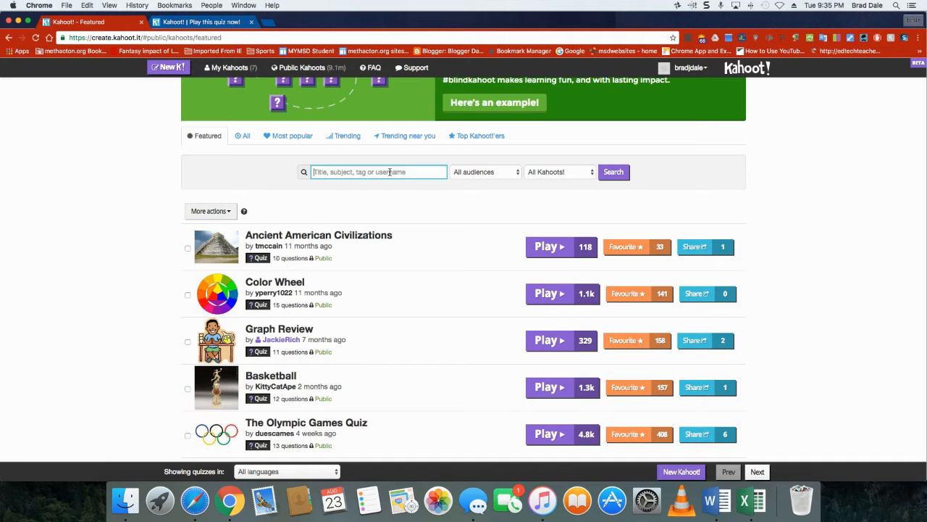
{"action": "type", "text": "Verbs"}
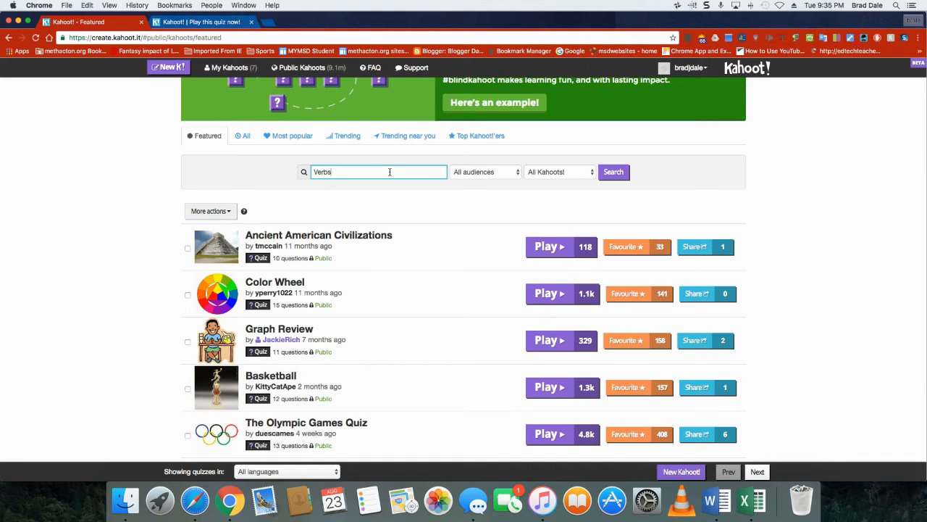
{"action": "left_click", "coordinate": [613, 172]}
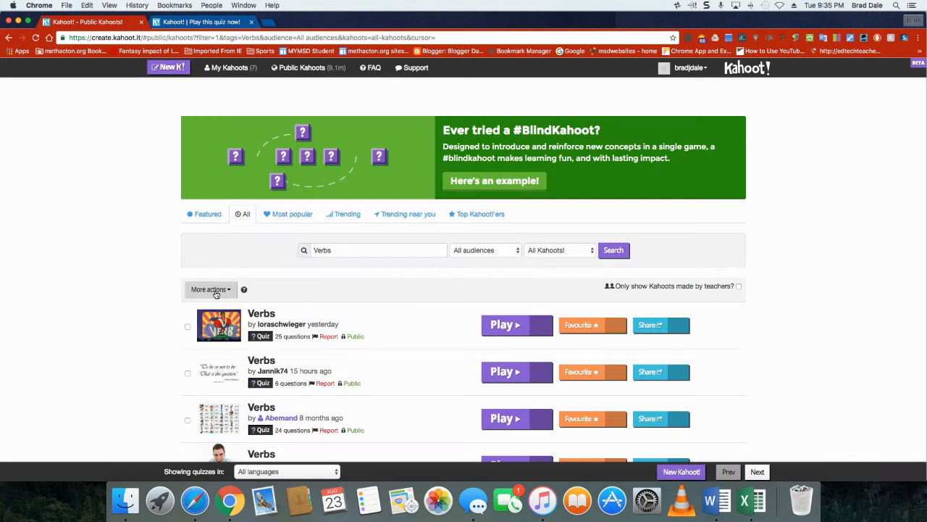
{"action": "scroll", "scroll_direction": "down", "scroll_amount": 3}
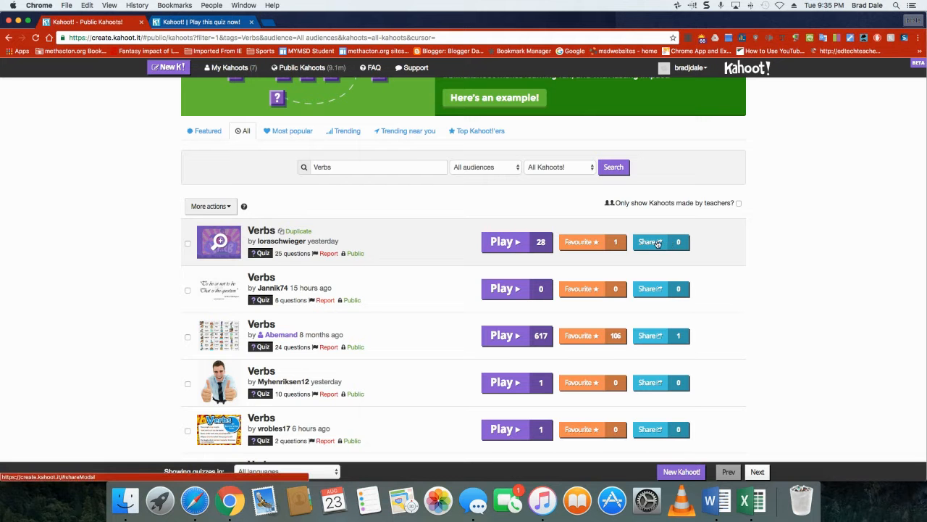
{"action": "left_click", "coordinate": [261, 229]}
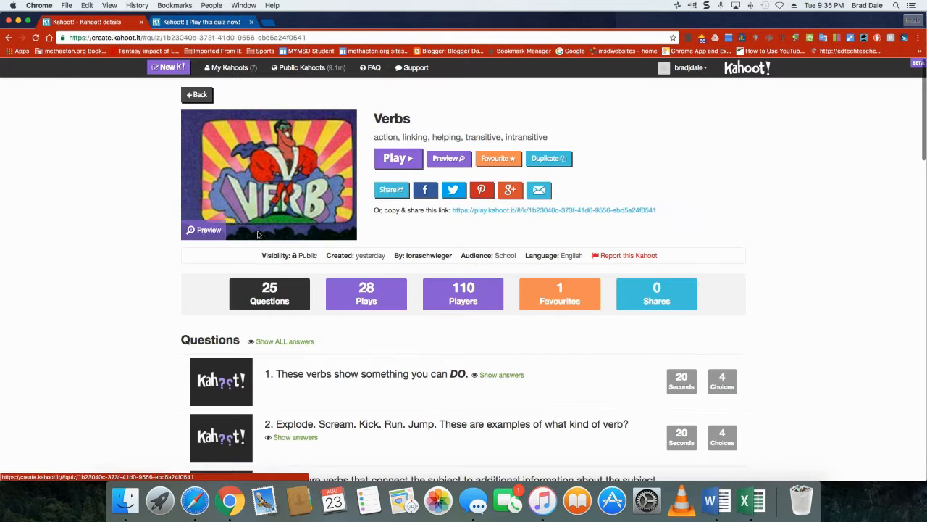
{"action": "mouse_move", "coordinate": [643, 194]}
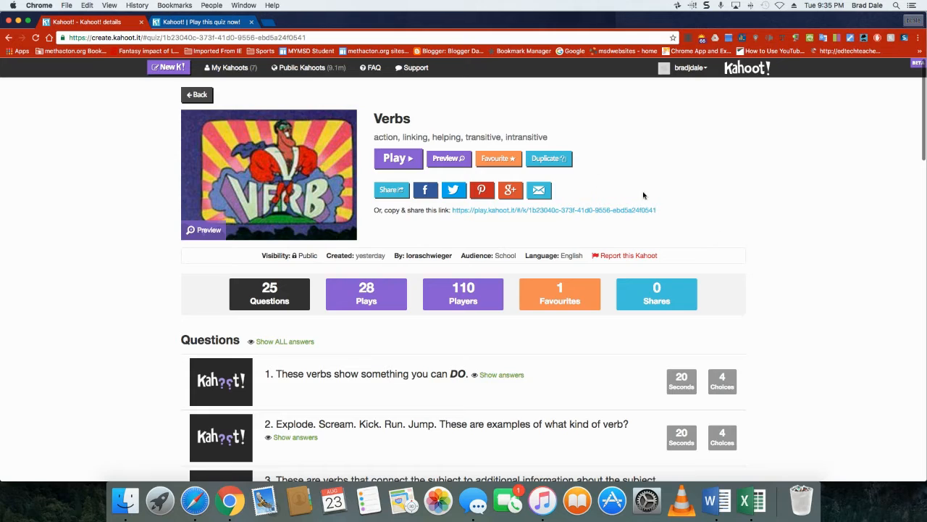
{"action": "scroll", "scroll_direction": "down", "scroll_amount": 3}
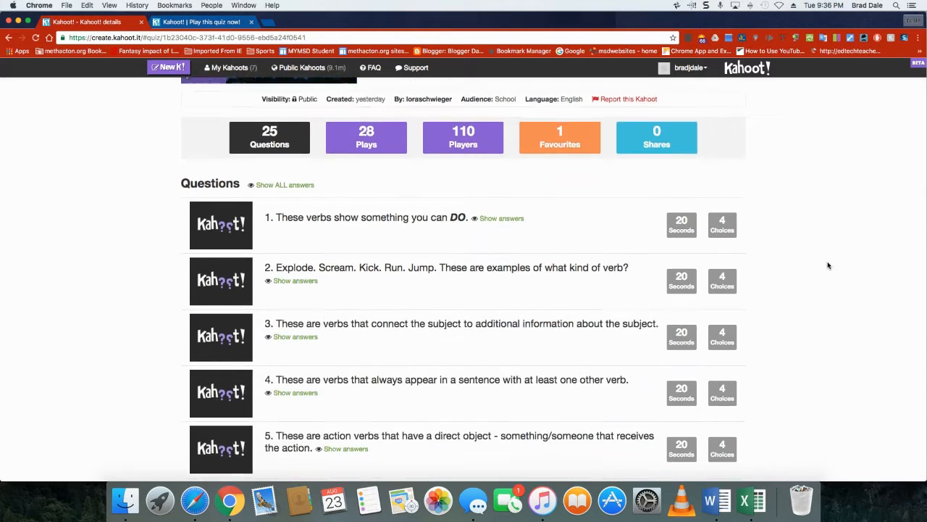
{"action": "scroll", "scroll_direction": "down", "scroll_amount": 3}
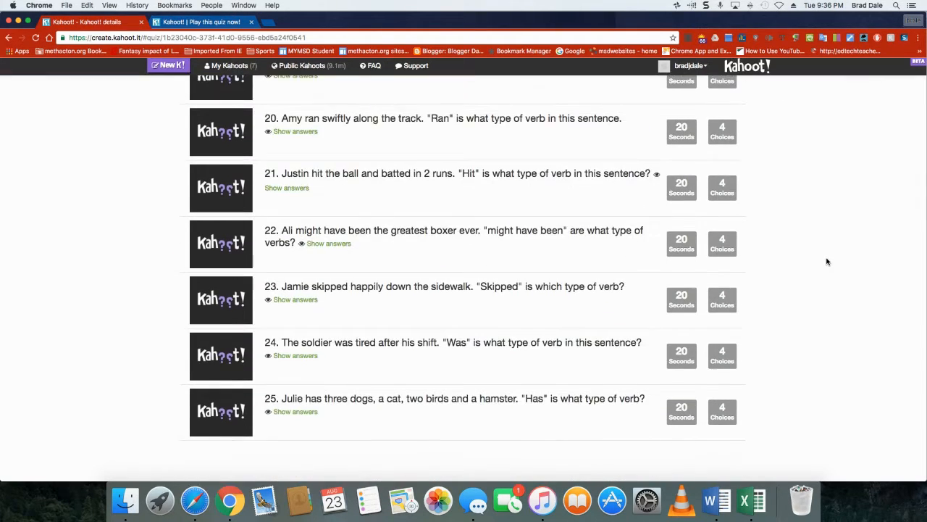
{"action": "scroll", "scroll_direction": "up", "scroll_amount": 3}
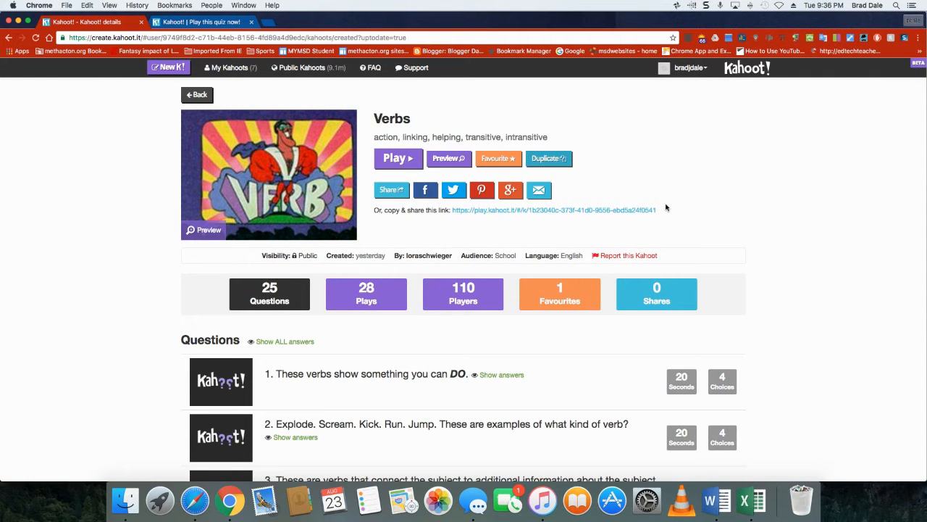
Duplicate the Verbs quiz into My Kahoots as a draft, then open the New K! page
{"action": "left_click", "coordinate": [548, 158]}
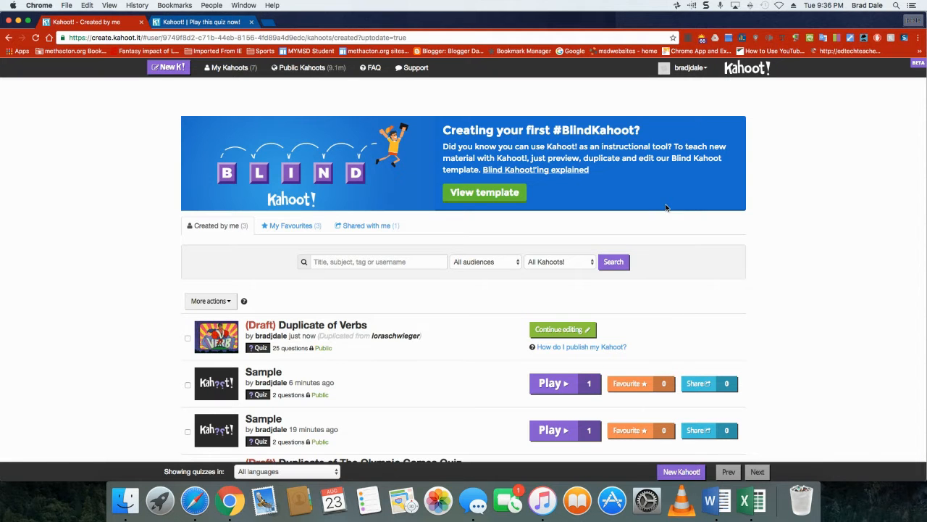
{"action": "mouse_move", "coordinate": [323, 336]}
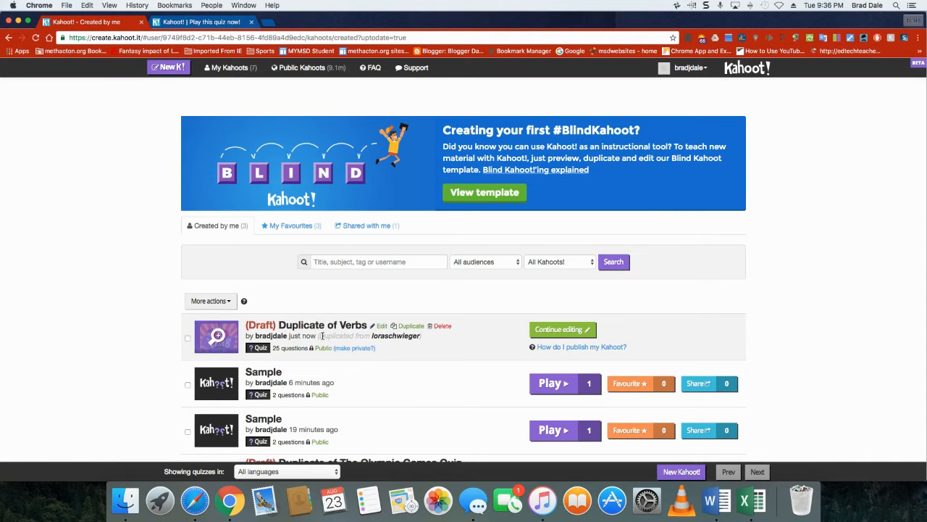
{"action": "mouse_move", "coordinate": [563, 328]}
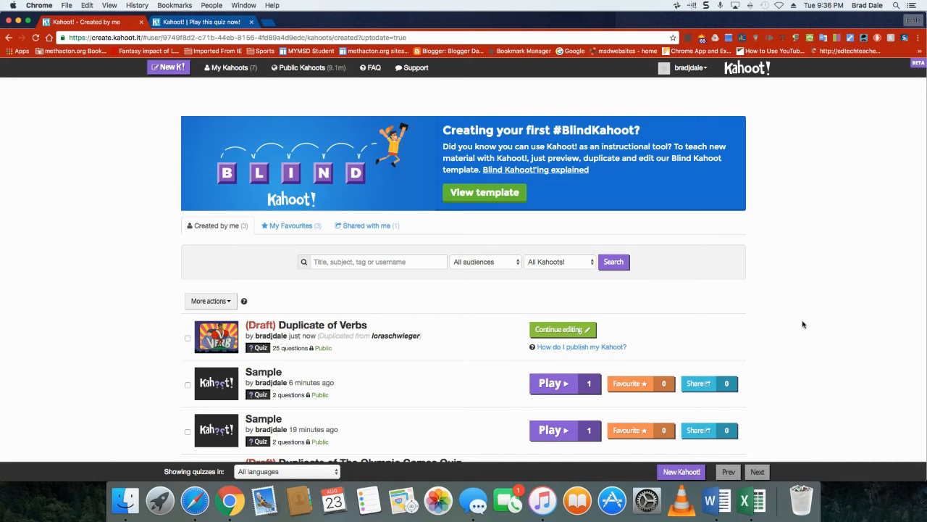
{"action": "left_click", "coordinate": [168, 67]}
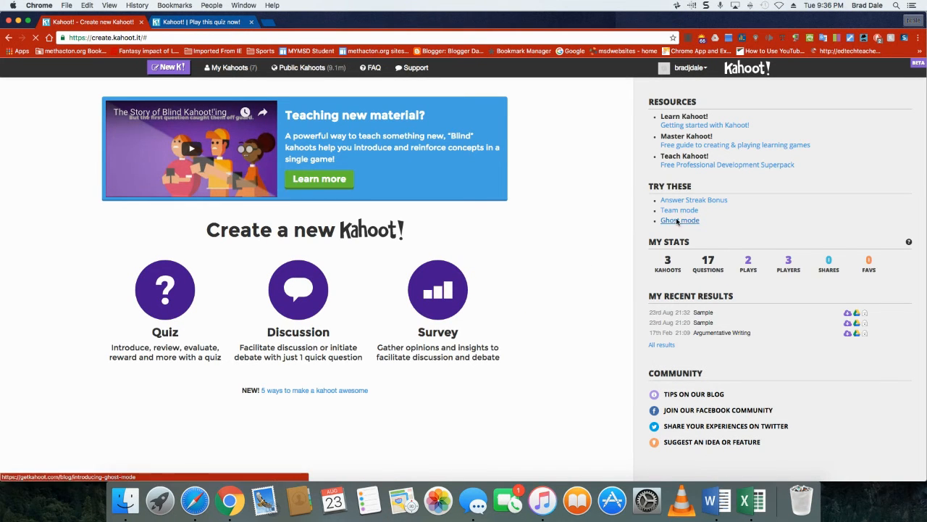
Read through the 'Introducing Ghost Mode!' blog post, then switch back to the create-a-kahoot tab
{"action": "left_click", "coordinate": [680, 221]}
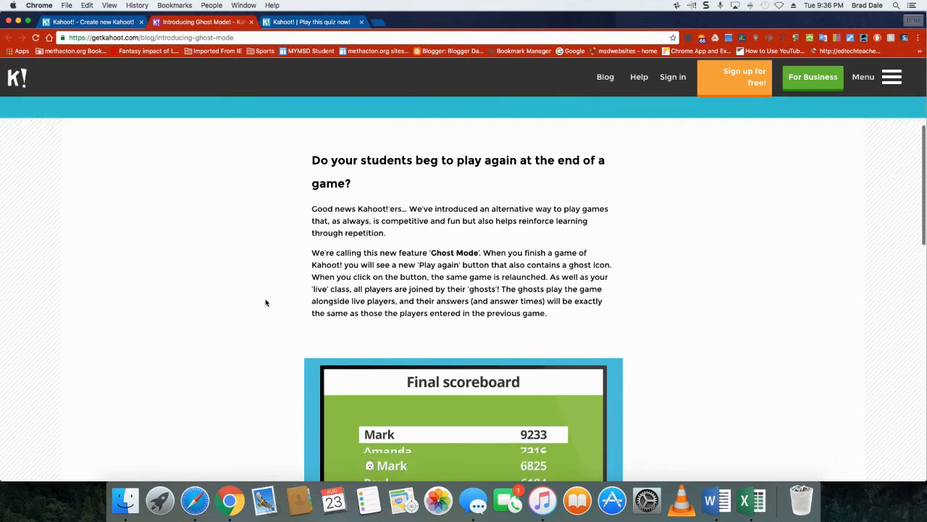
{"action": "scroll", "scroll_direction": "down", "scroll_amount": 3}
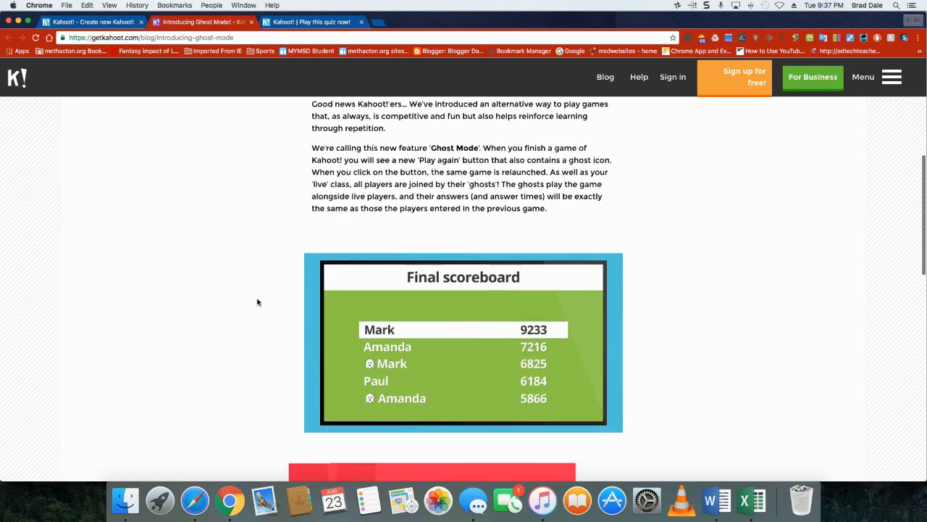
{"action": "scroll", "scroll_direction": "down", "scroll_amount": 3}
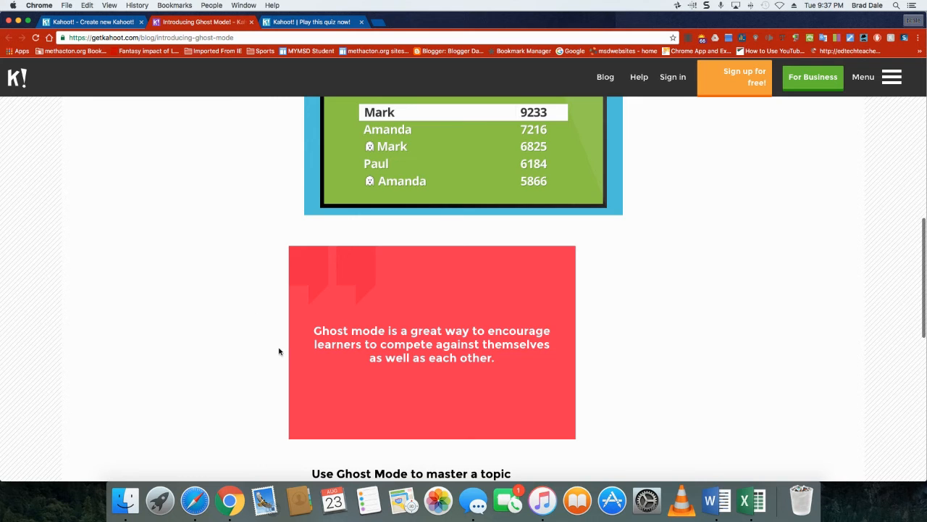
{"action": "scroll", "scroll_direction": "down", "scroll_amount": 3}
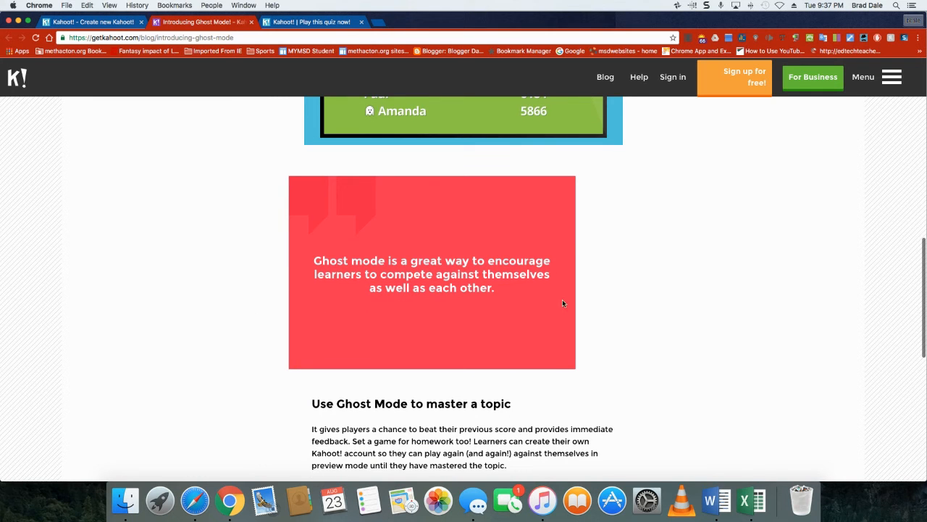
{"action": "scroll", "scroll_direction": "down", "scroll_amount": 3}
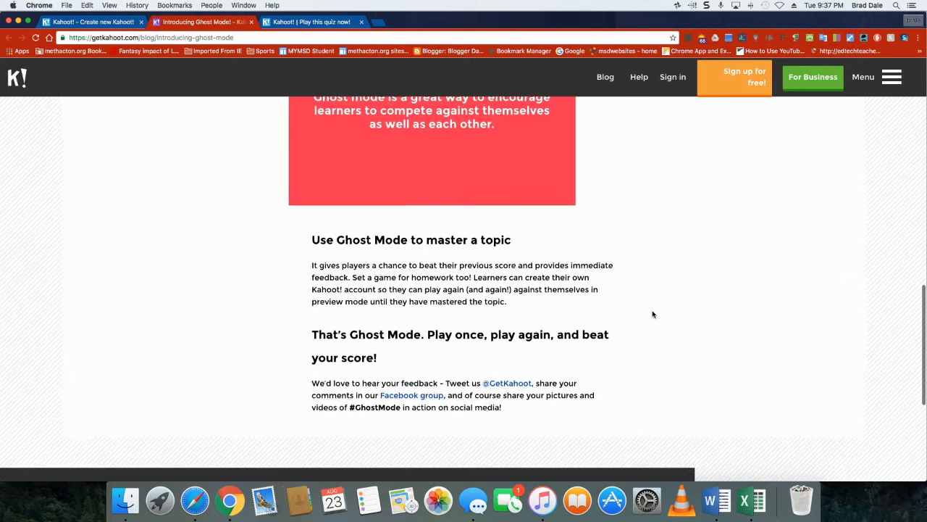
{"action": "scroll", "scroll_direction": "up", "scroll_amount": 3}
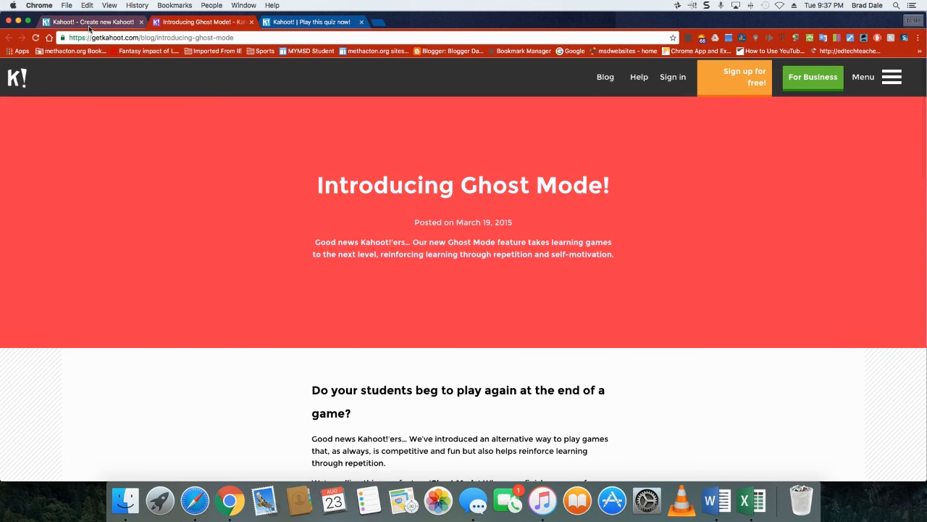
{"action": "left_click", "coordinate": [93, 21]}
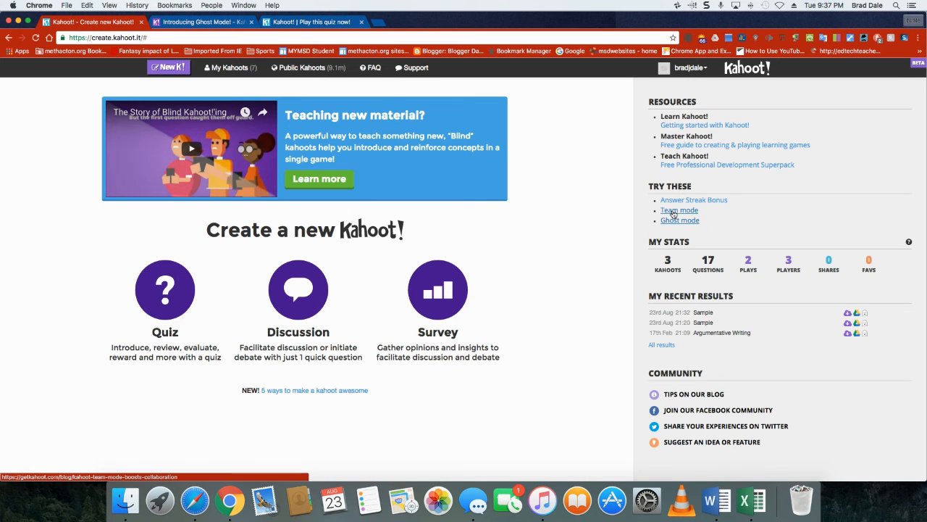
{"action": "mouse_move", "coordinate": [647, 206]}
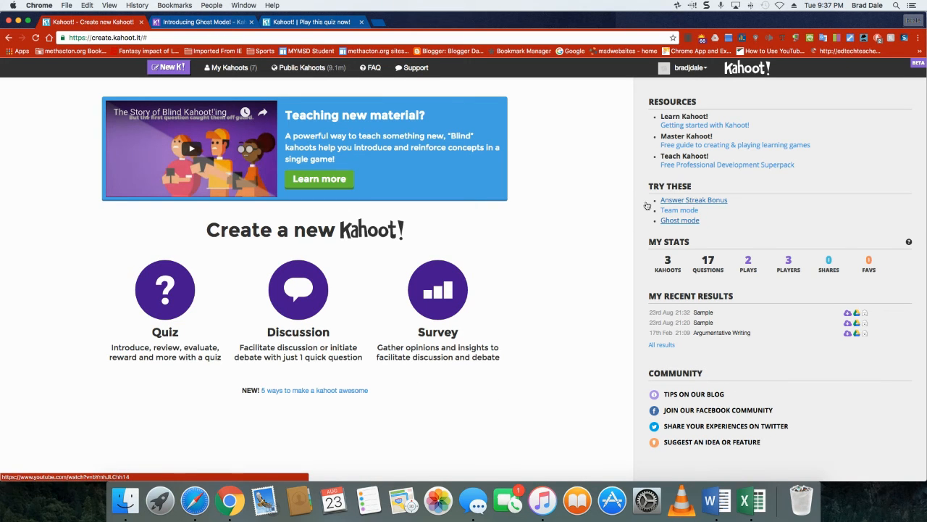
{"action": "mouse_move", "coordinate": [540, 188]}
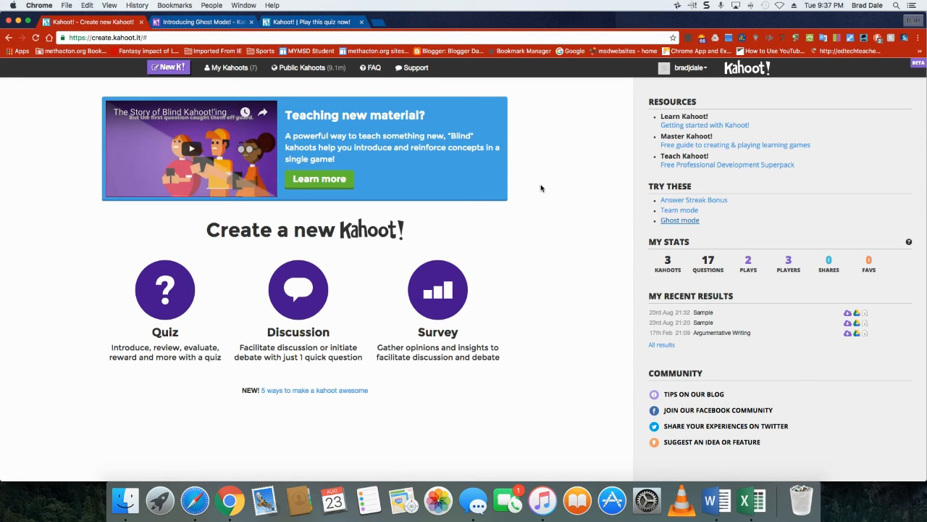
{"action": "mouse_move", "coordinate": [538, 284]}
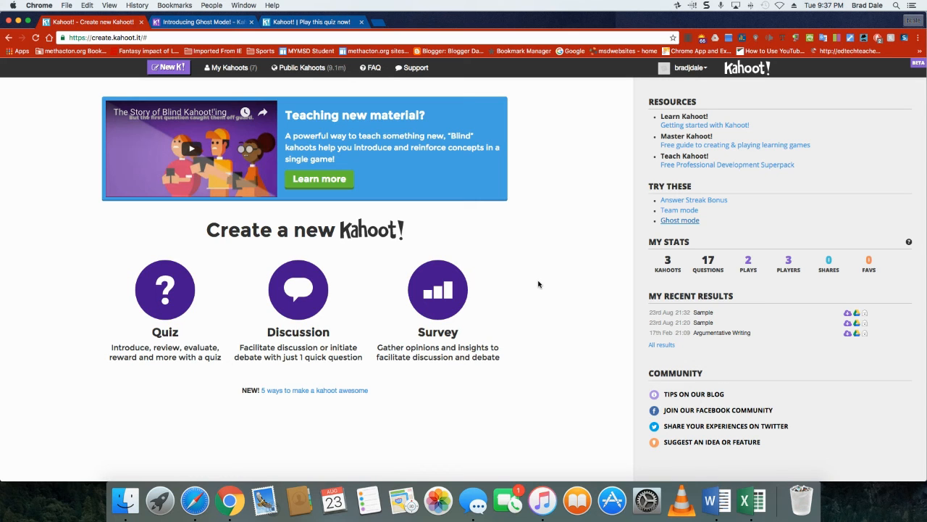
{"action": "mouse_move", "coordinate": [547, 469]}
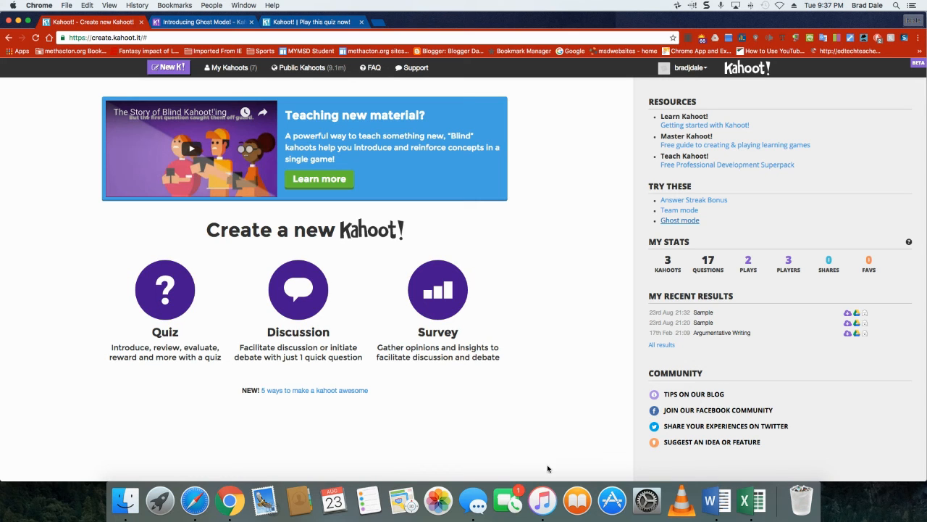